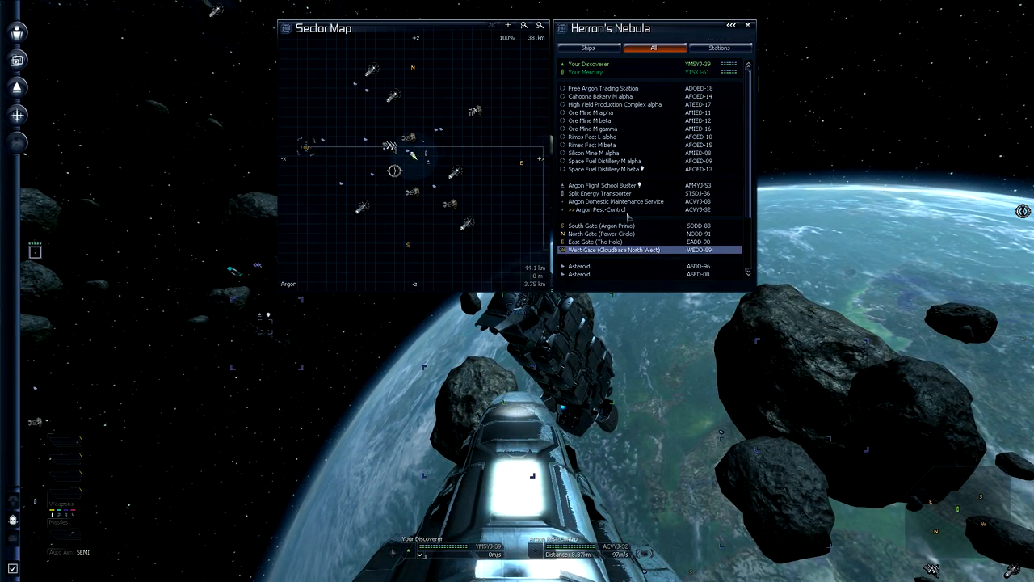
# Locate the High Yield Production Complex in the sector list, then bring up Your Discoverer's command menu
pyautogui.click(606, 184)
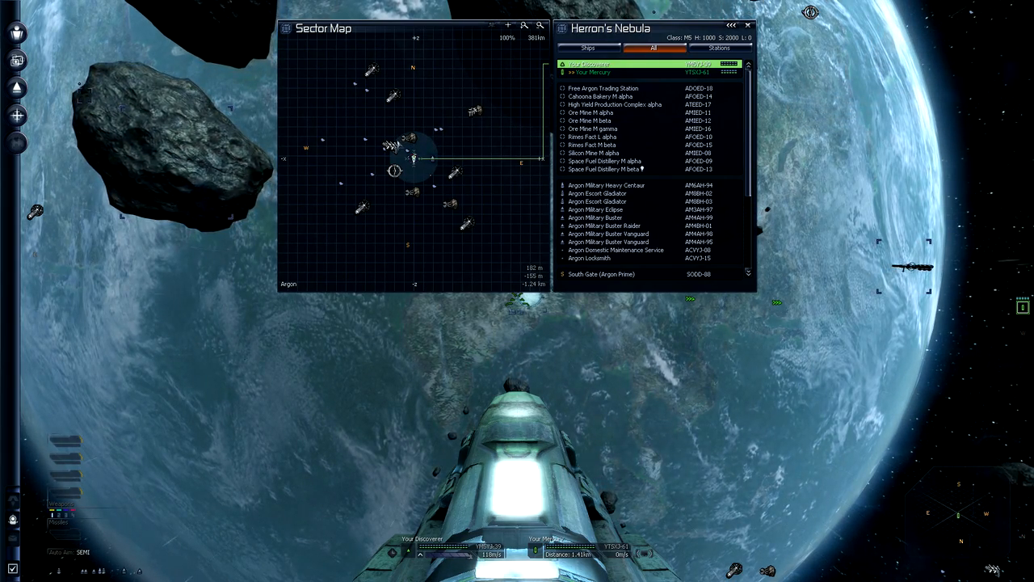
pyautogui.click(508, 26)
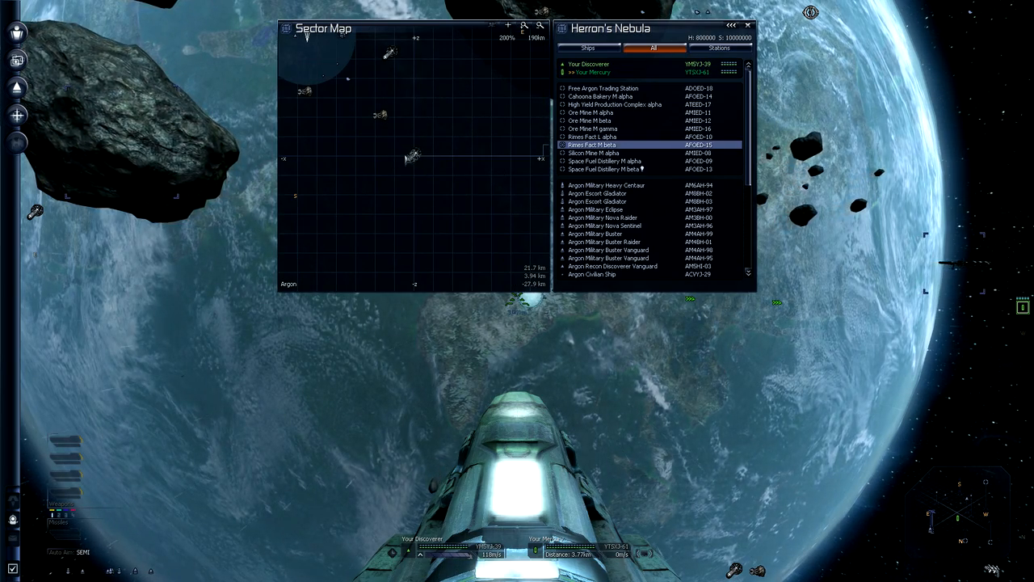
pyautogui.click(616, 104)
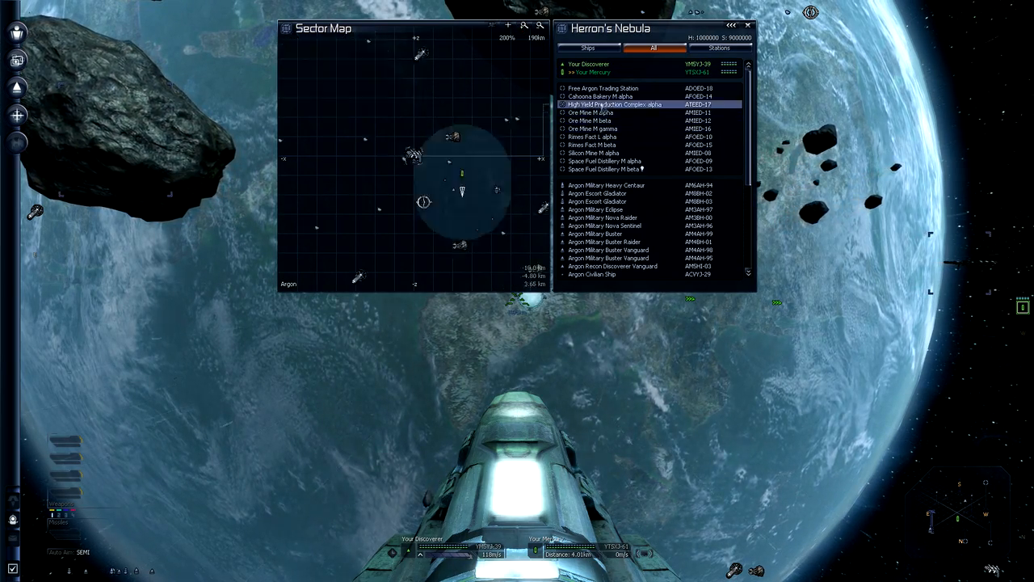
pyautogui.click(614, 64)
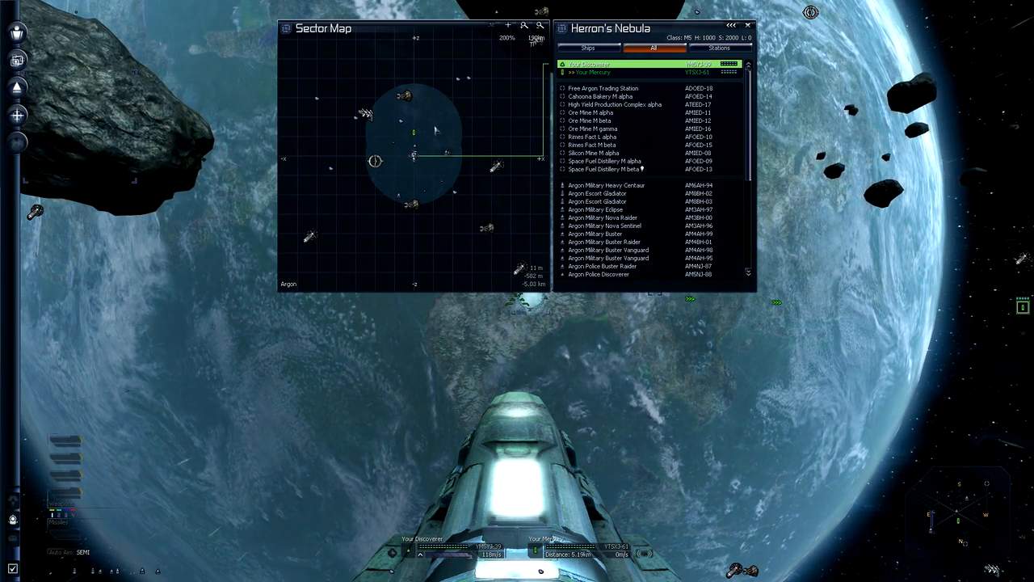
pyautogui.click(595, 72)
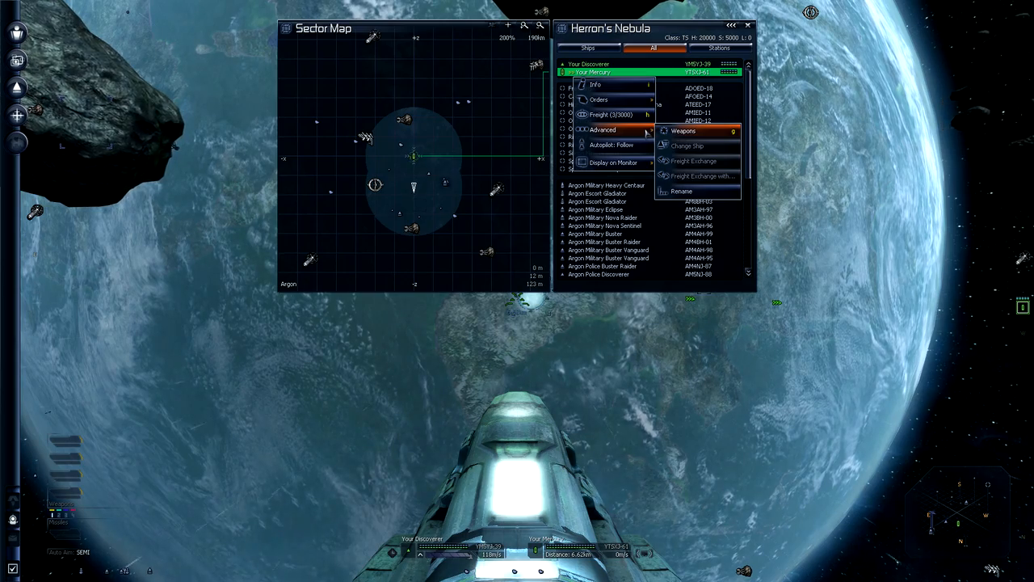
# Close all command menus, then pick your own ship again in the Herron's Nebula object list
pyautogui.click(611, 113)
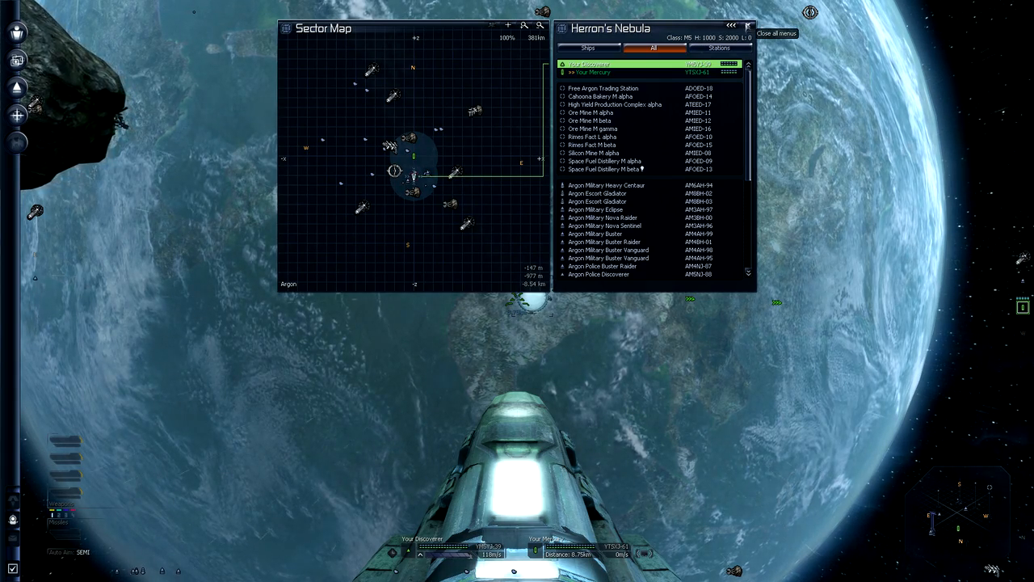
pyautogui.click(595, 71)
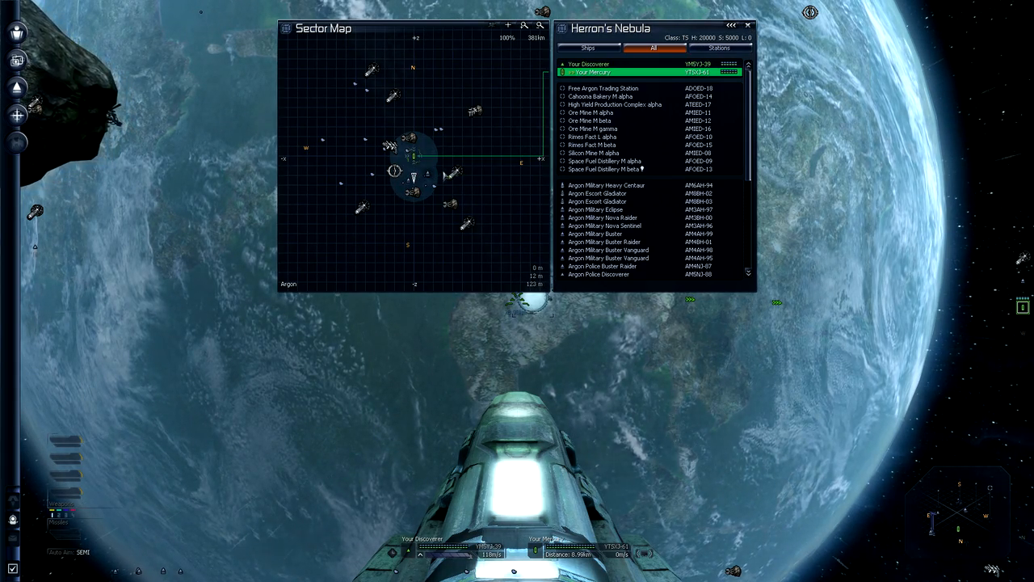
pyautogui.click(622, 113)
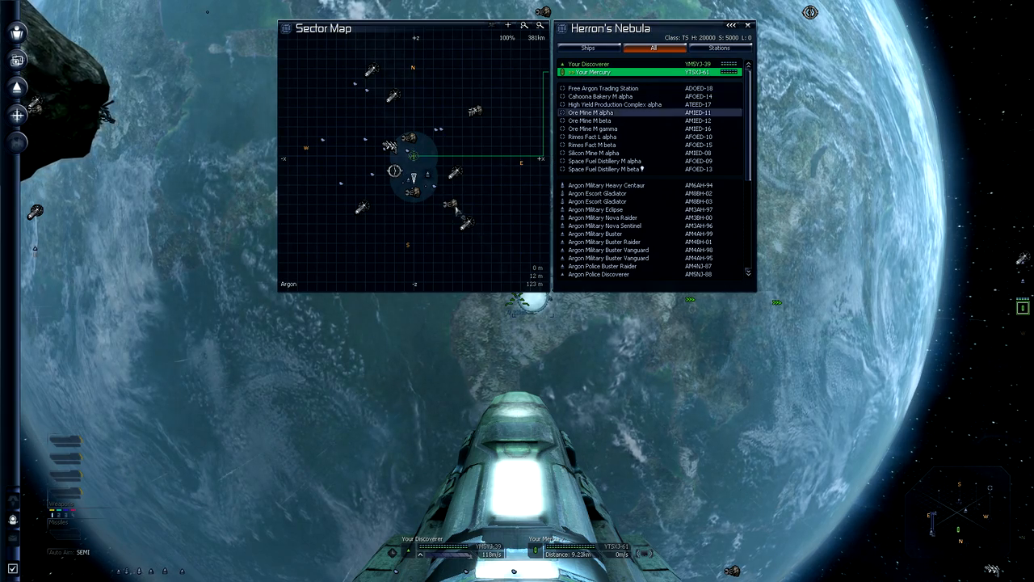
pyautogui.click(590, 120)
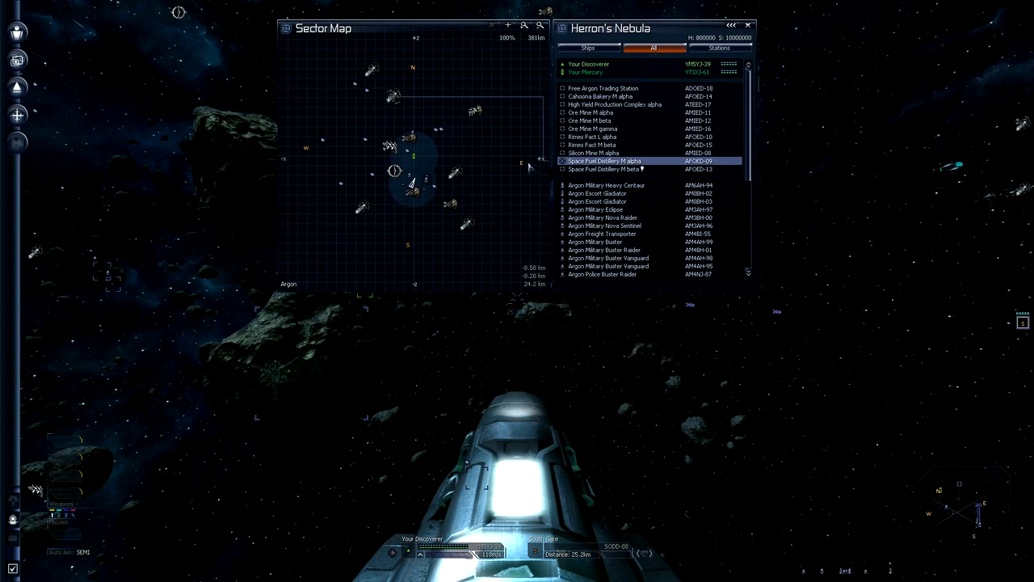
# Order the autopilot to fly through the South Gate from the gate's context menu
pyautogui.scroll(-3)
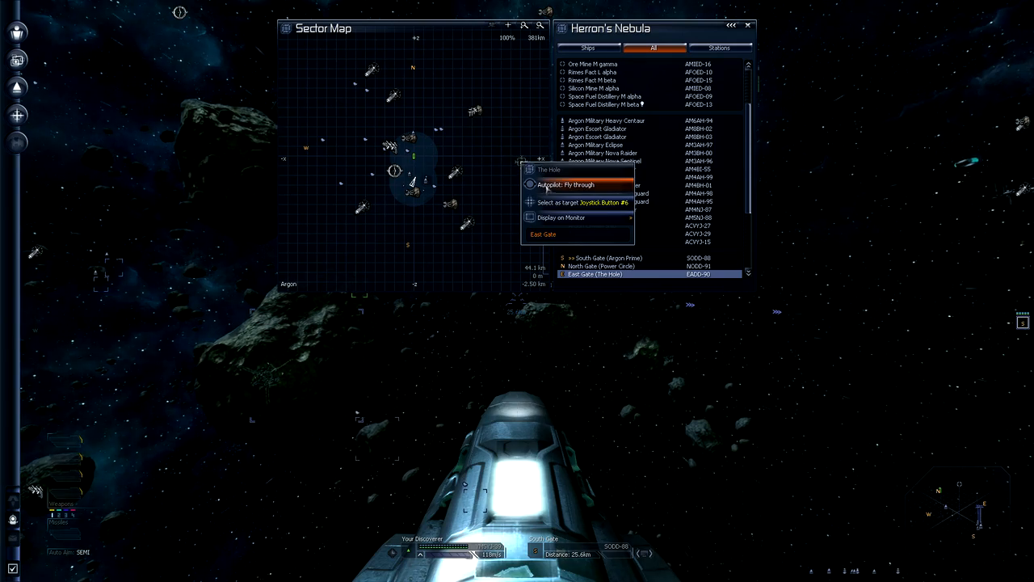
pyautogui.click(566, 184)
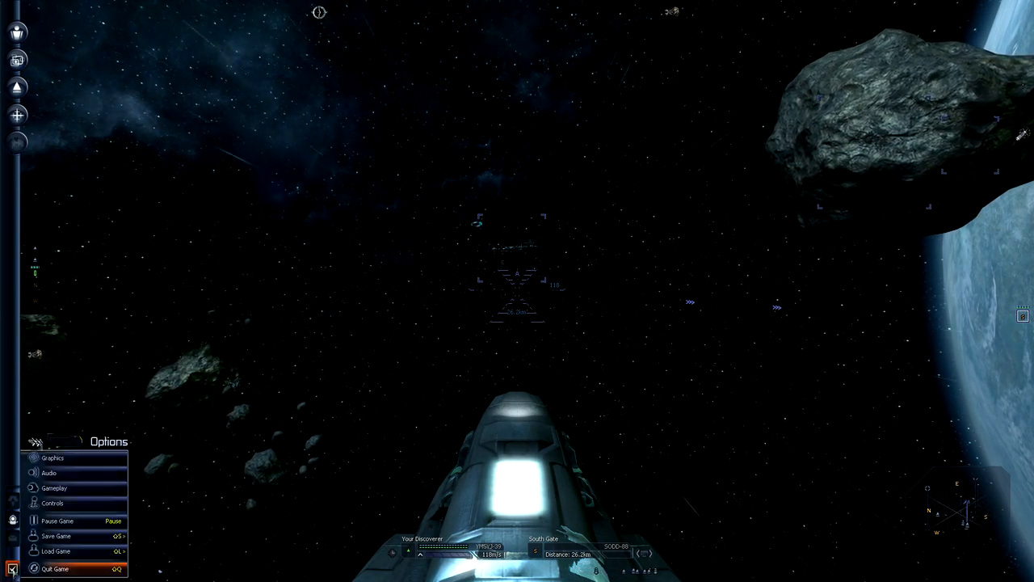
pyautogui.moveTo(51, 503)
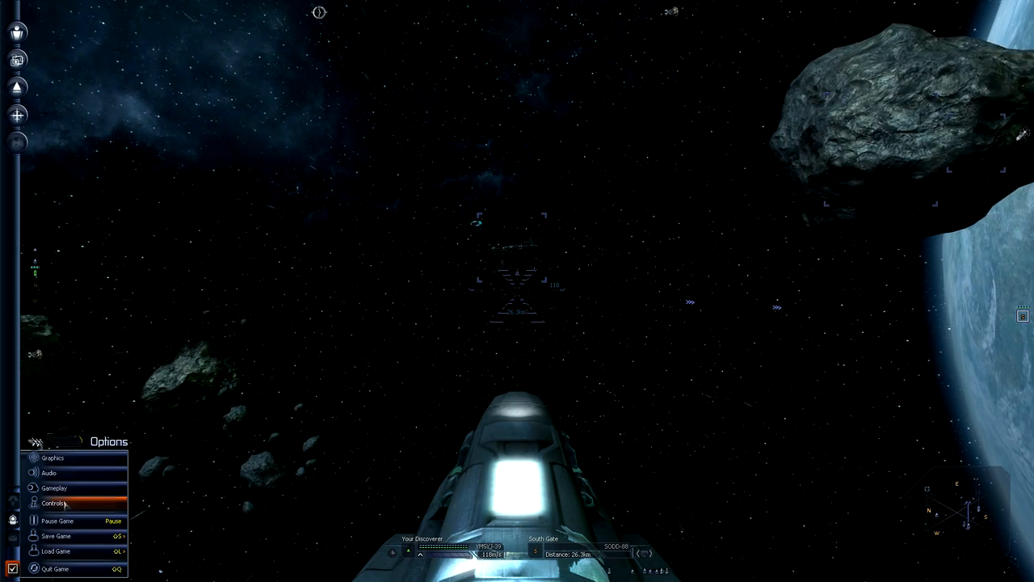
# Review the Controls, Game and Interface key-binding lists in the controls settings
pyautogui.click(53, 503)
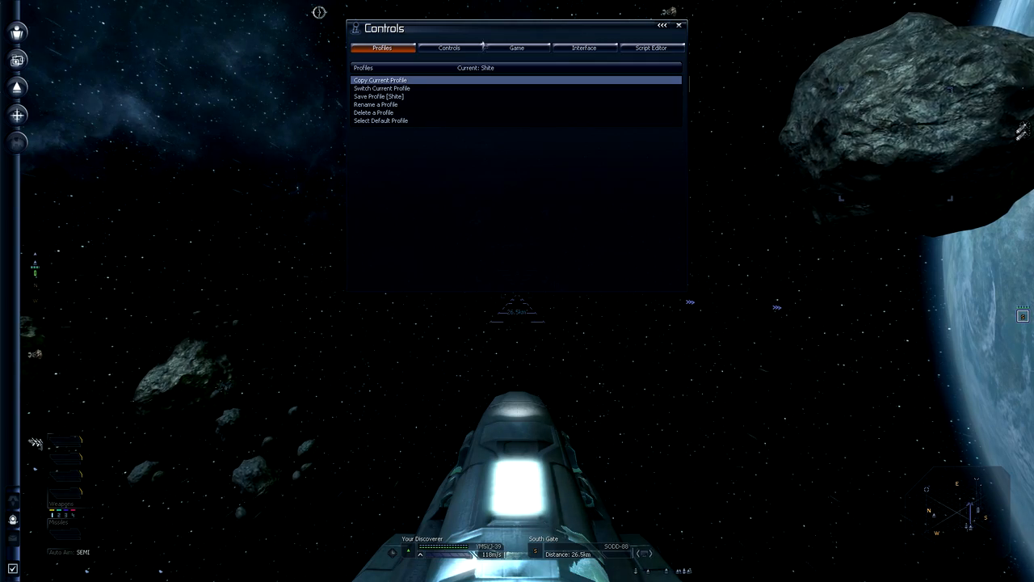
pyautogui.click(449, 49)
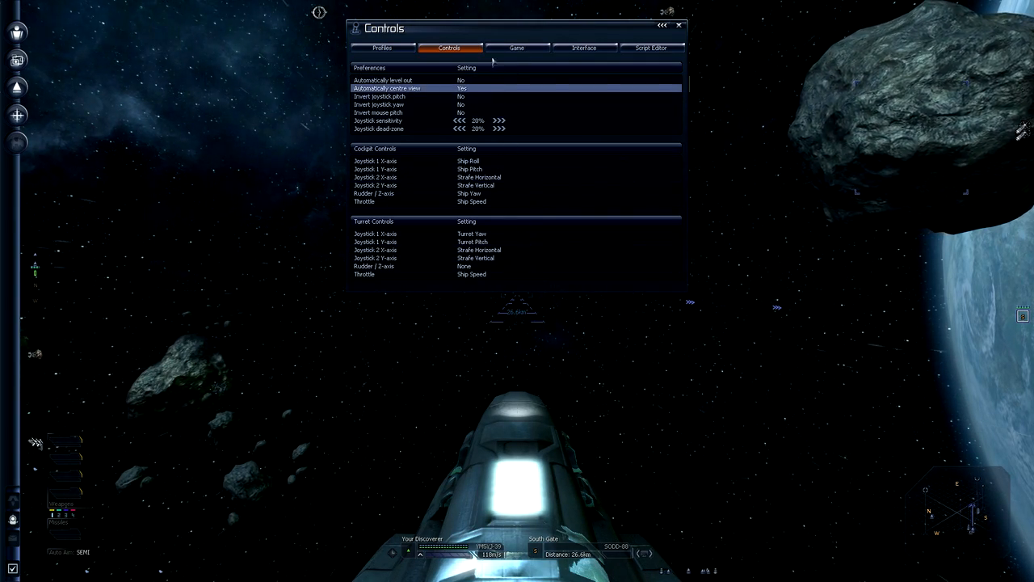
pyautogui.click(517, 48)
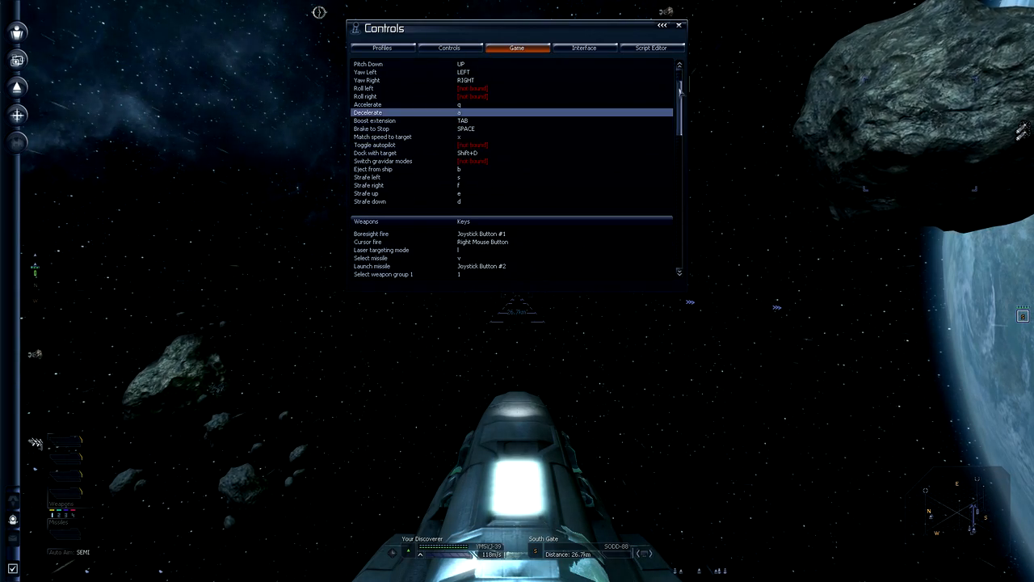
pyautogui.scroll(-3)
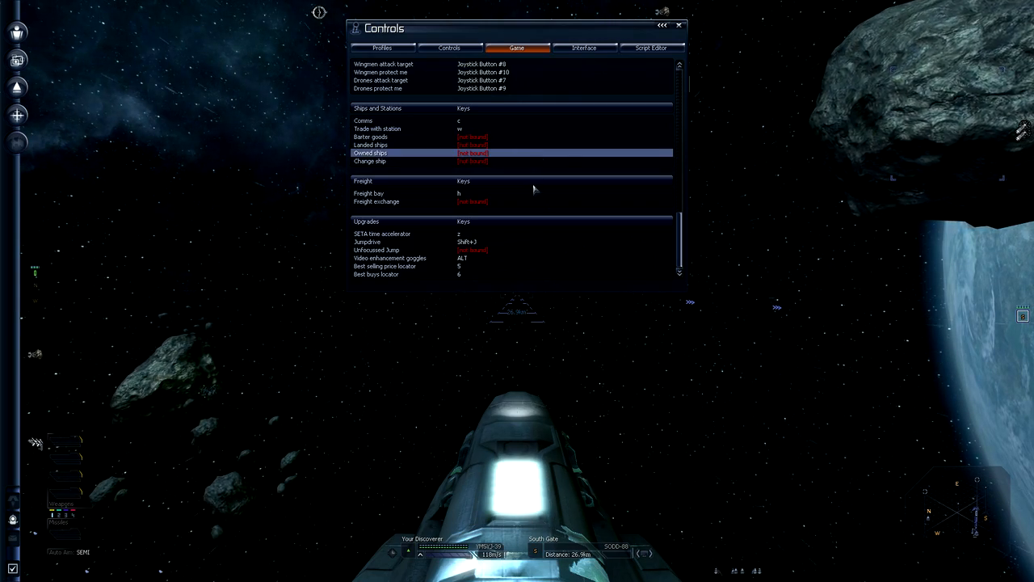
pyautogui.click(375, 249)
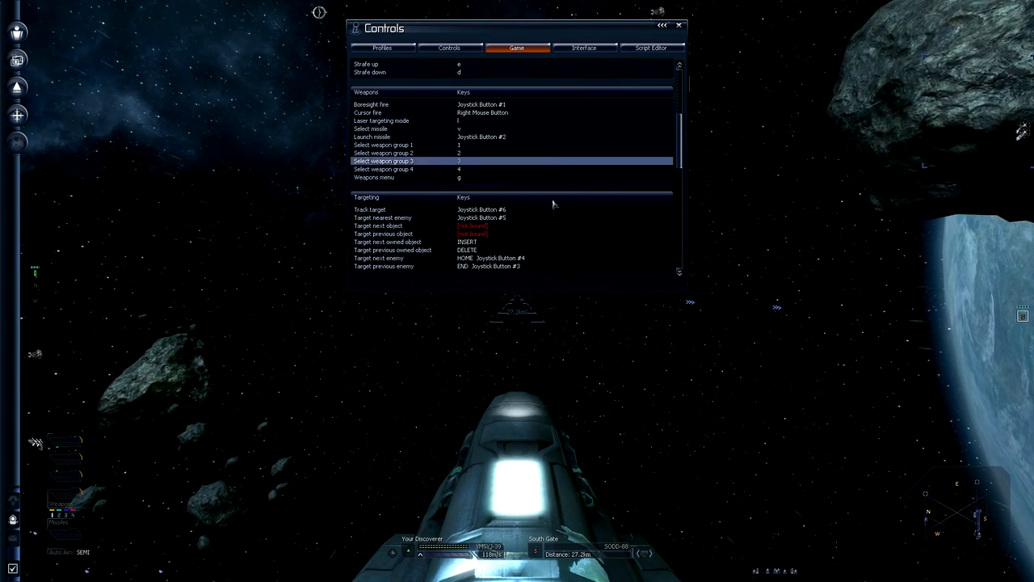
pyautogui.click(585, 48)
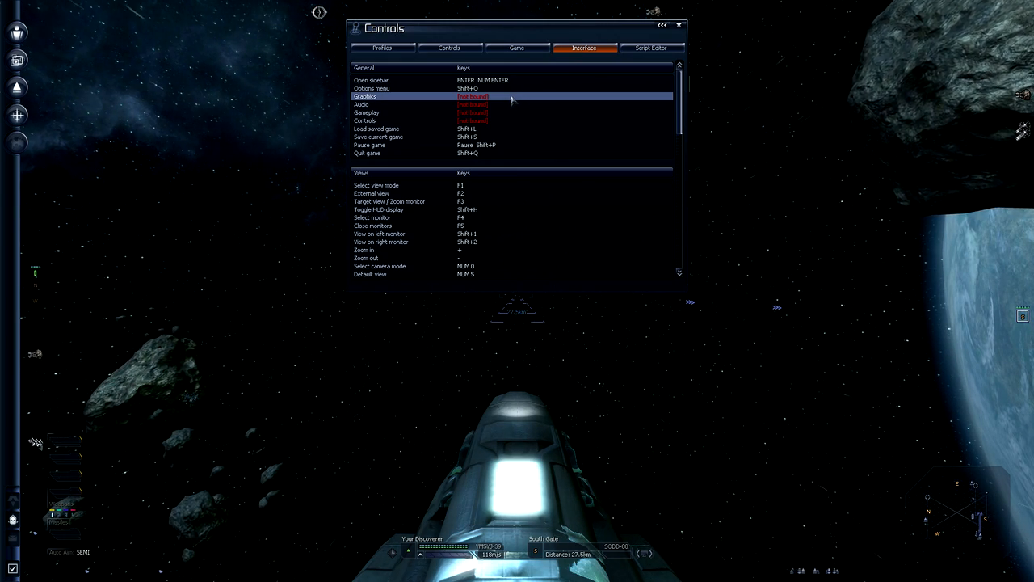
pyautogui.click(365, 120)
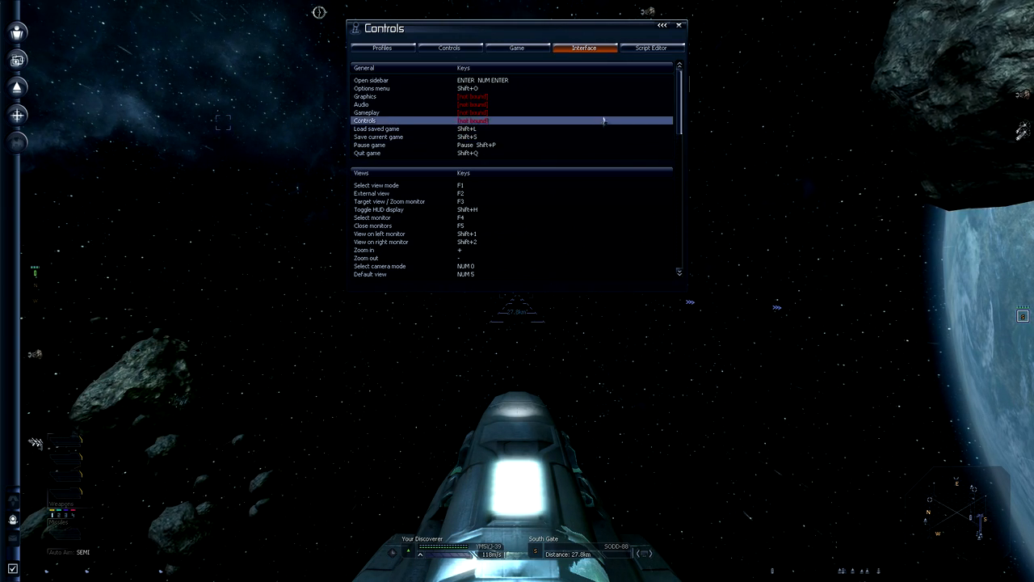
pyautogui.scroll(-3)
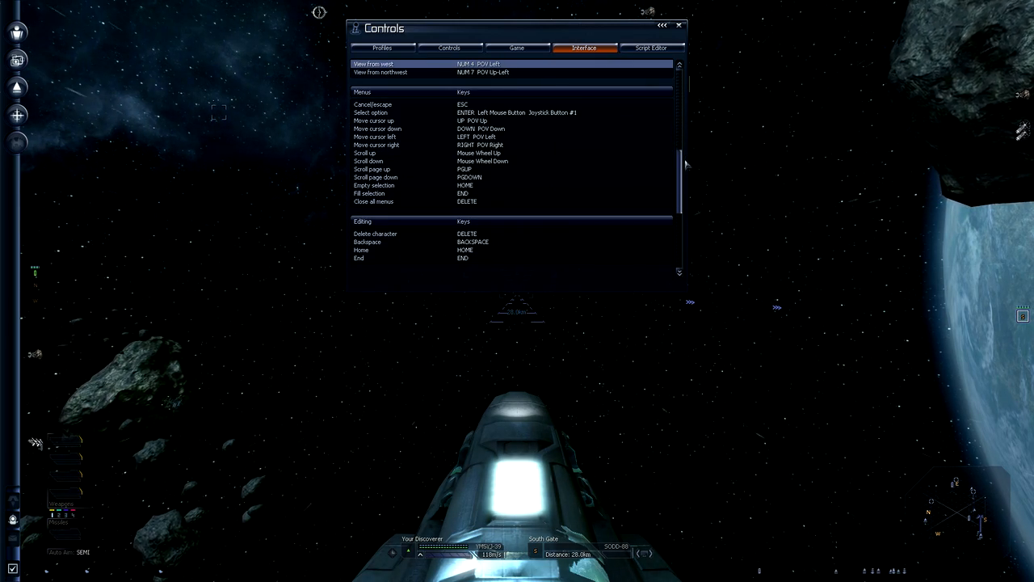
pyautogui.scroll(-3)
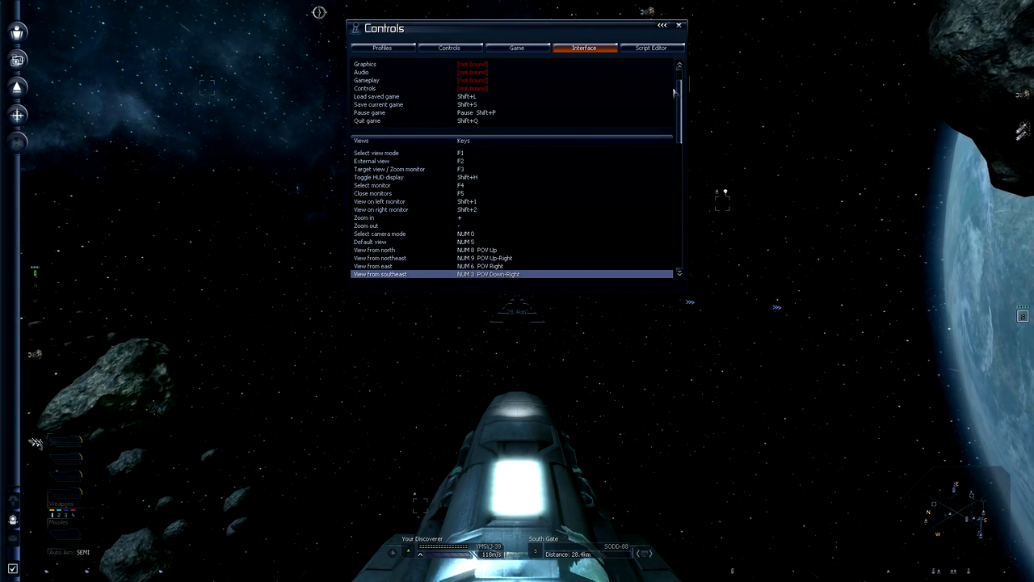
pyautogui.click(650, 49)
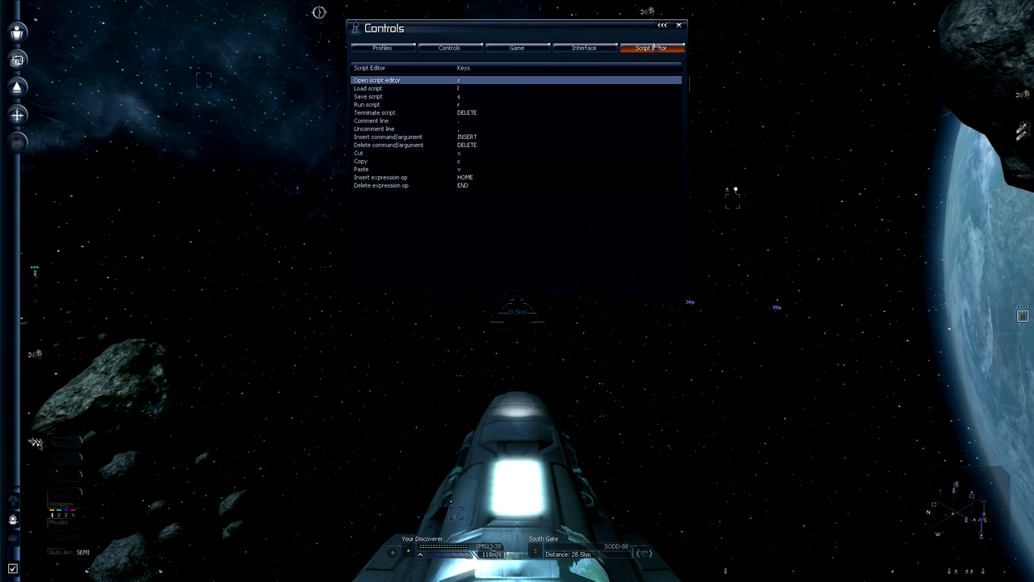
pyautogui.click(583, 49)
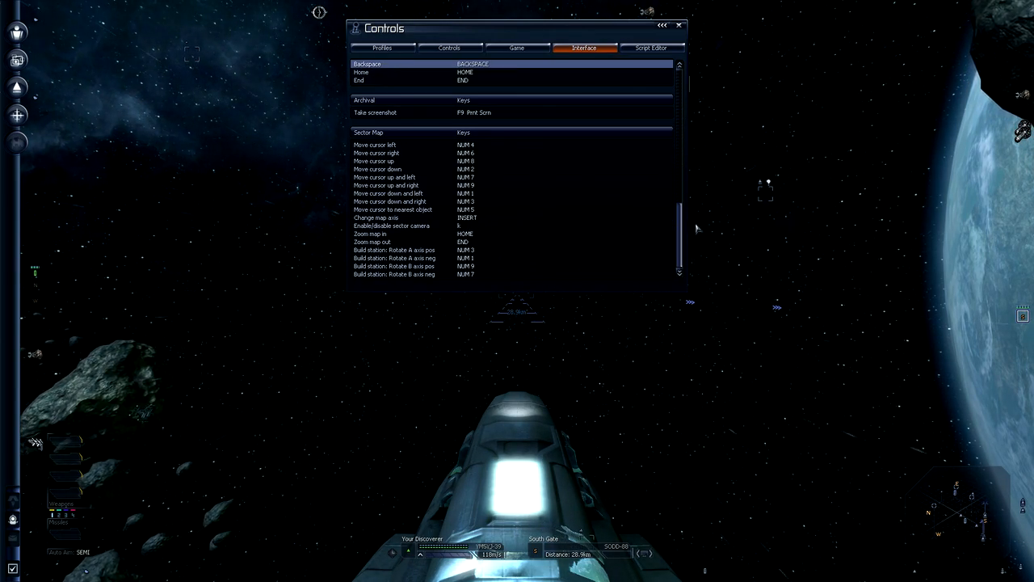
pyautogui.click(679, 26)
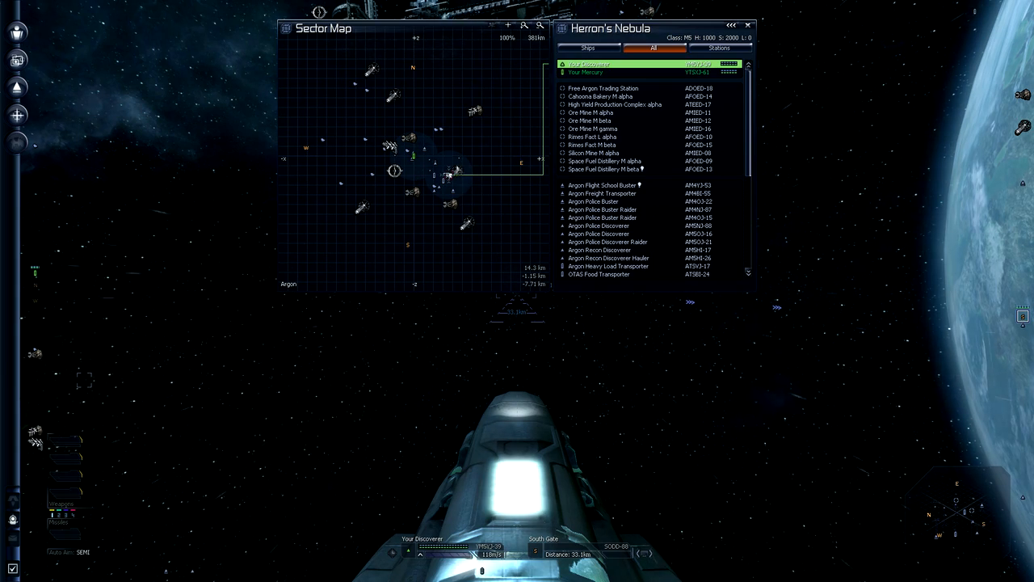
pyautogui.click(592, 136)
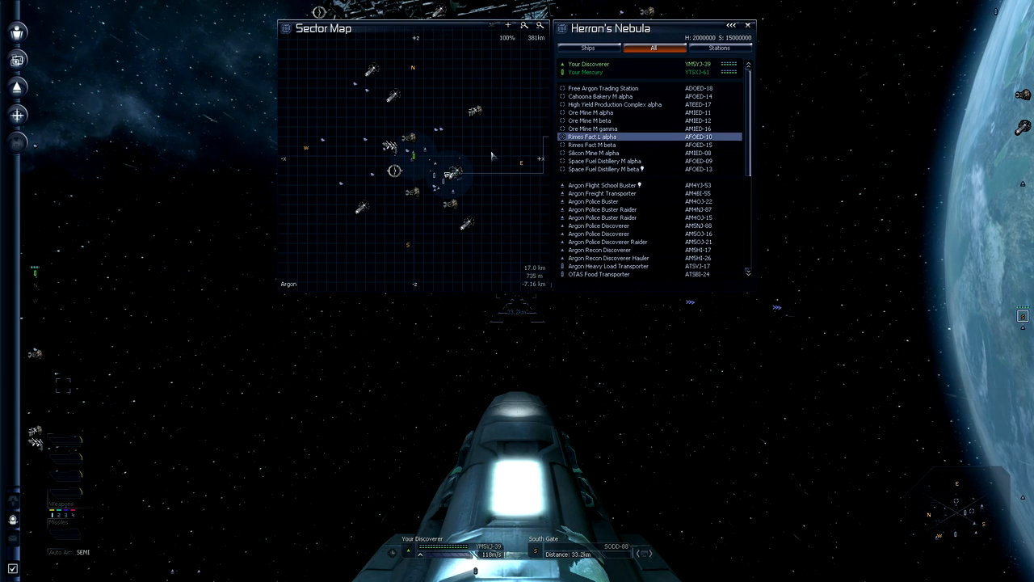
pyautogui.click(602, 184)
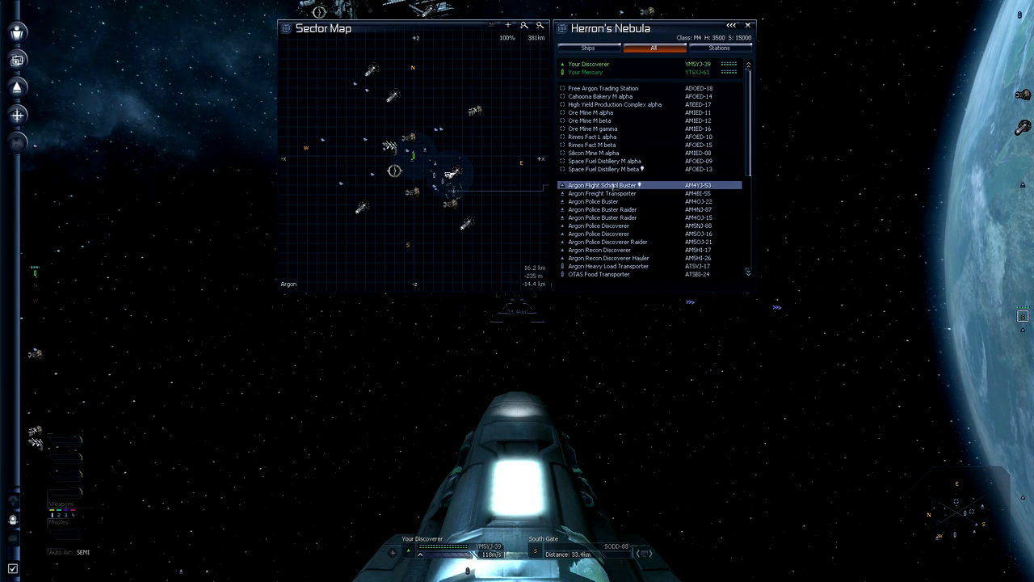
pyautogui.click(601, 194)
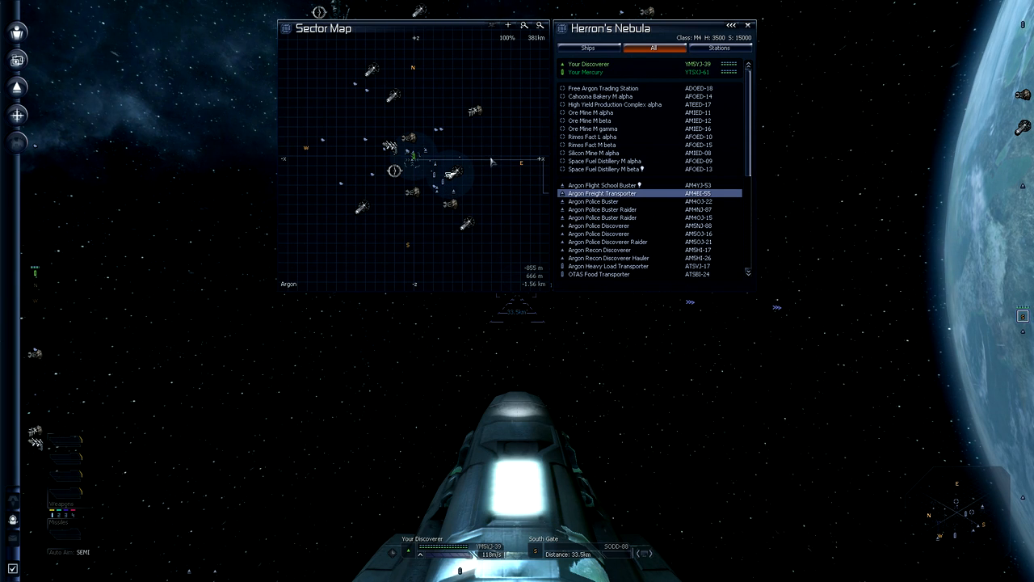
pyautogui.click(615, 103)
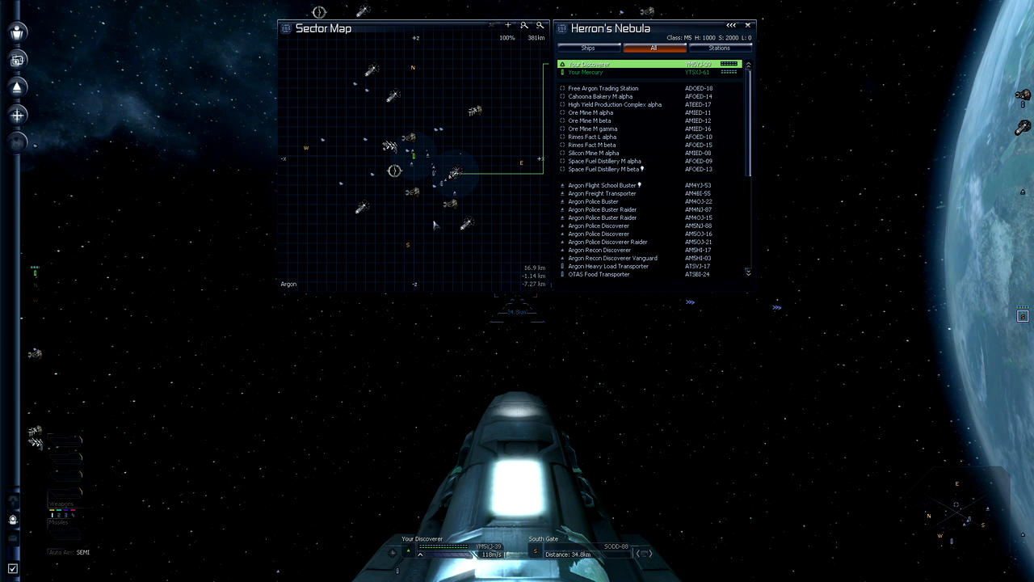
pyautogui.click(603, 87)
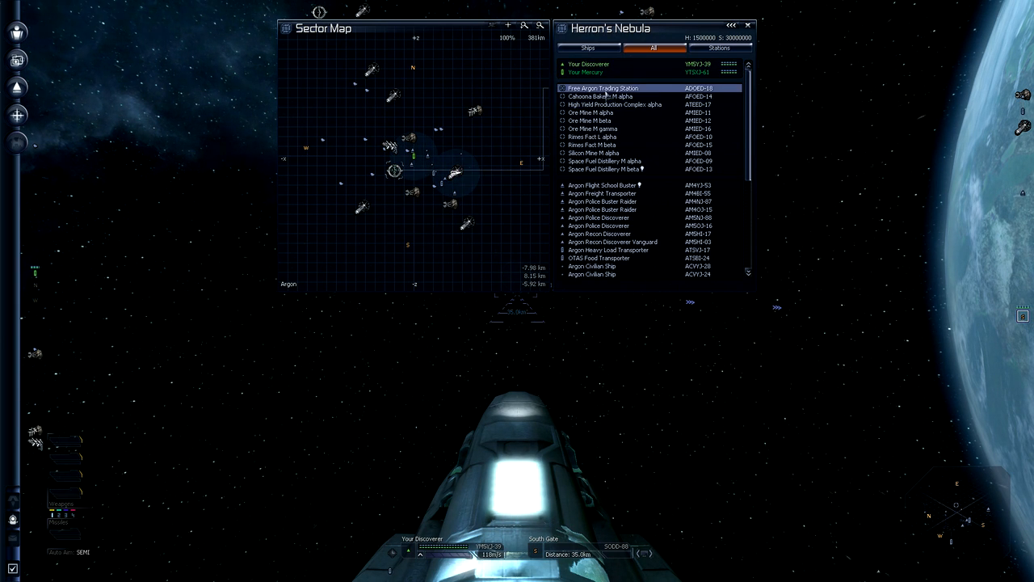
pyautogui.click(605, 170)
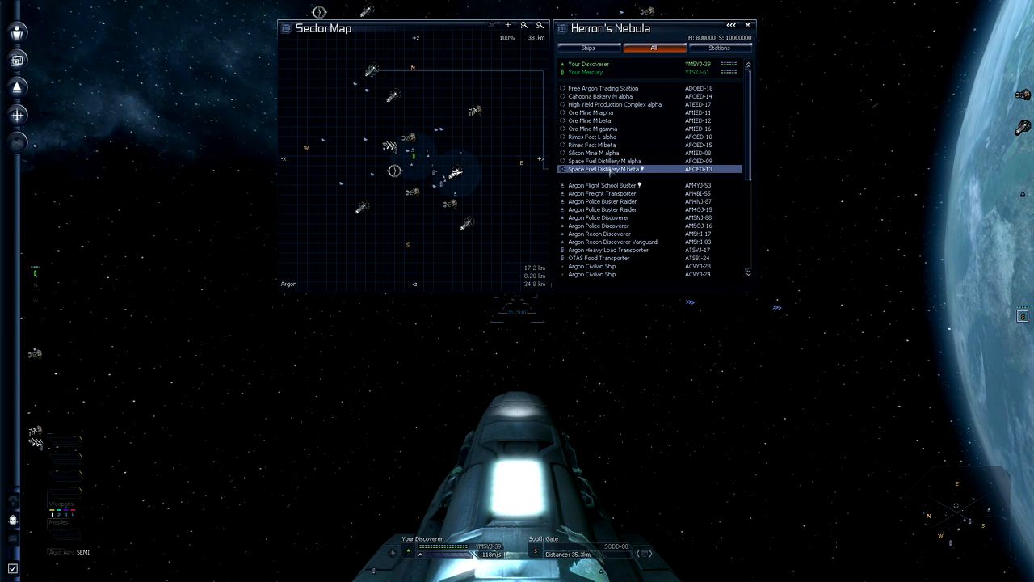
pyautogui.click(601, 185)
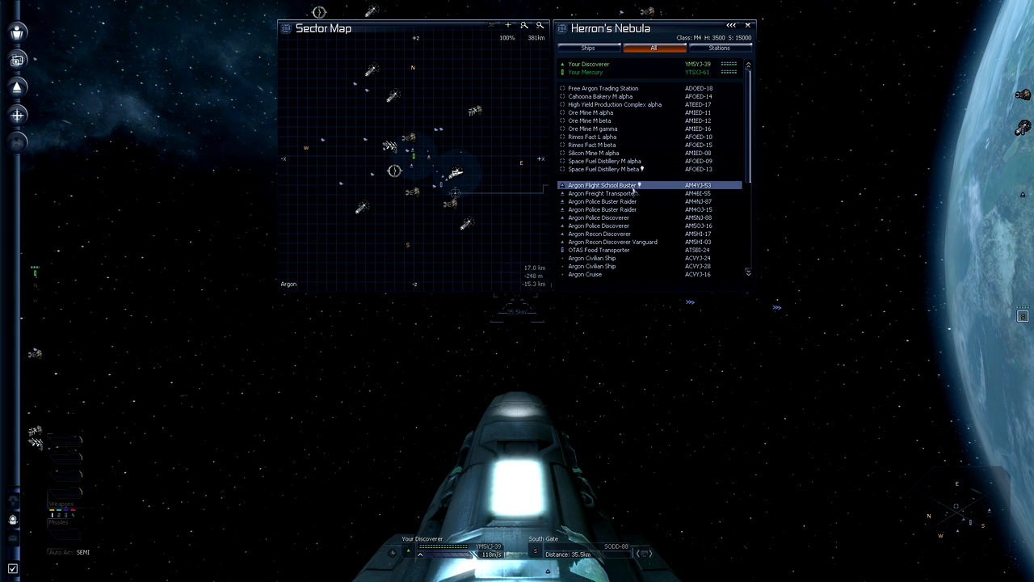
pyautogui.click(601, 210)
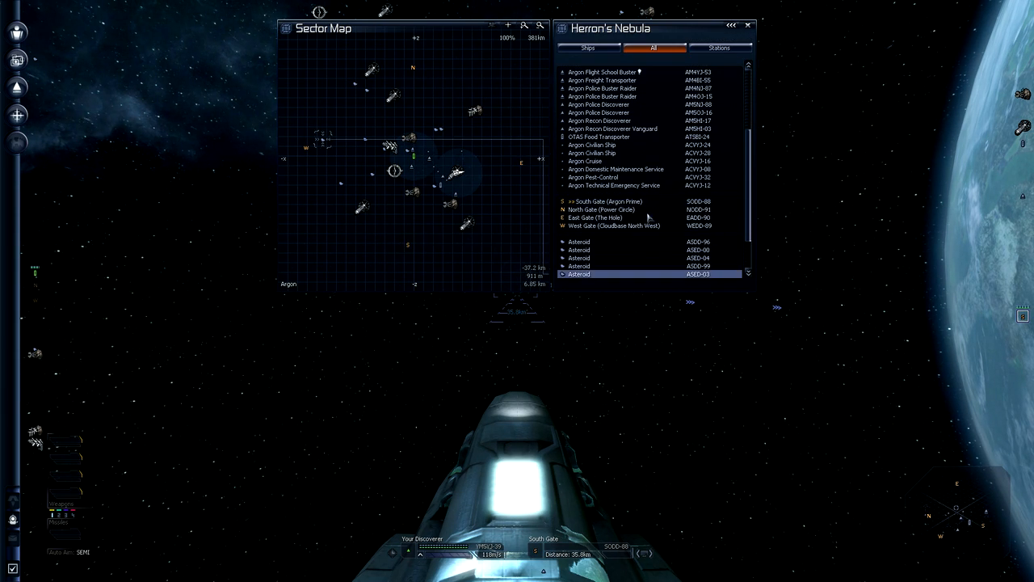
pyautogui.click(614, 217)
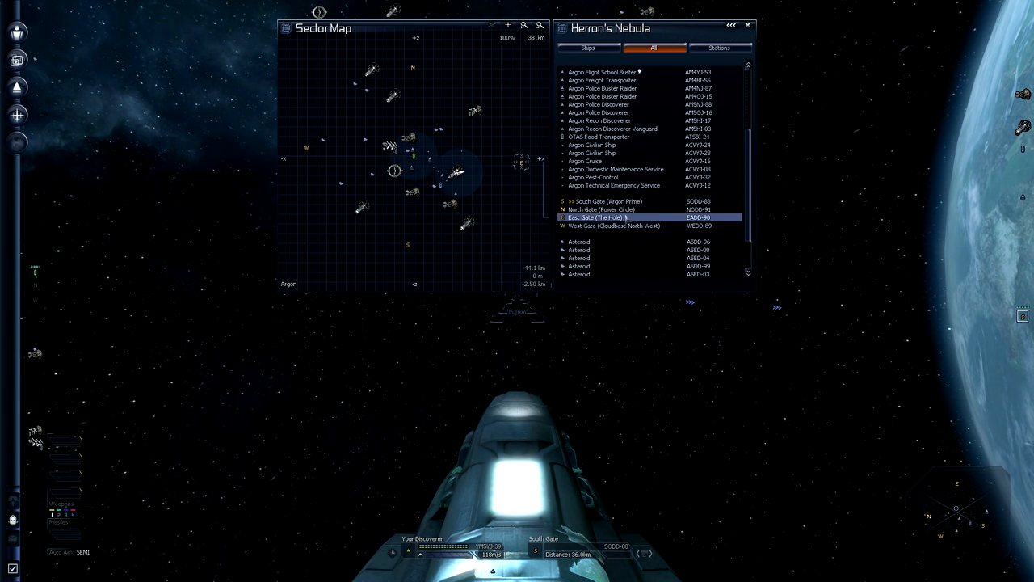
pyautogui.click(608, 201)
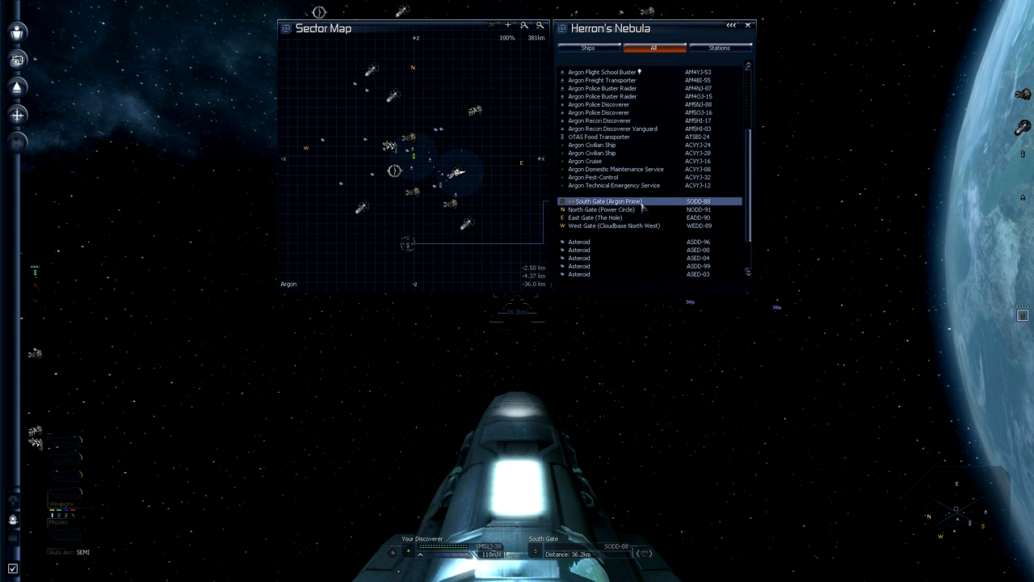
pyautogui.click(614, 216)
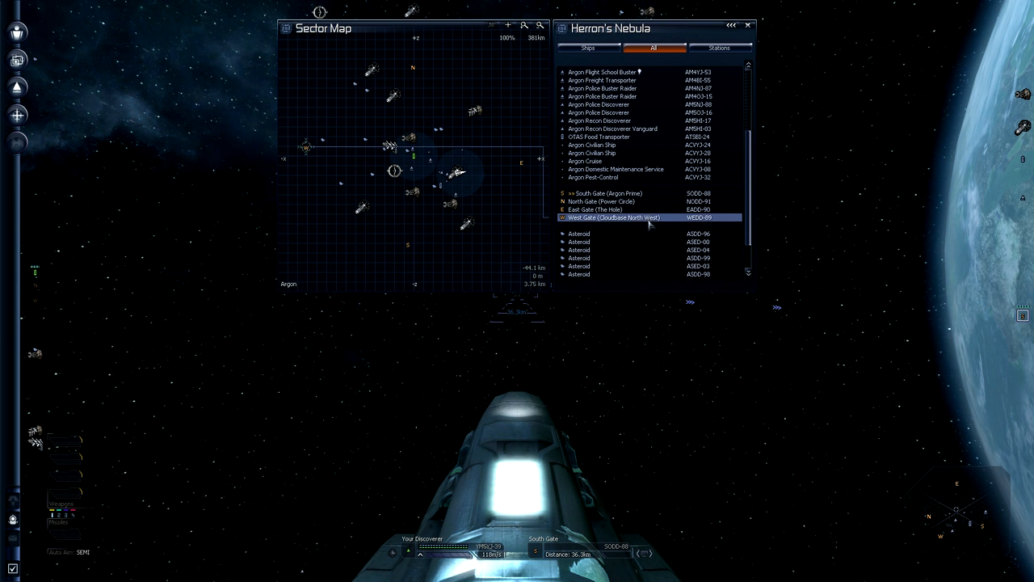
pyautogui.click(595, 210)
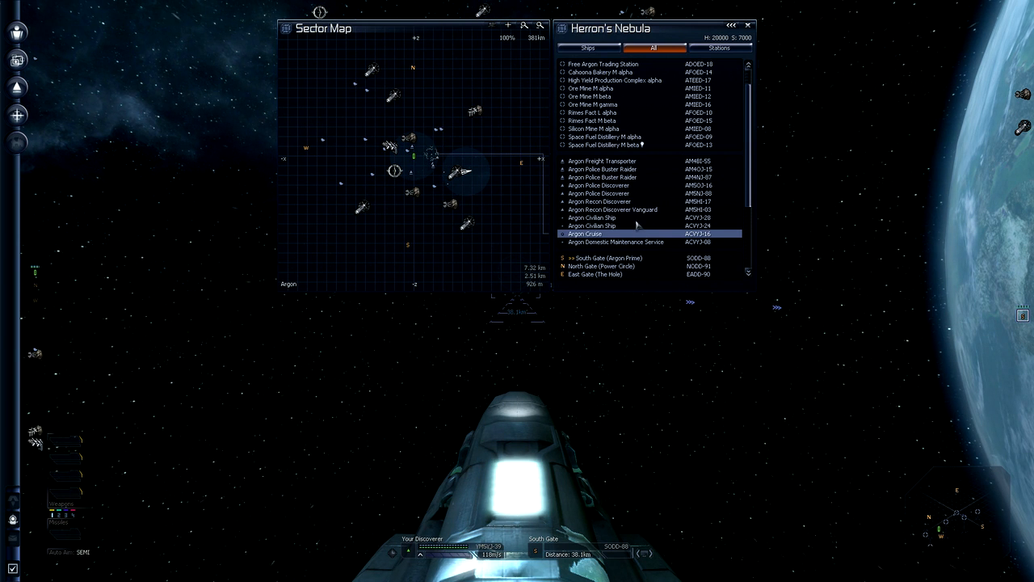
# Inspect the South Gate, another sector object and a ship in the Herron's Nebula list
pyautogui.click(638, 217)
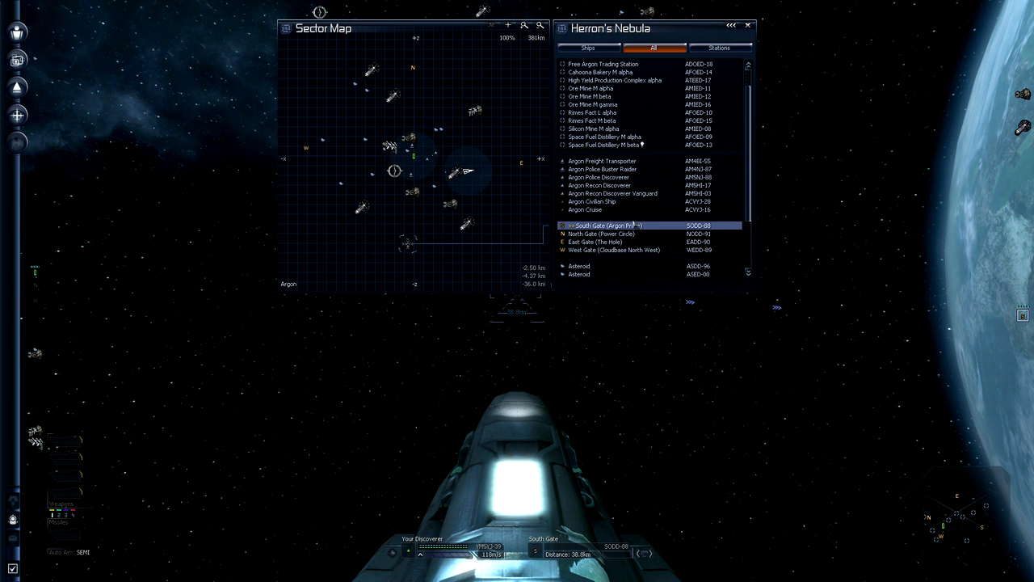
pyautogui.click(614, 210)
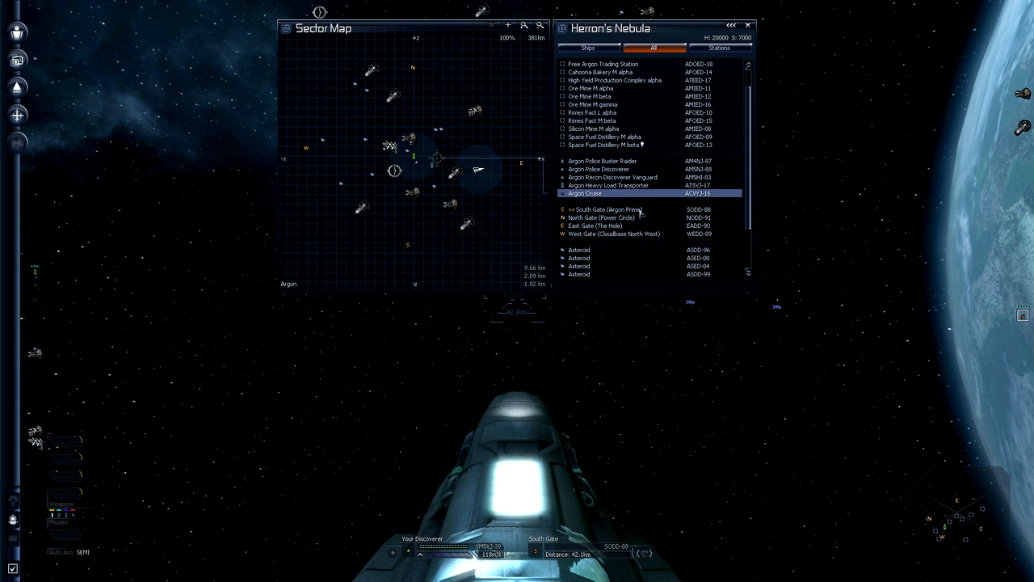
pyautogui.click(607, 184)
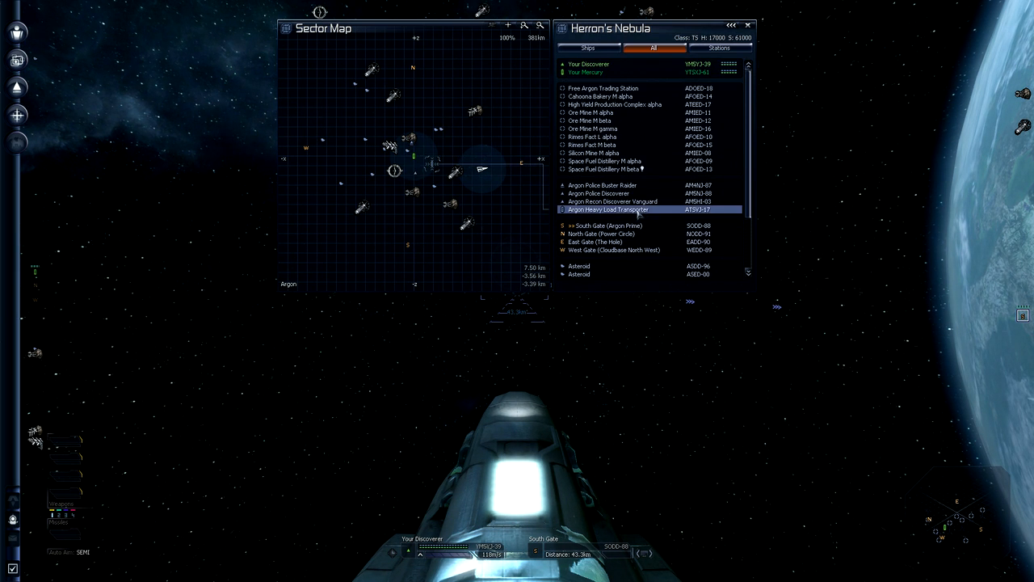
# Make the East Gate to The Hole the current target, then pick the Free Argon Trading Station
pyautogui.click(605, 87)
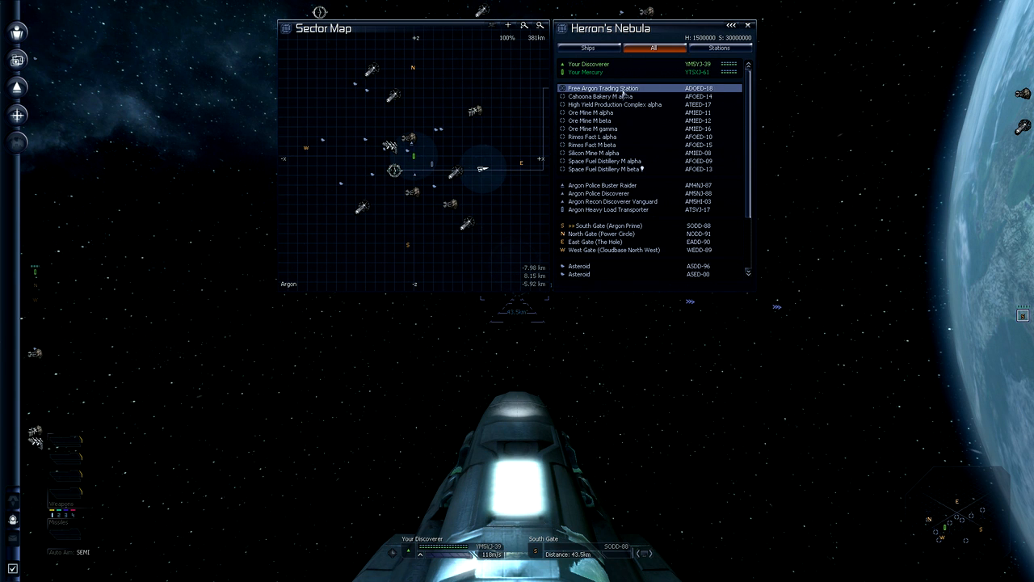
pyautogui.click(616, 194)
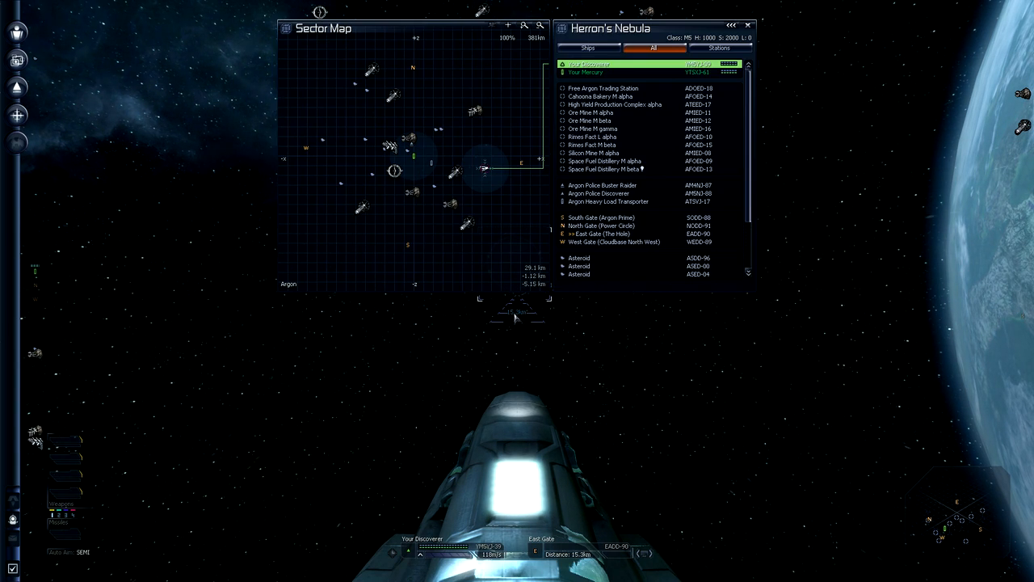
pyautogui.click(604, 170)
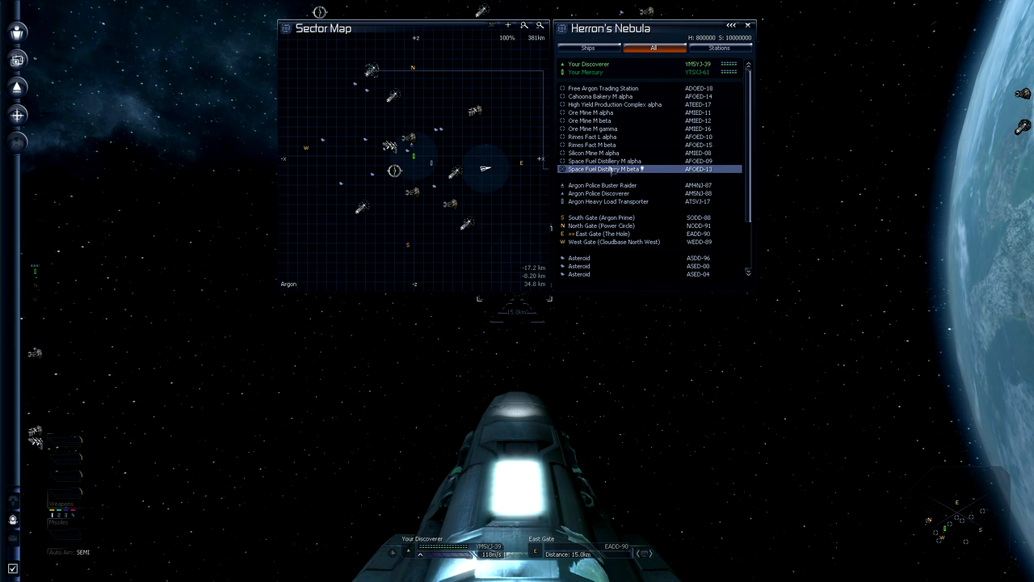
pyautogui.click(630, 88)
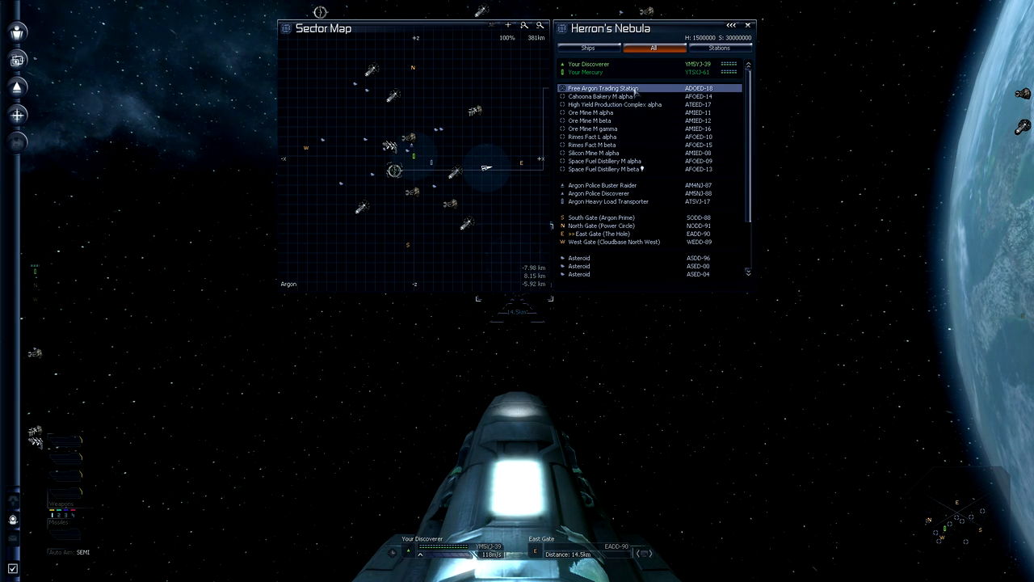
# Show the Free Argon Trading Station's info window from its context menu
pyautogui.rightClick(603, 87)
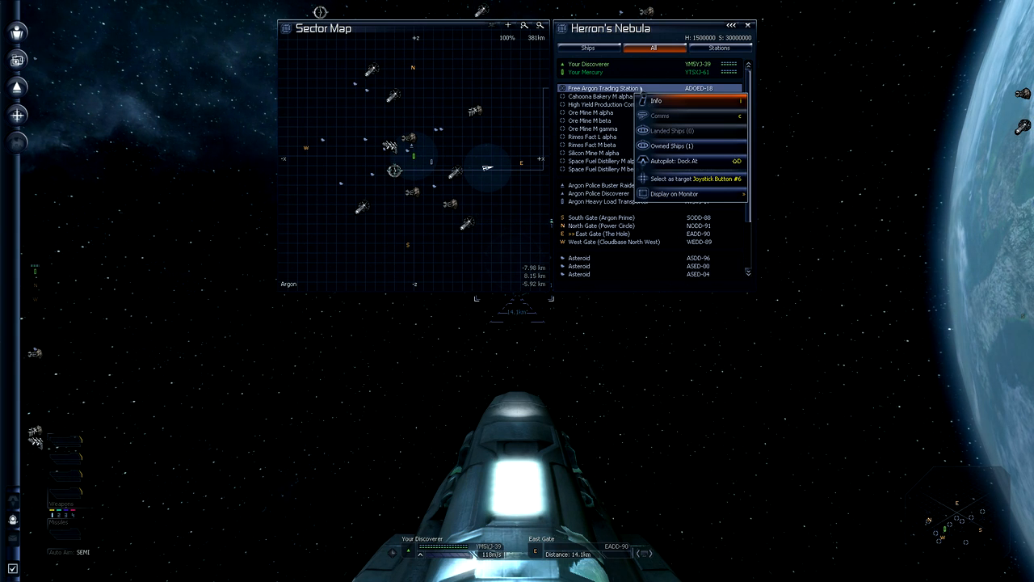
pyautogui.click(656, 100)
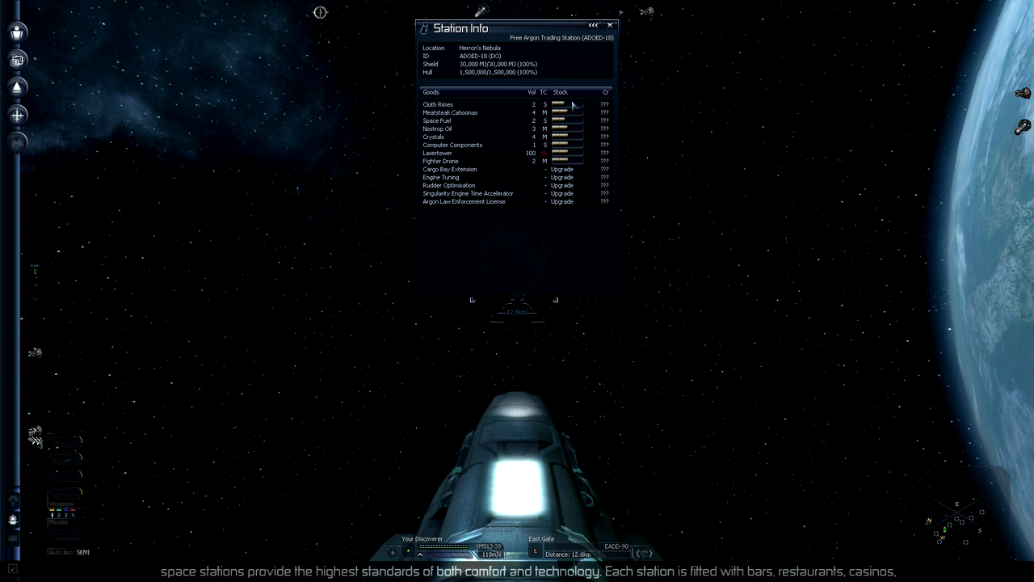
pyautogui.moveTo(475, 170)
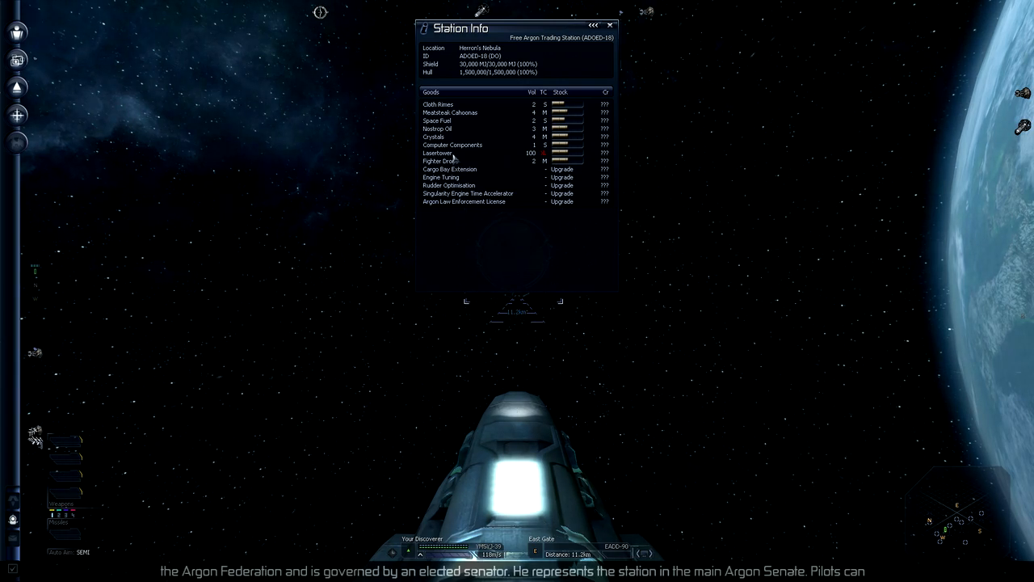
pyautogui.moveTo(456, 129)
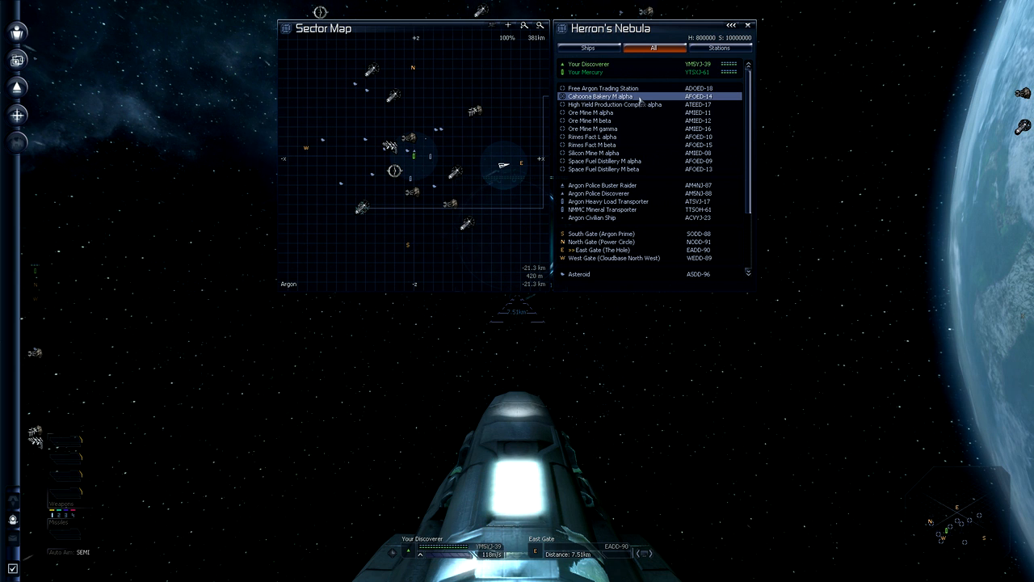
# Pick the second station entry in the Herron's Nebula sector list
pyautogui.click(631, 194)
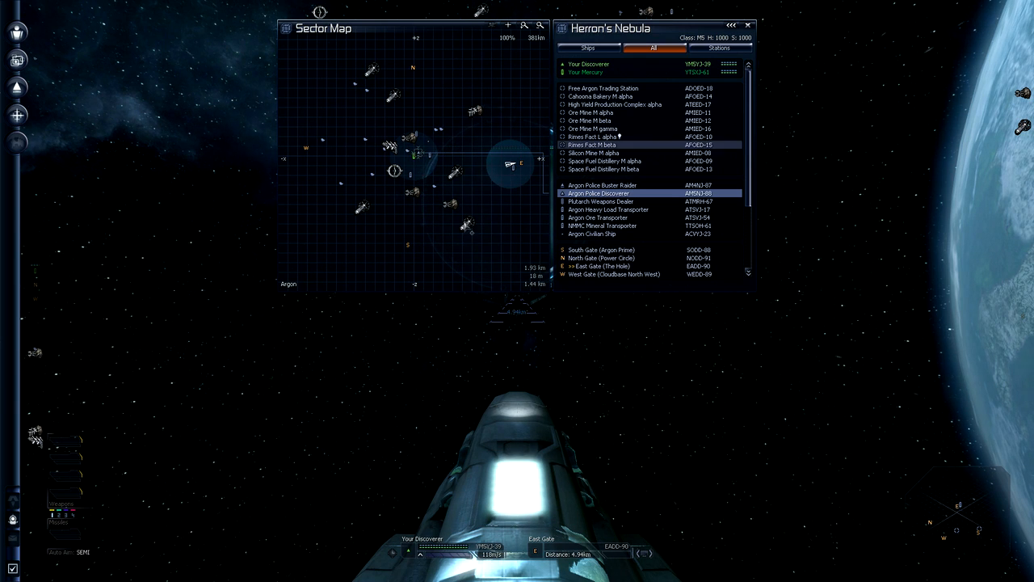
# Select the Space Fuel Distillery M alpha and choose an option from its command menu
pyautogui.click(605, 162)
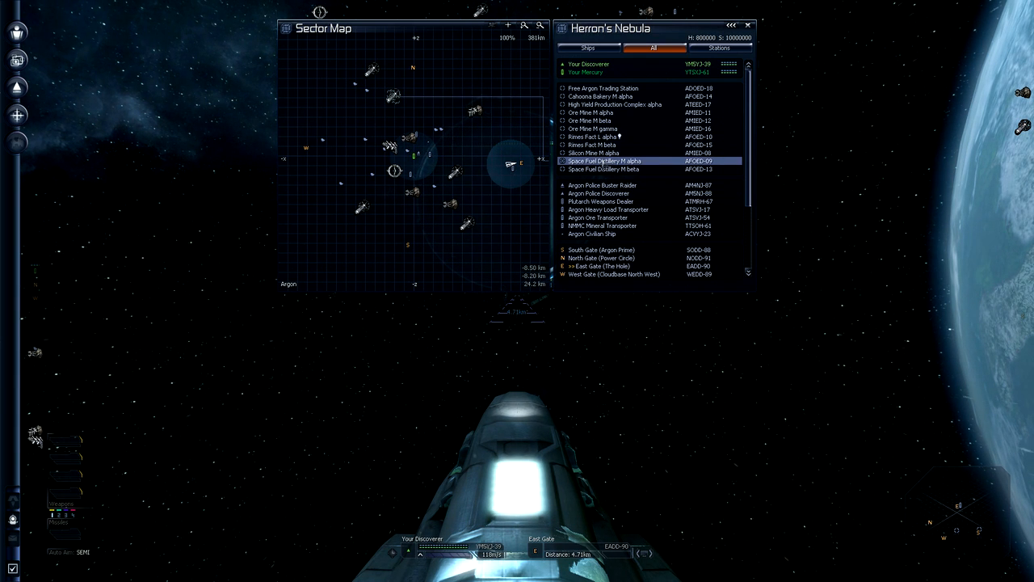
pyautogui.rightClick(605, 162)
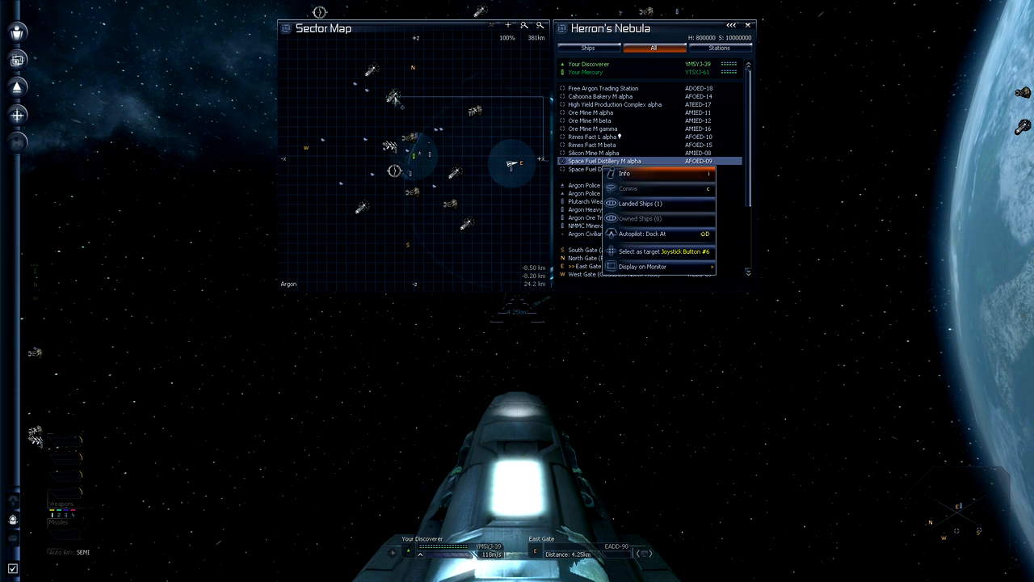
pyautogui.click(624, 175)
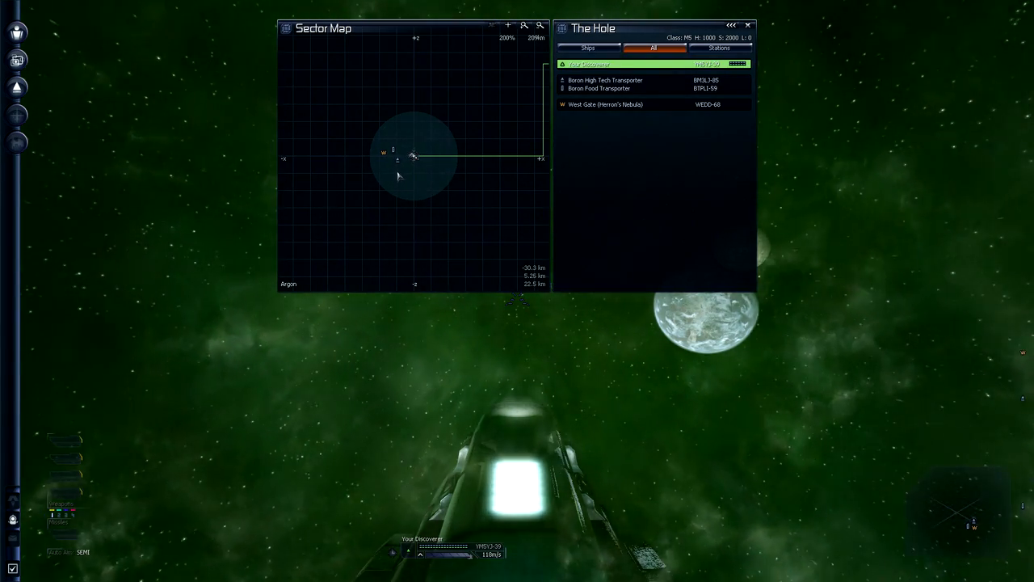
# Keep The Hole's sector map open while flying across the sector
pyautogui.click(540, 26)
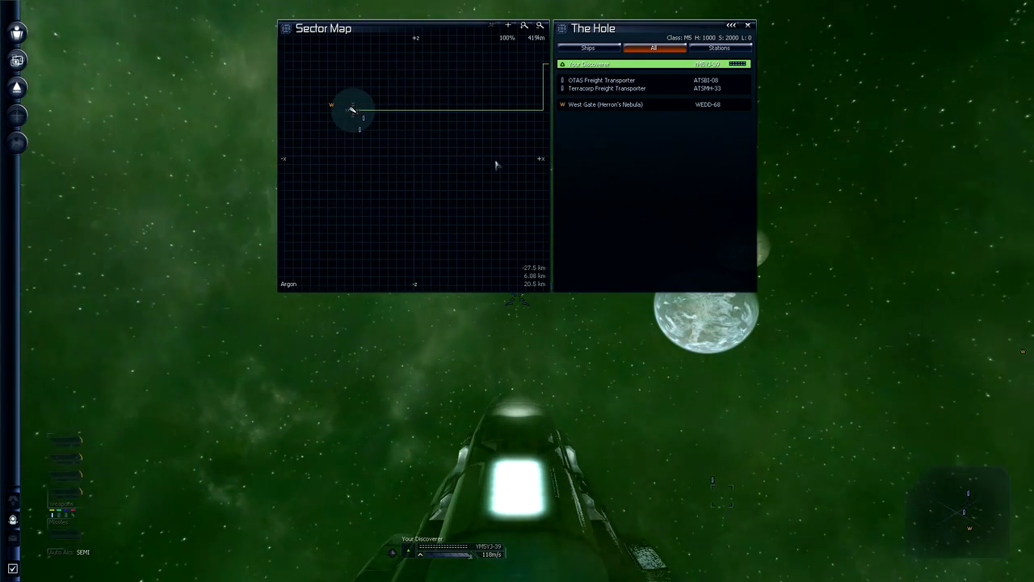
pyautogui.moveTo(408, 210)
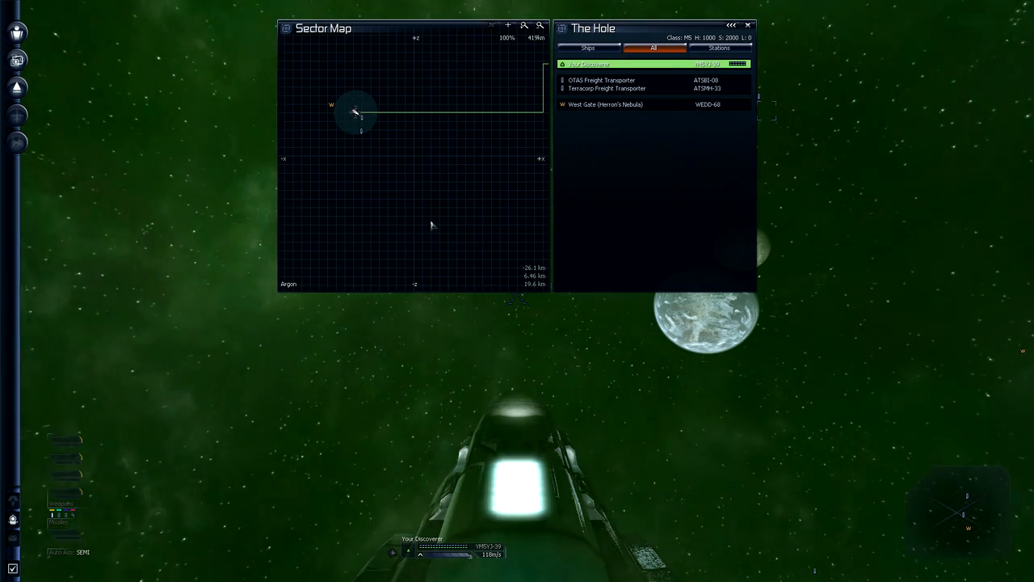
pyautogui.moveTo(451, 175)
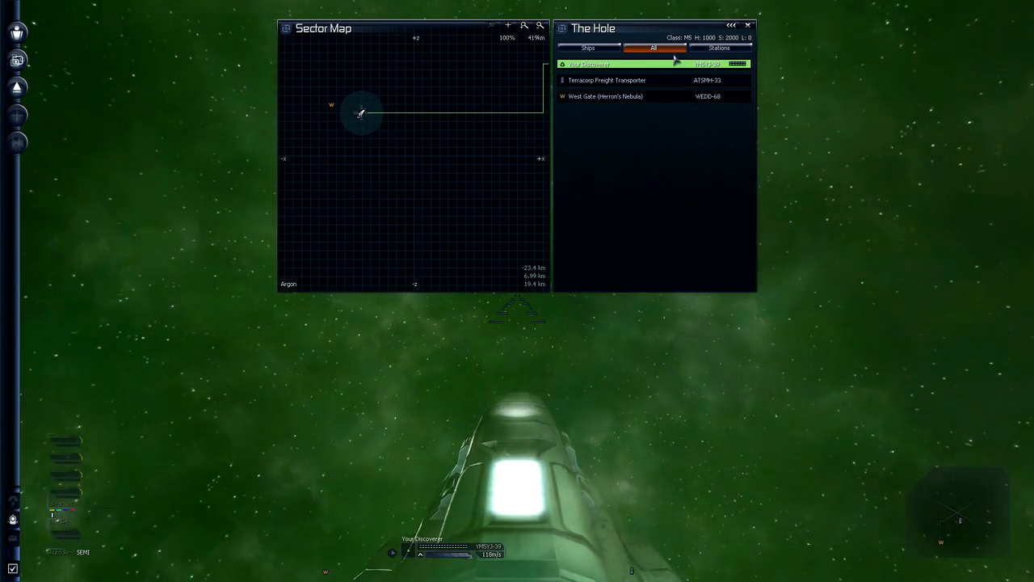
# Change the SETA time-acceleration factor in the Gameplay options
pyautogui.click(746, 26)
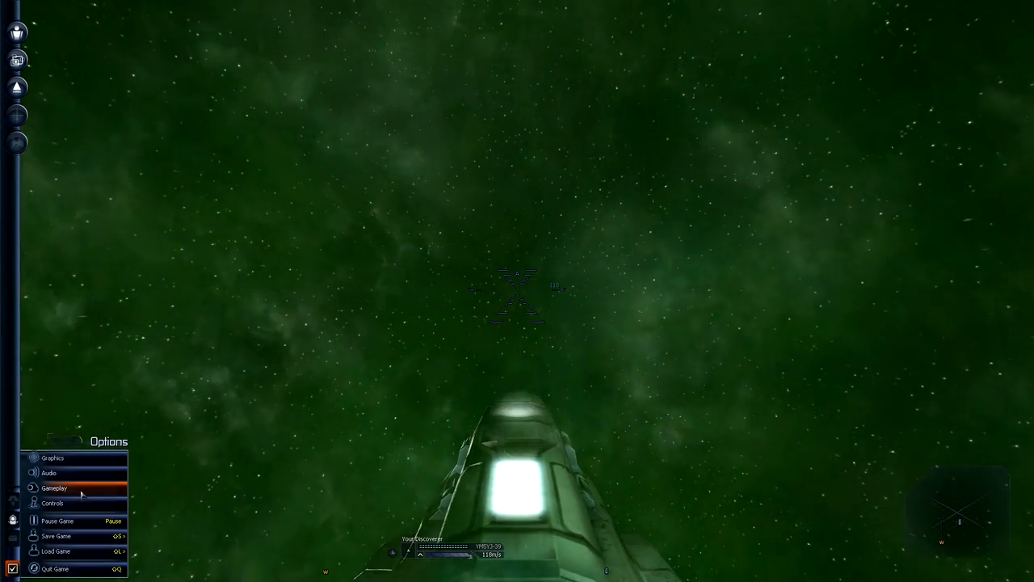
pyautogui.click(53, 488)
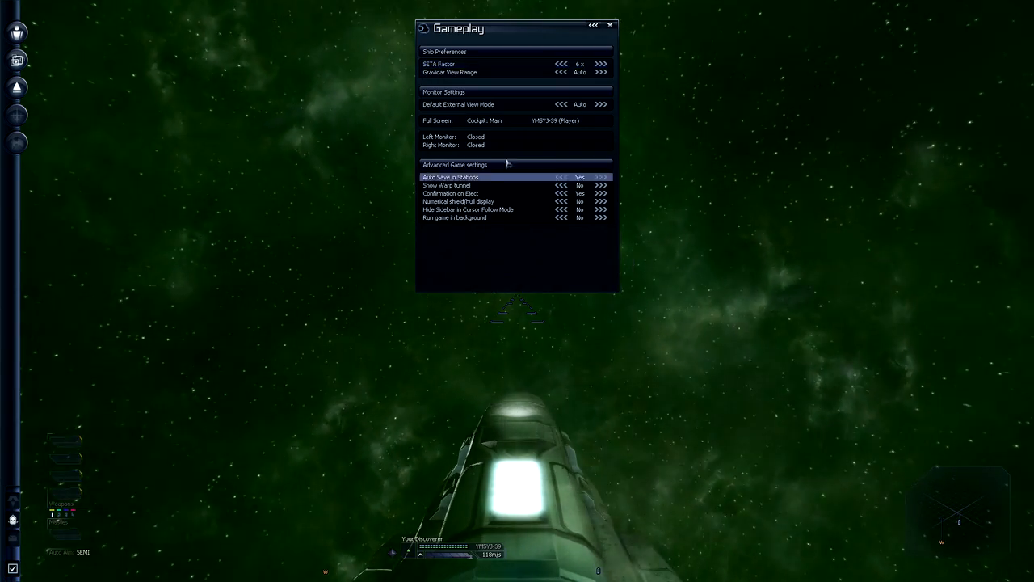
pyautogui.click(601, 64)
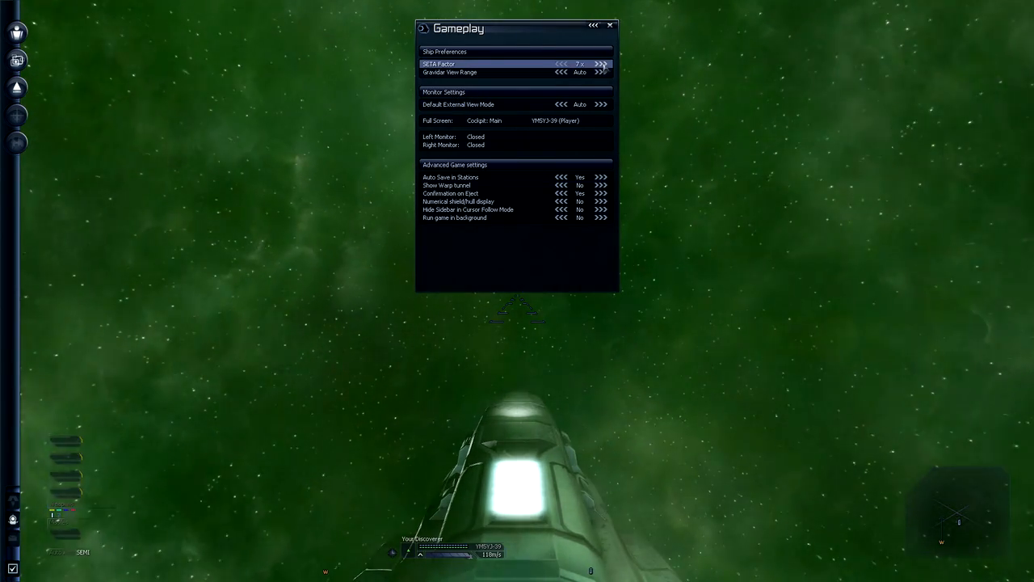
pyautogui.click(601, 65)
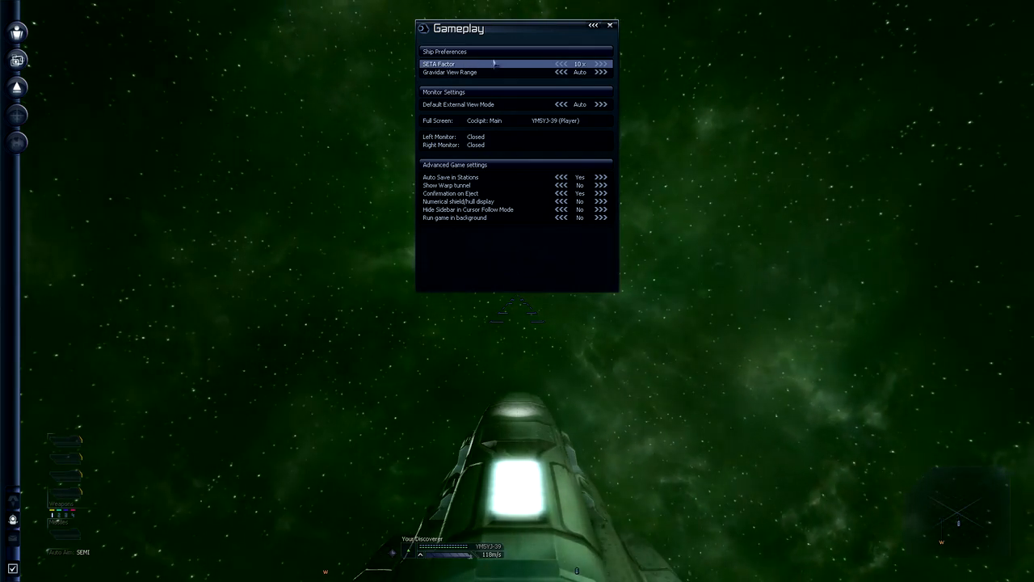
pyautogui.click(611, 26)
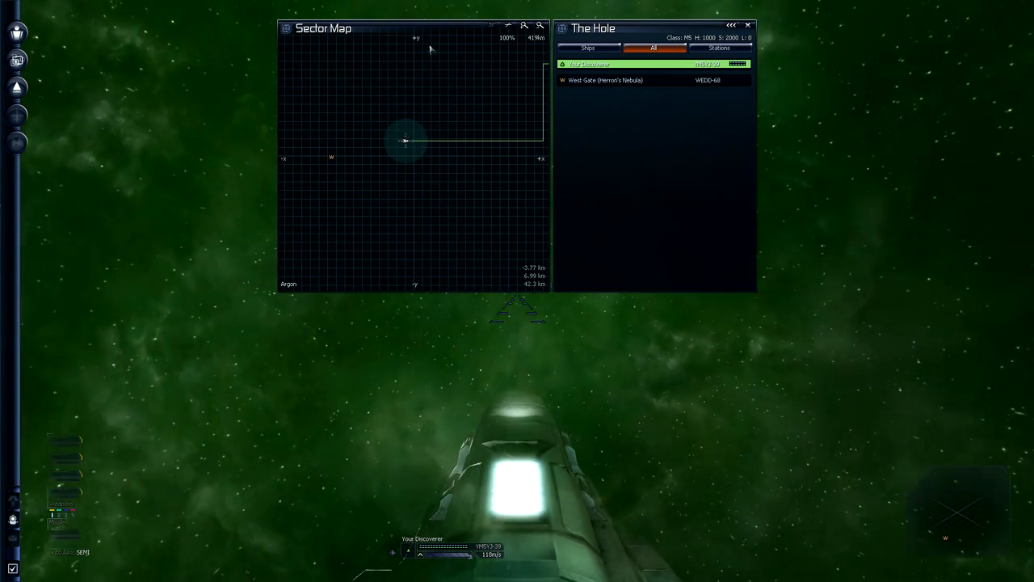
pyautogui.moveTo(372, 155)
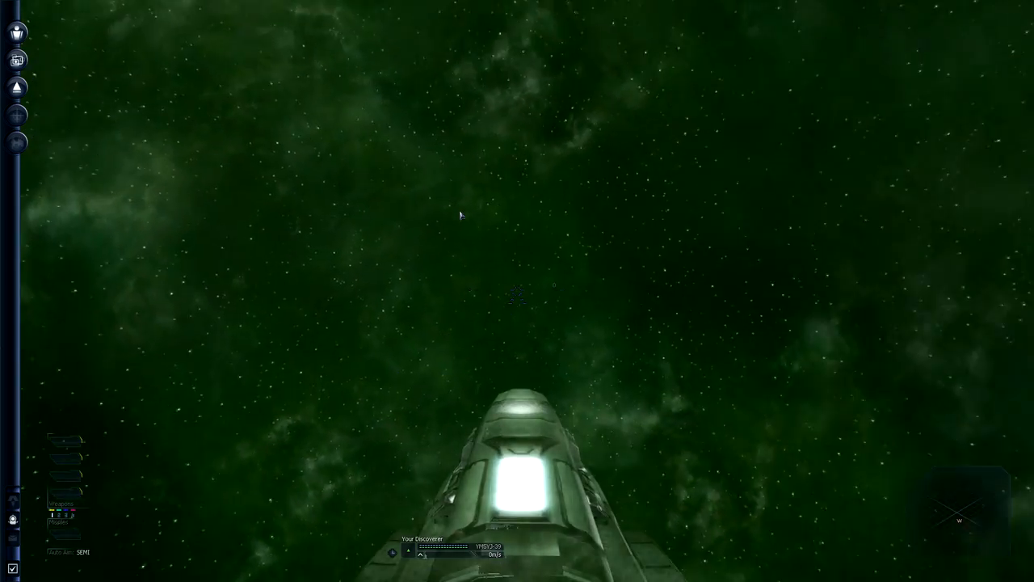
# Issue a Move to position order from the current ship's Command Console navigation slot
pyautogui.click(17, 33)
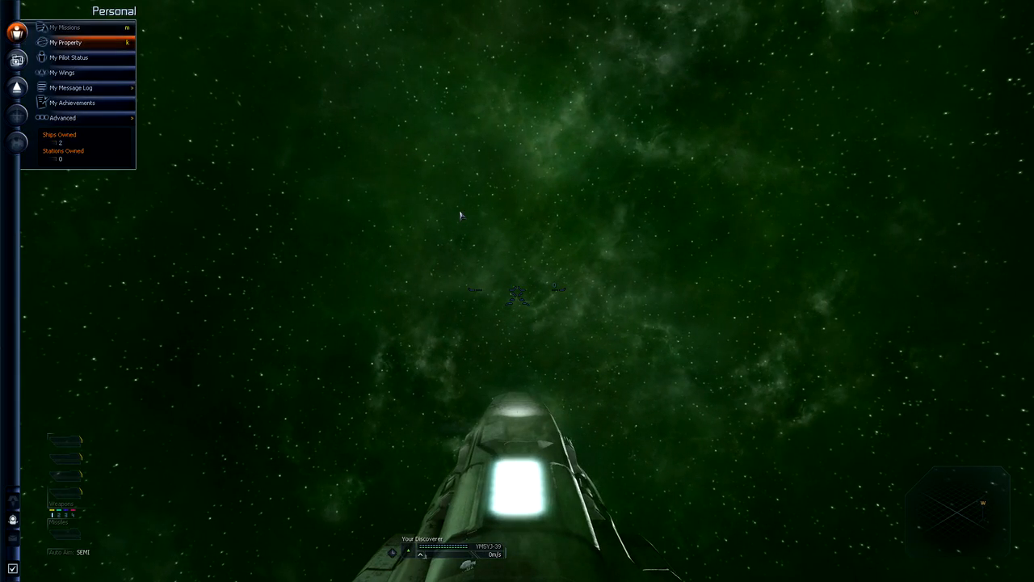
pyautogui.click(16, 87)
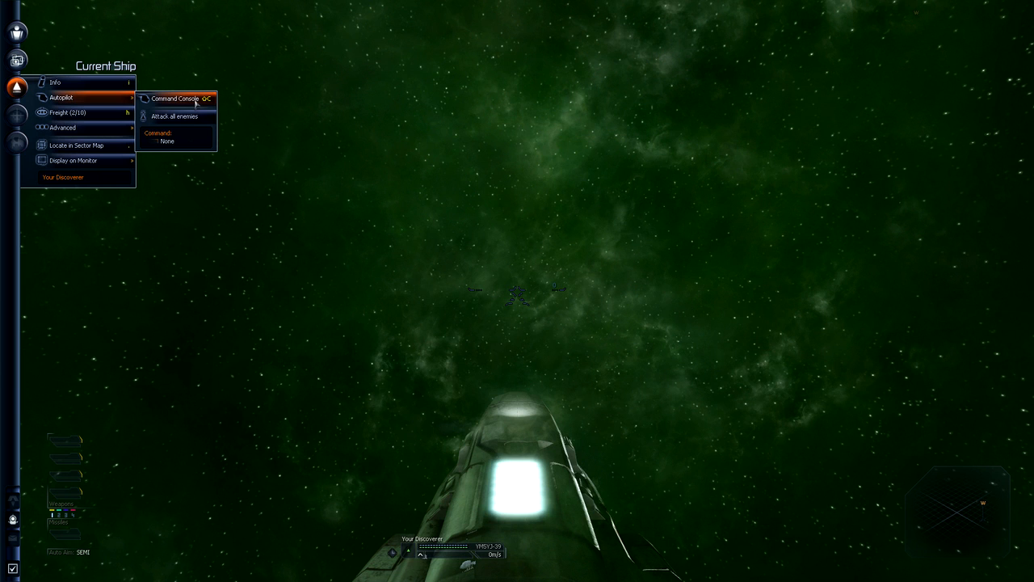
pyautogui.click(175, 98)
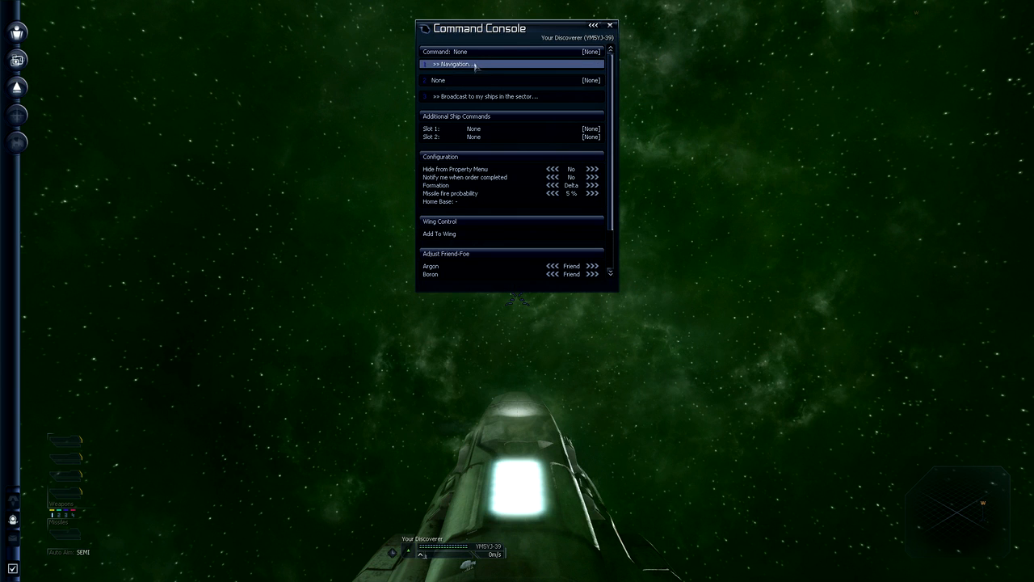
pyautogui.click(456, 65)
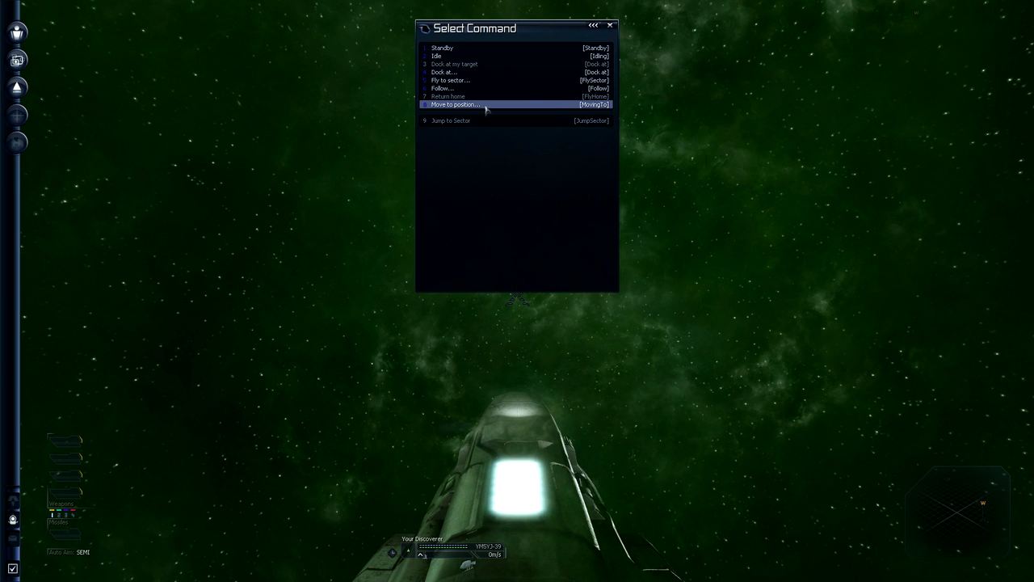
pyautogui.click(456, 104)
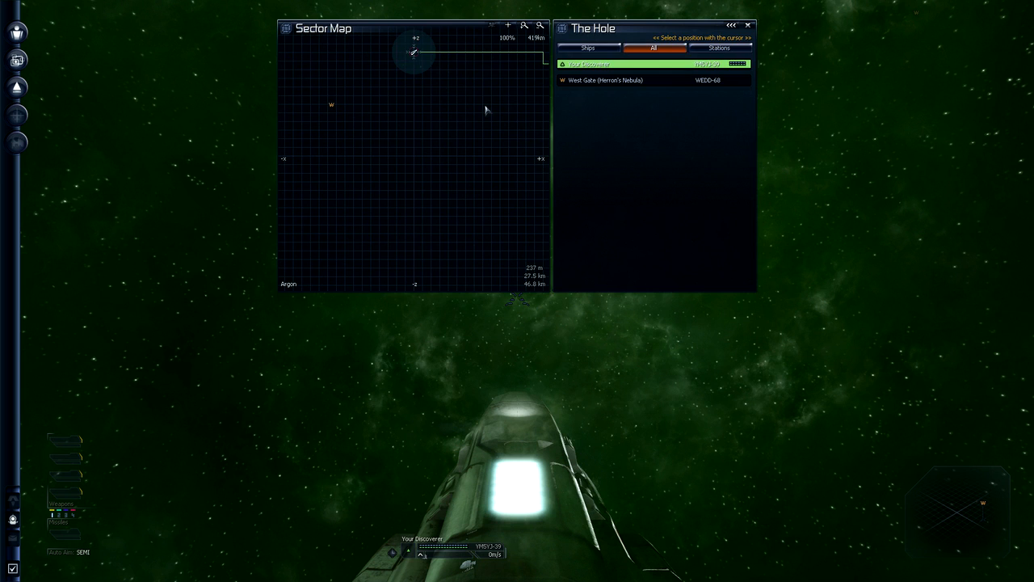
# Set the destination point on The Hole's sector map for the move order
pyautogui.click(607, 79)
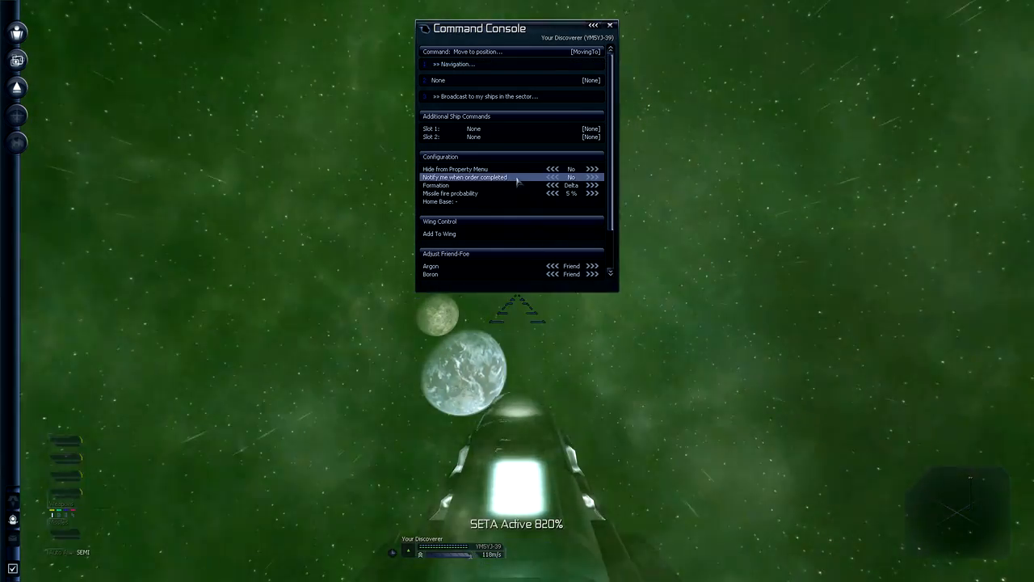
# Switch the ship's navigation order to Standby, then Idle, and reopen the command list
pyautogui.click(453, 200)
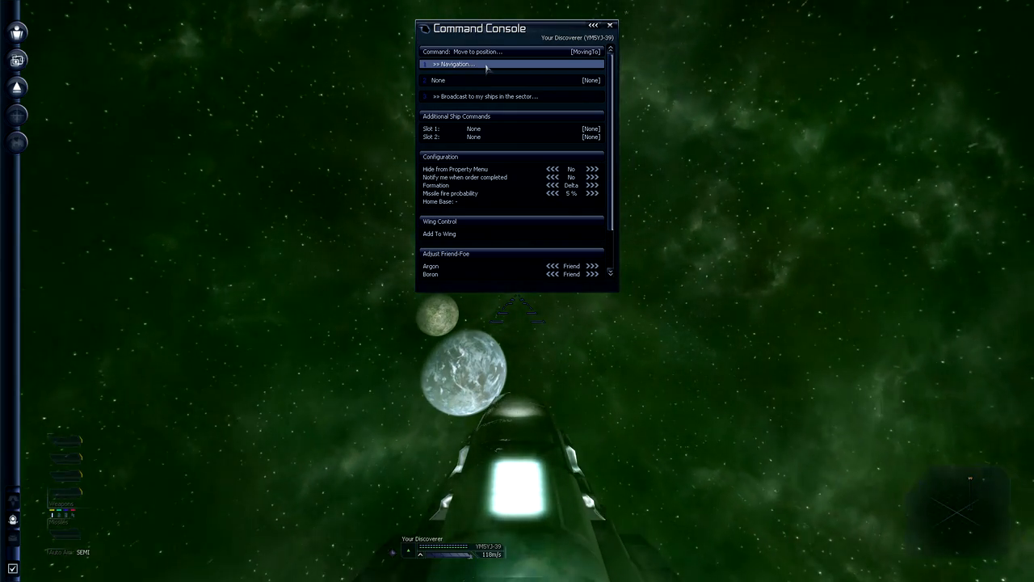
pyautogui.click(456, 65)
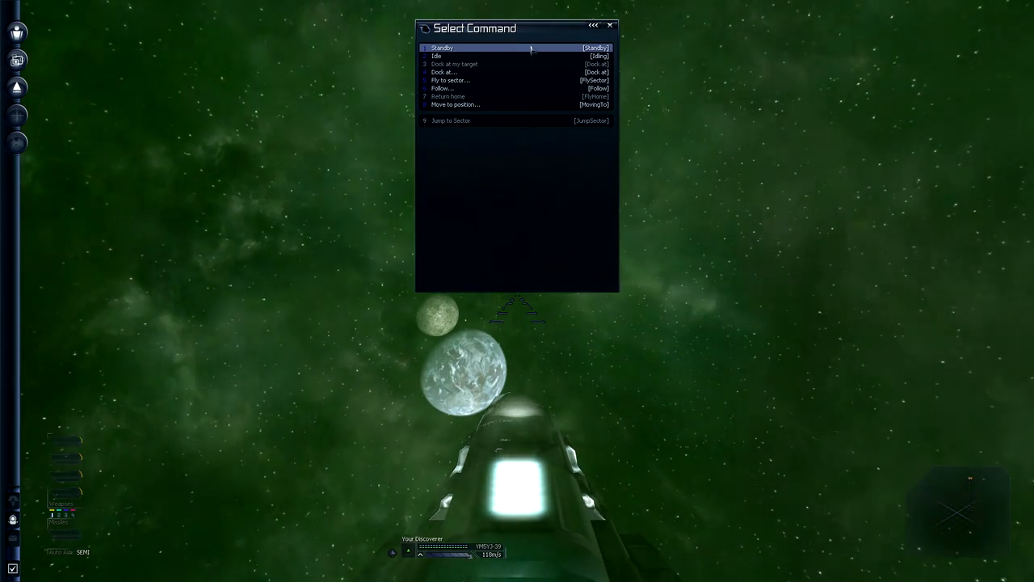
pyautogui.click(442, 49)
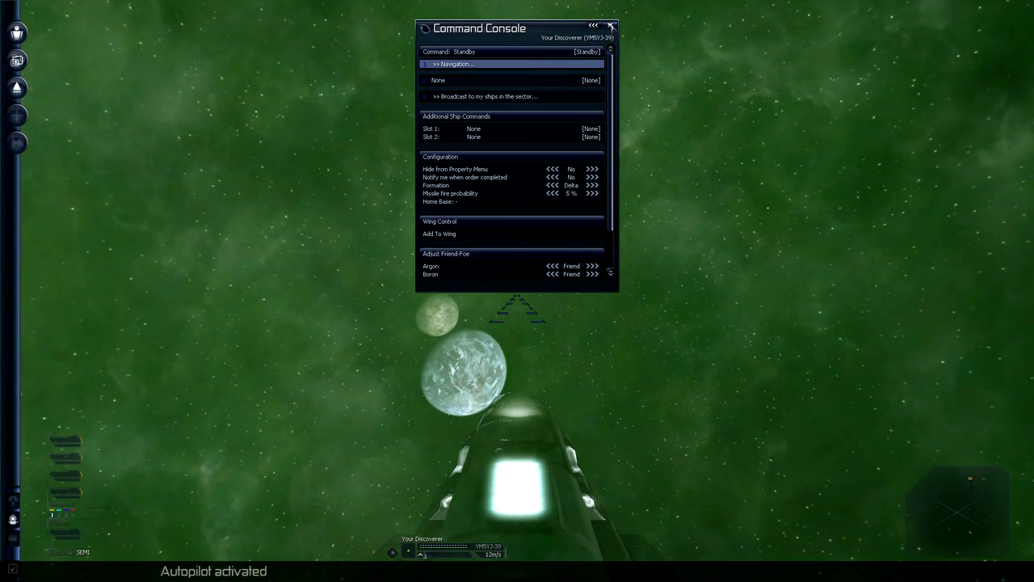
pyautogui.moveTo(611, 26)
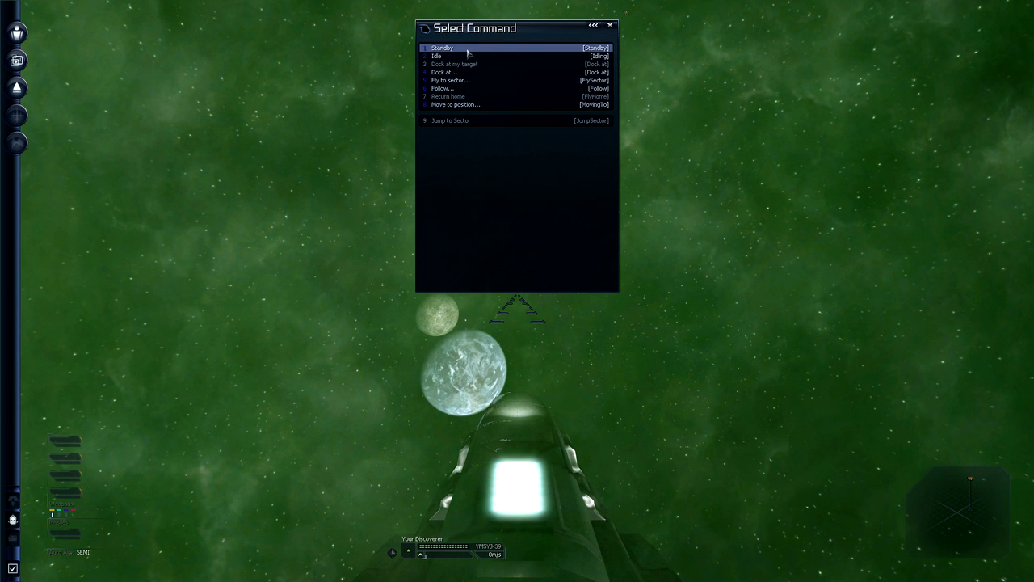
pyautogui.moveTo(466, 55)
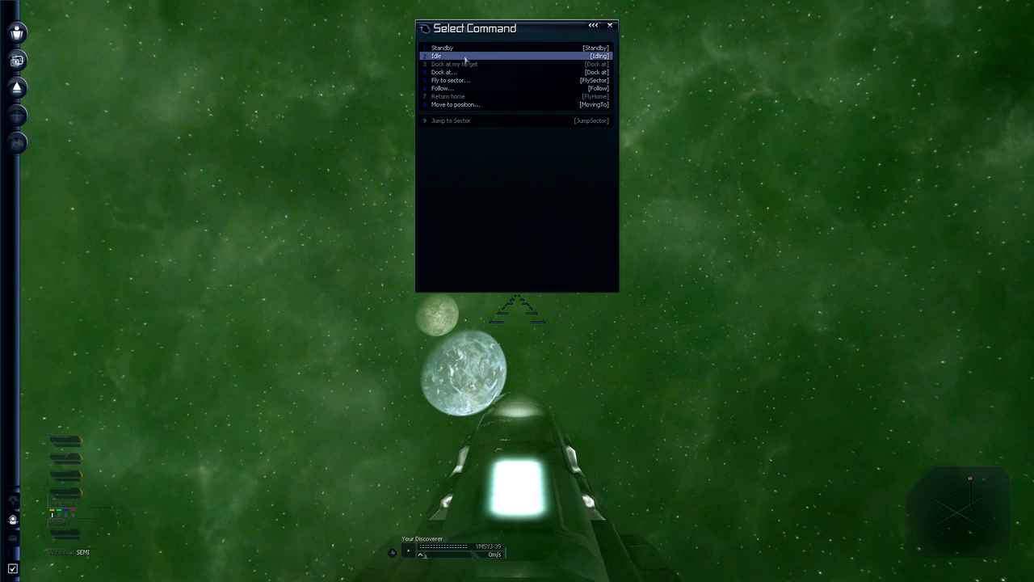
pyautogui.click(437, 55)
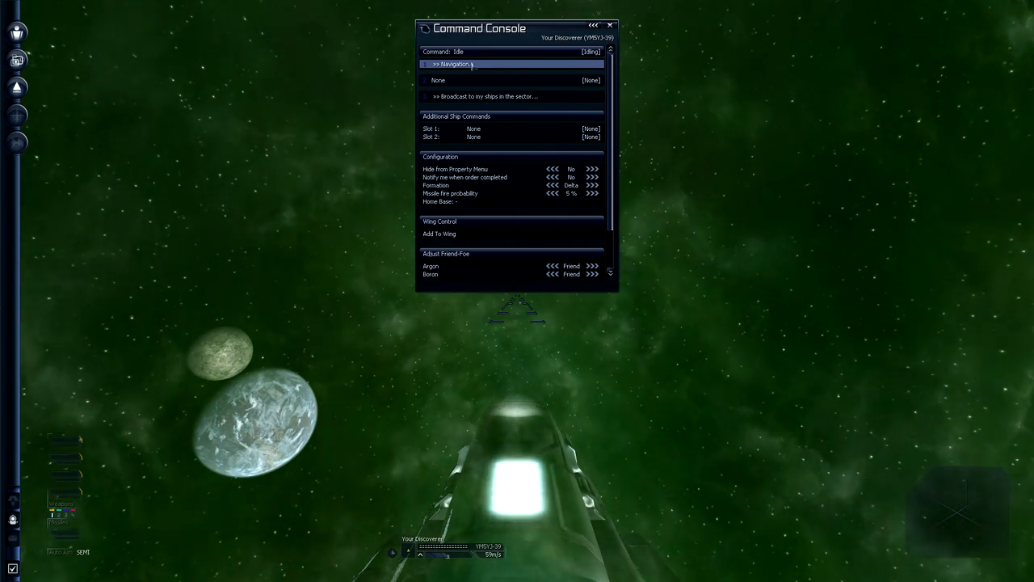
pyautogui.click(455, 64)
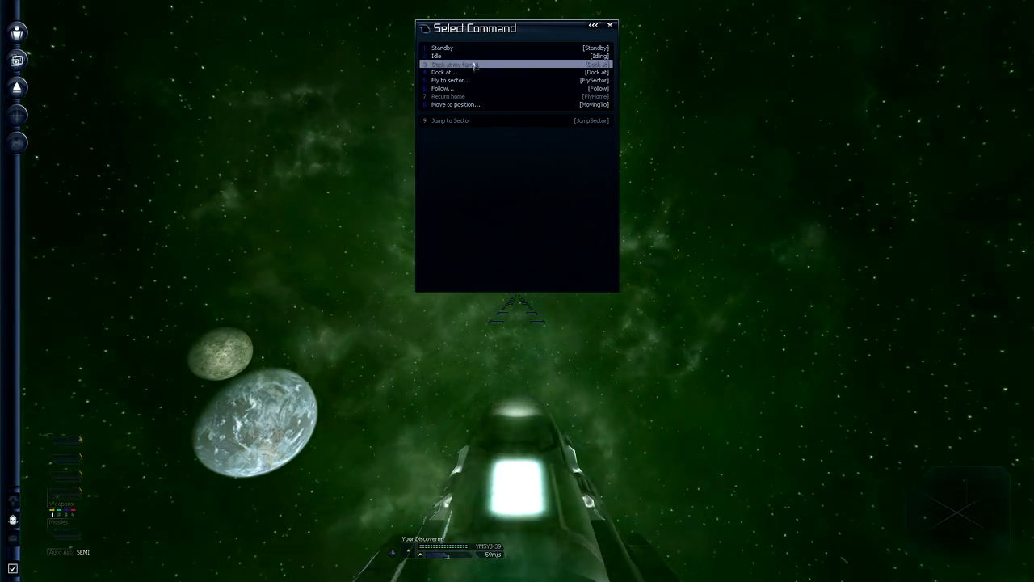
pyautogui.moveTo(517, 71)
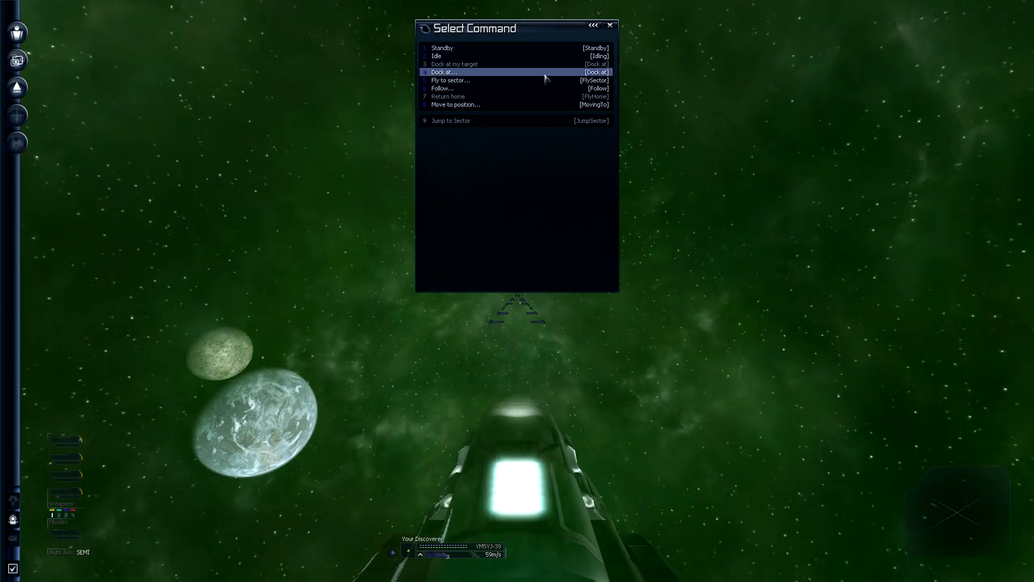
pyautogui.moveTo(541, 81)
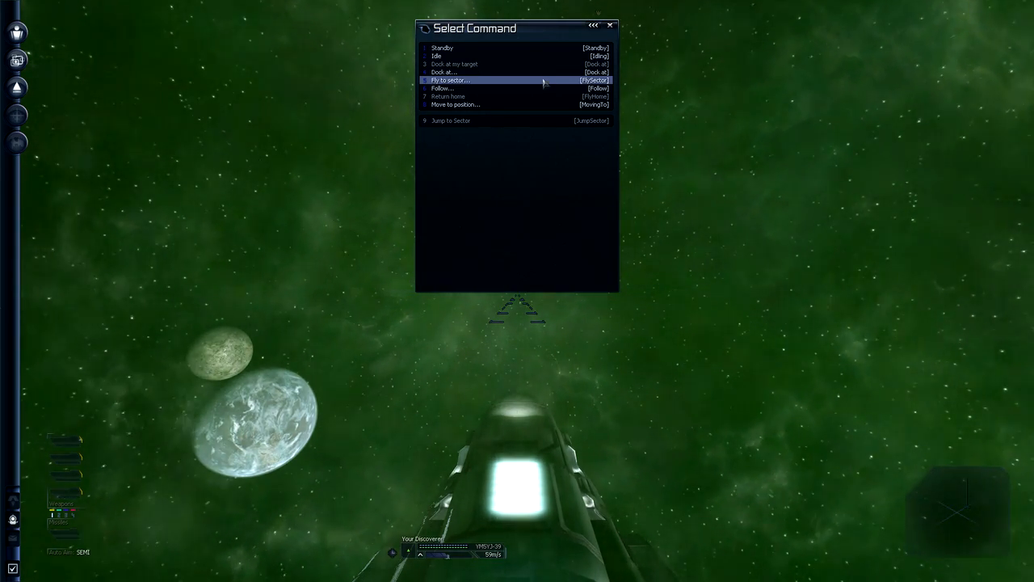
pyautogui.moveTo(518, 88)
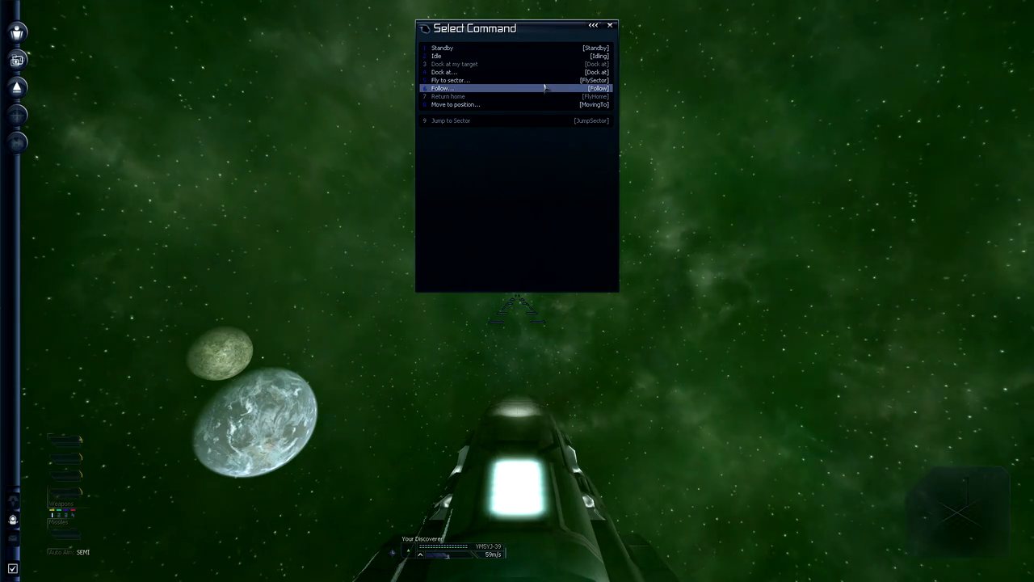
pyautogui.moveTo(540, 104)
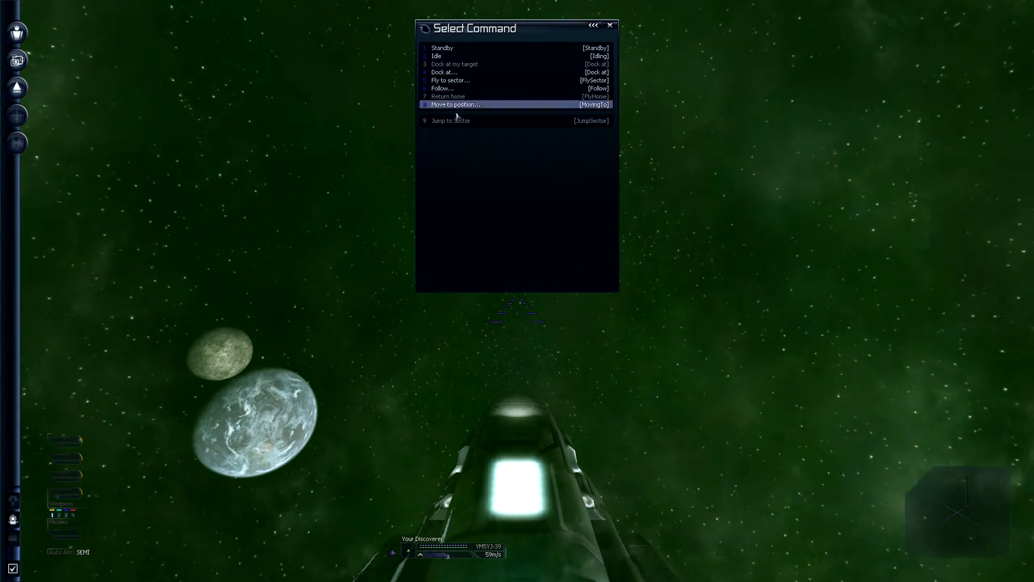
pyautogui.moveTo(452, 120)
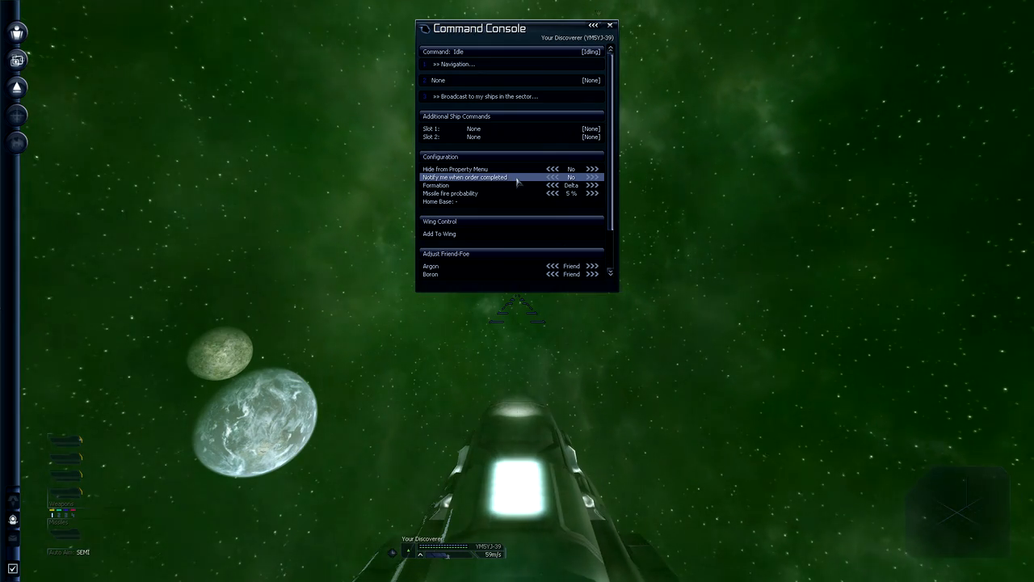
pyautogui.moveTo(498, 130)
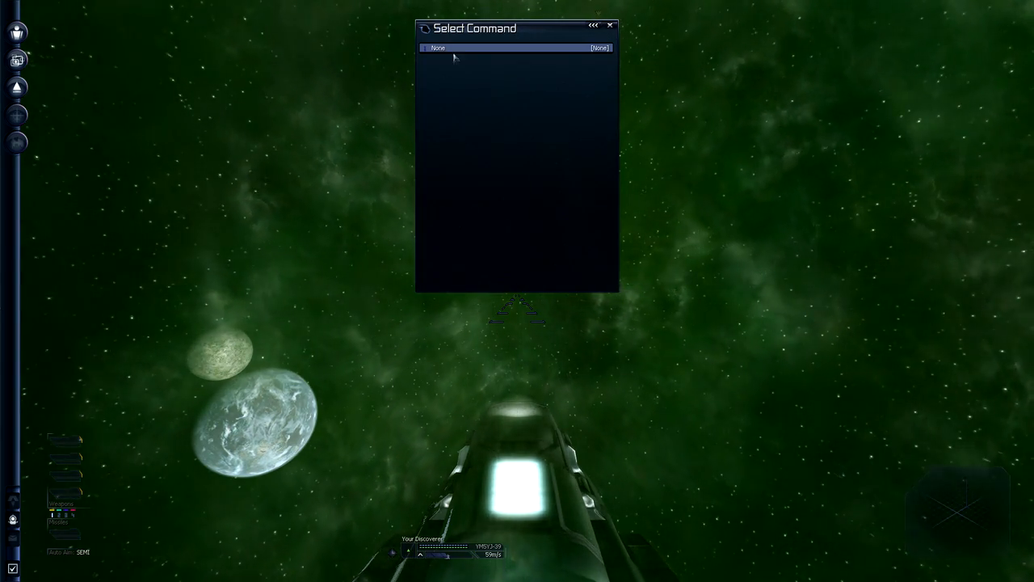
# Leave the extra command as None and turn on 'Notify me when order completed'
pyautogui.click(438, 48)
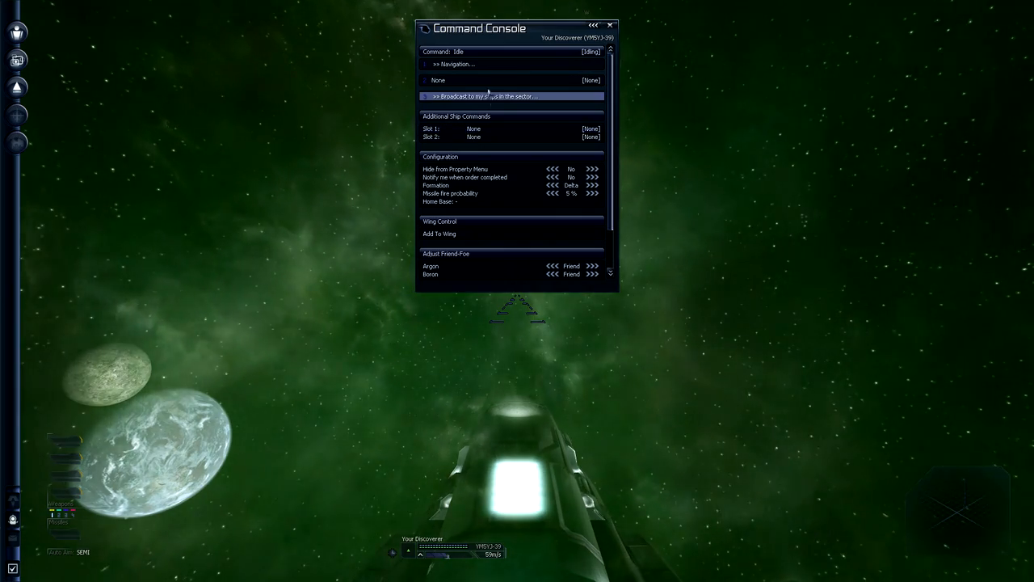
pyautogui.moveTo(514, 170)
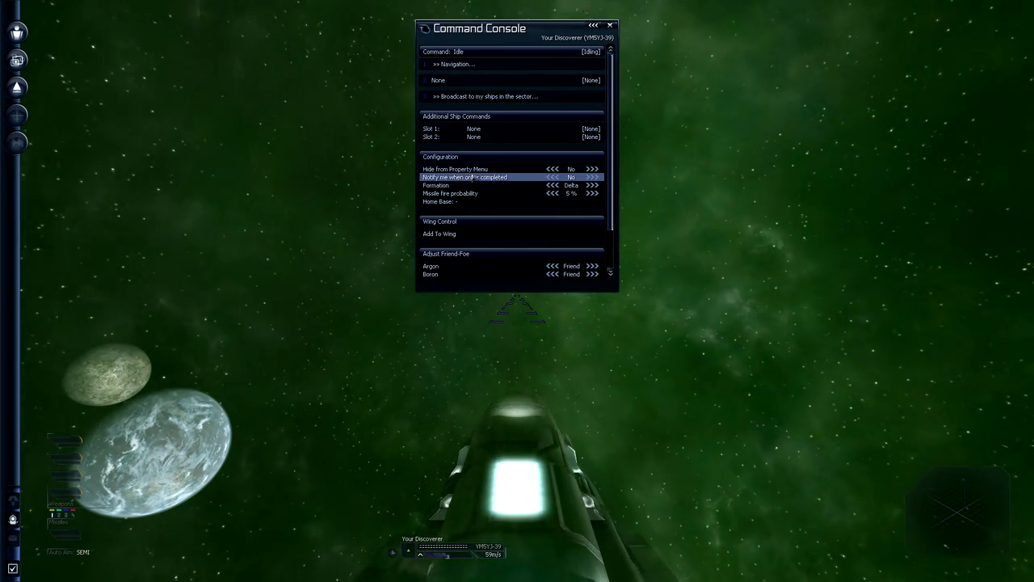
pyautogui.moveTo(456, 170)
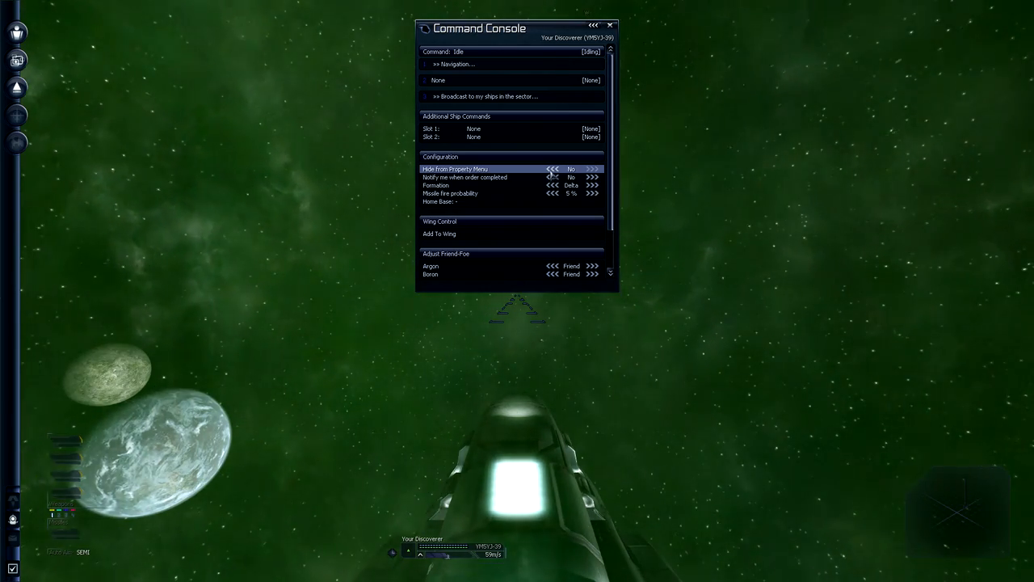
pyautogui.moveTo(536, 176)
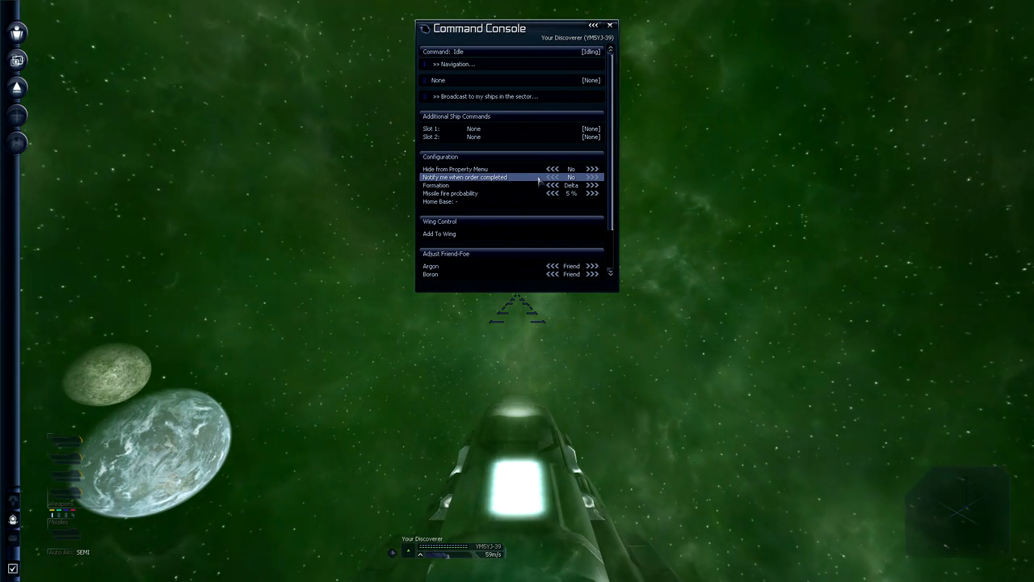
pyautogui.moveTo(481, 176)
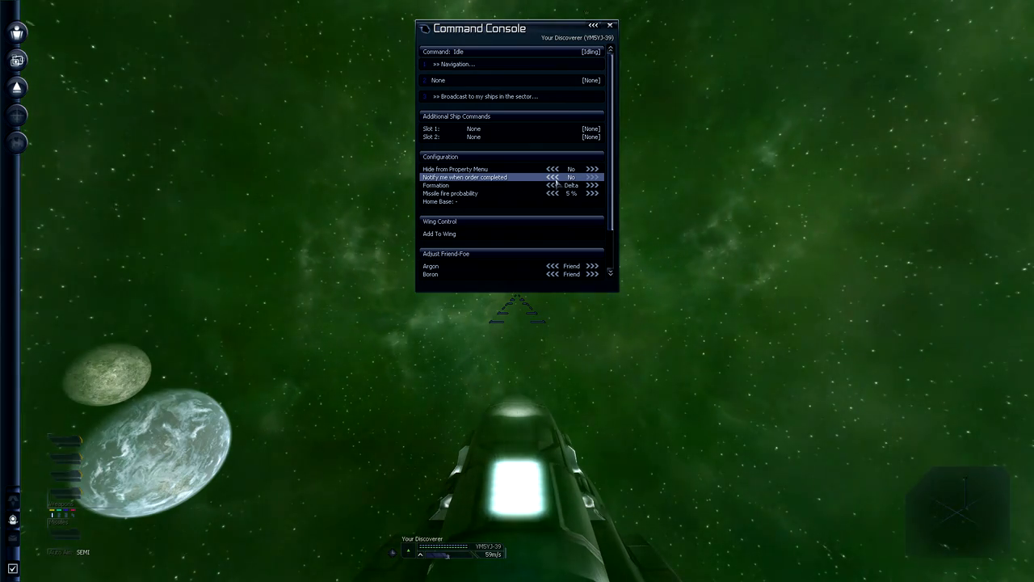
pyautogui.click(591, 176)
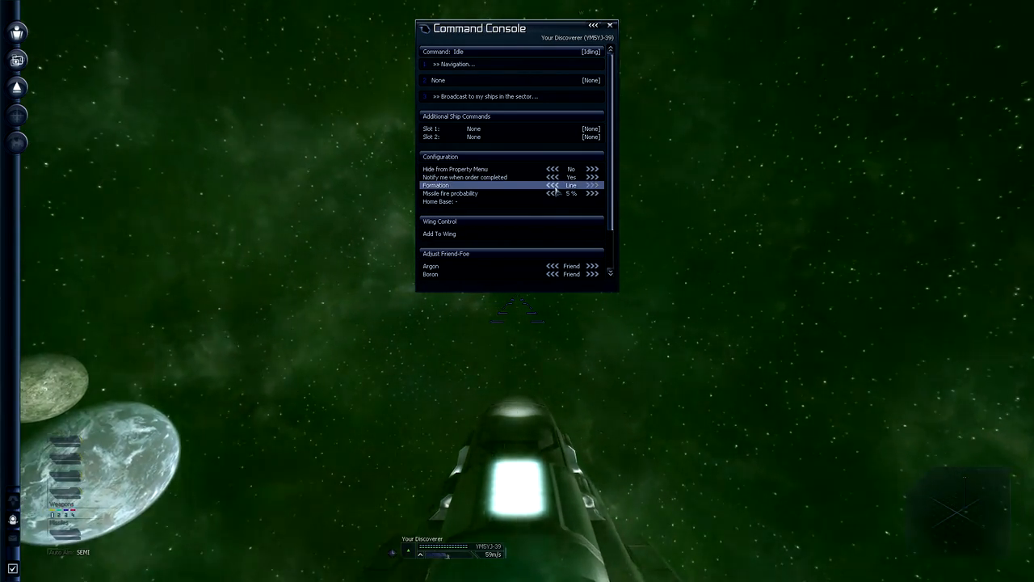
# Change the ship's formation and raise missile fire probability to 25%
pyautogui.click(591, 185)
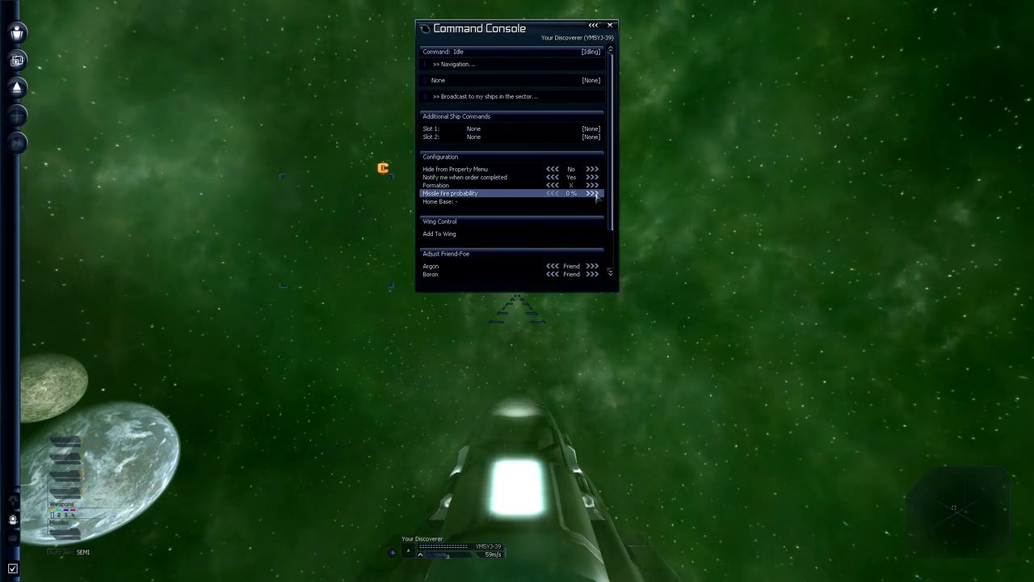
pyautogui.click(592, 194)
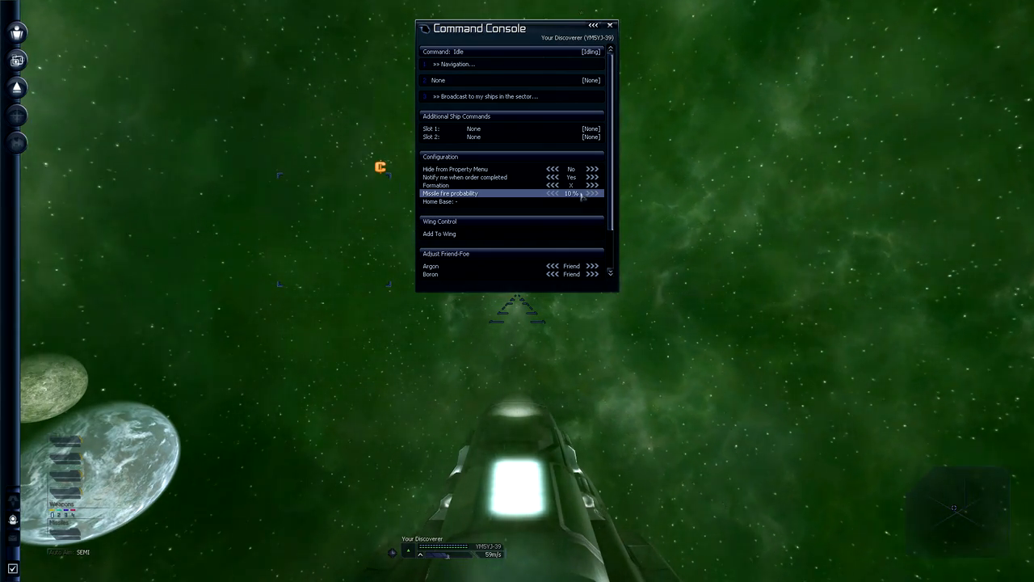
pyautogui.click(591, 194)
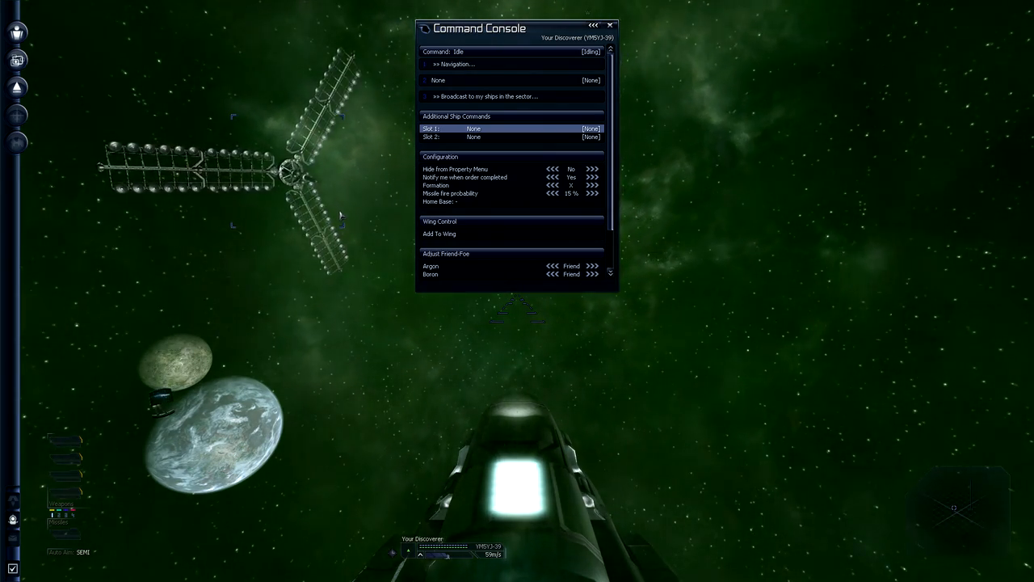
# View the Wheat Farm M gamma station's info, then return to the ship's Command Console
pyautogui.click(609, 25)
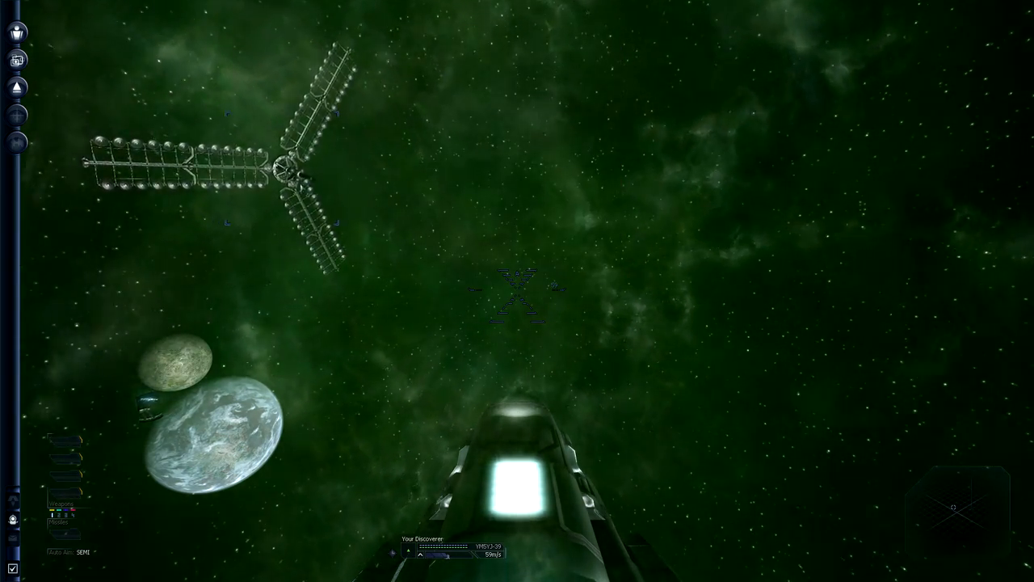
pyautogui.click(283, 165)
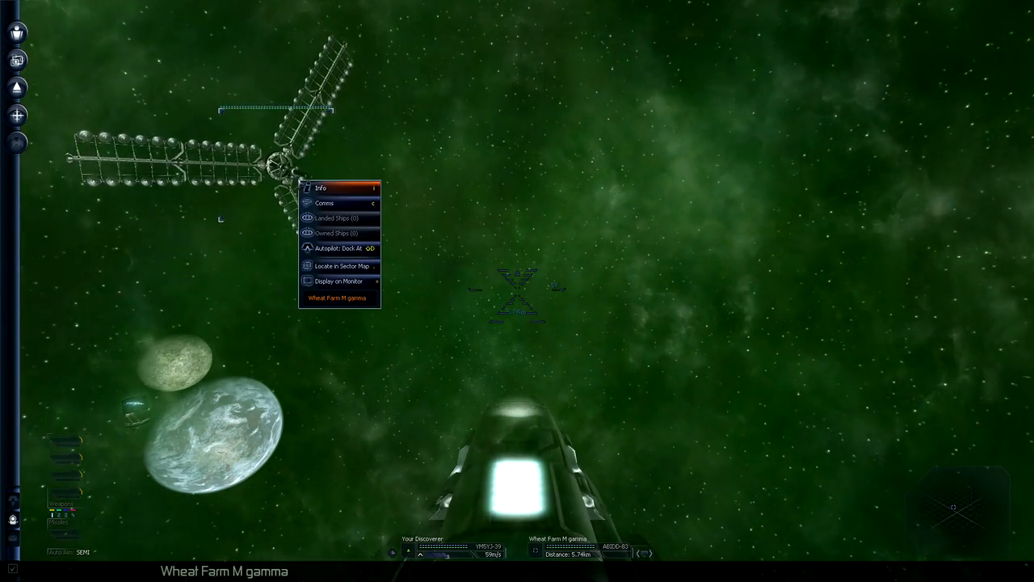
pyautogui.click(322, 188)
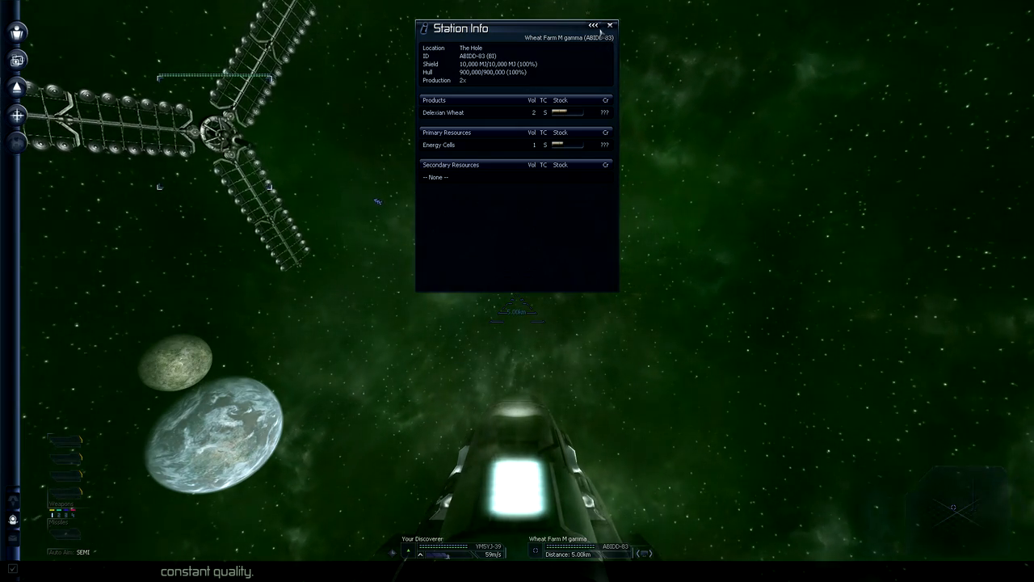
pyautogui.click(611, 26)
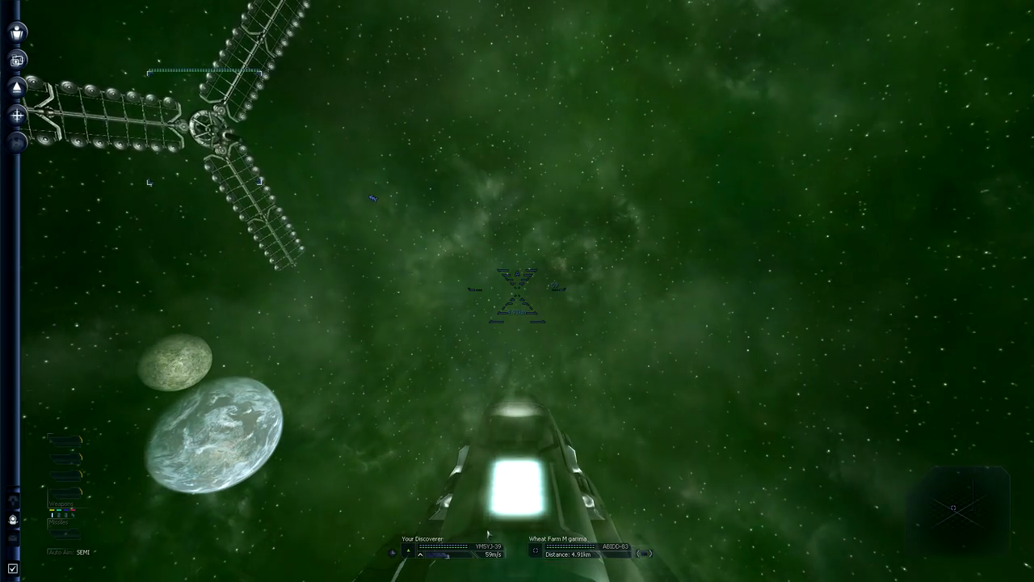
pyautogui.click(16, 87)
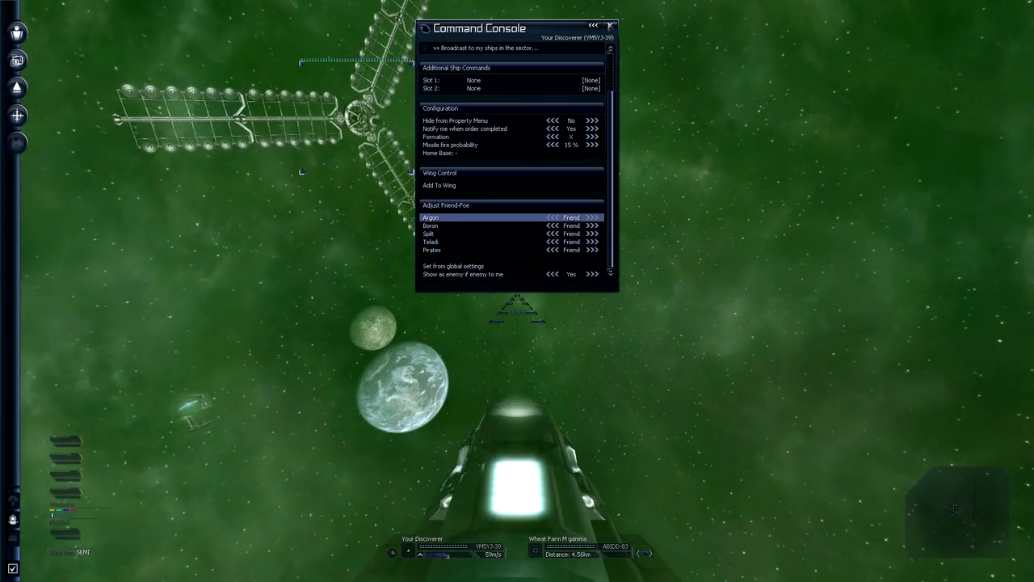
pyautogui.click(611, 26)
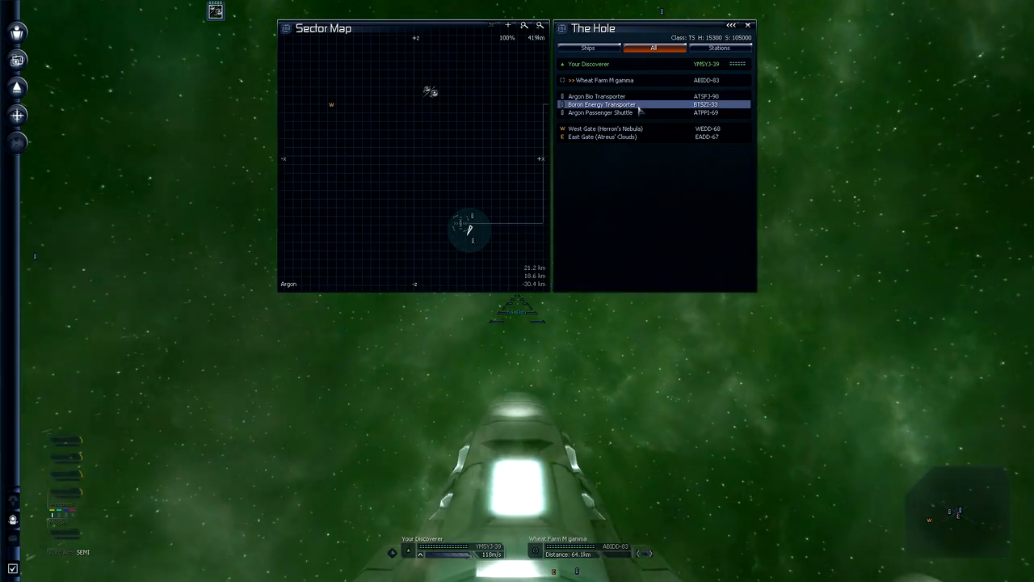
# Select East Gate on The Hole's sector map and order the ship to fly there
pyautogui.click(601, 113)
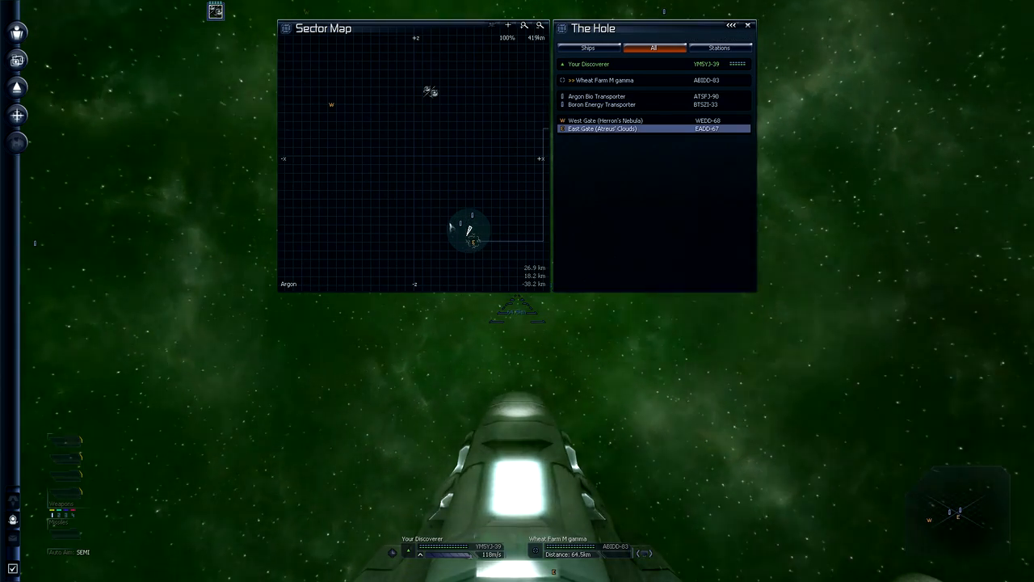
pyautogui.click(623, 97)
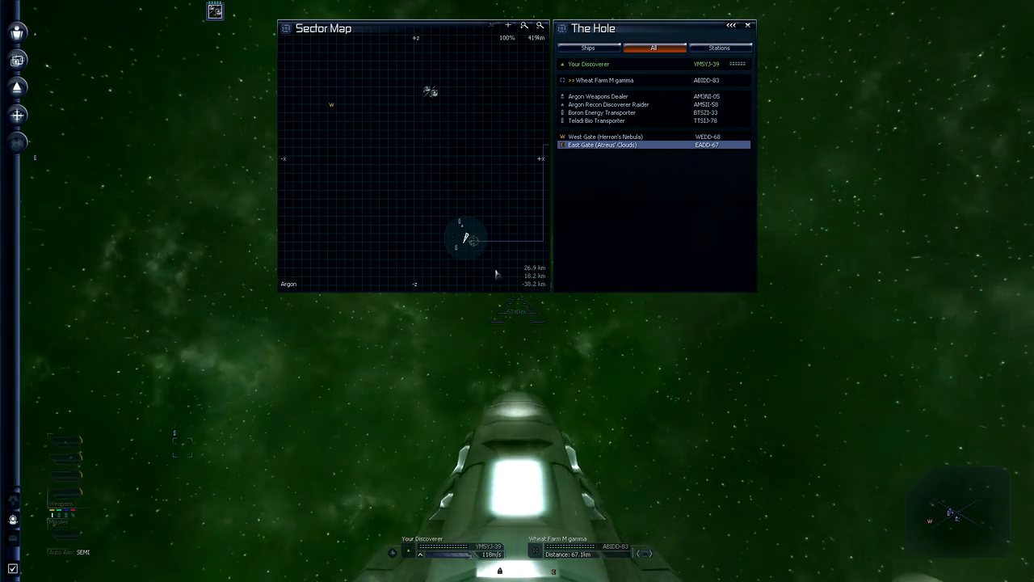
pyautogui.rightClick(472, 239)
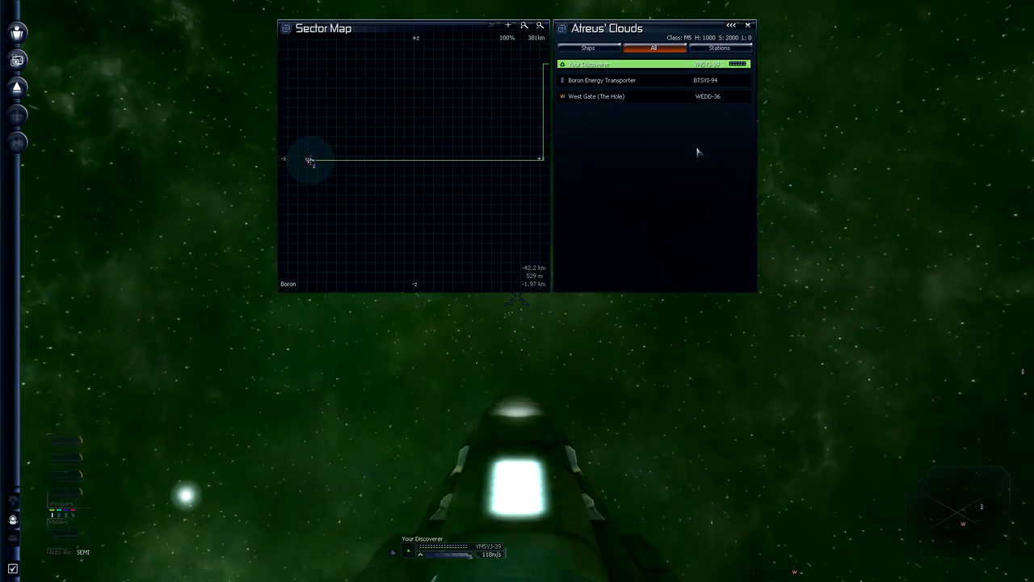
pyautogui.moveTo(420, 265)
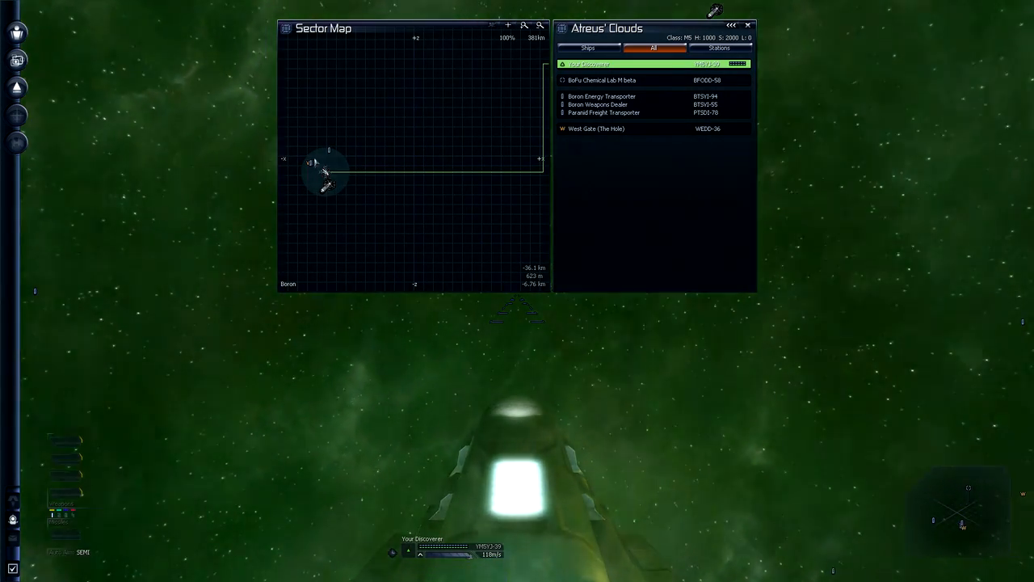
# Dismiss the Atreus' Clouds sector map after reviewing its stations
pyautogui.click(597, 129)
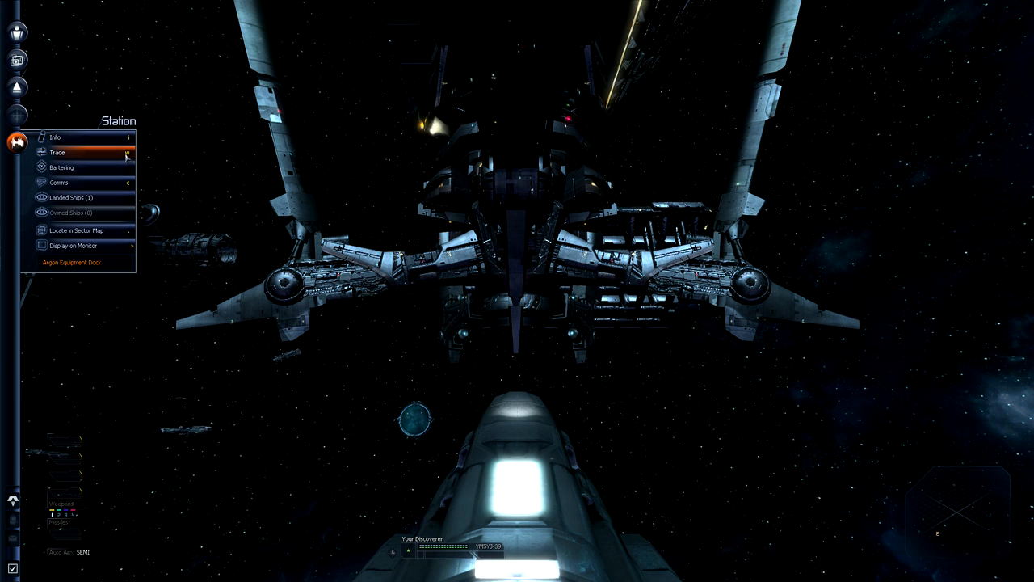
# Open the Argon Equipment Dock's Trade window listing upgrades and equipment
pyautogui.click(56, 152)
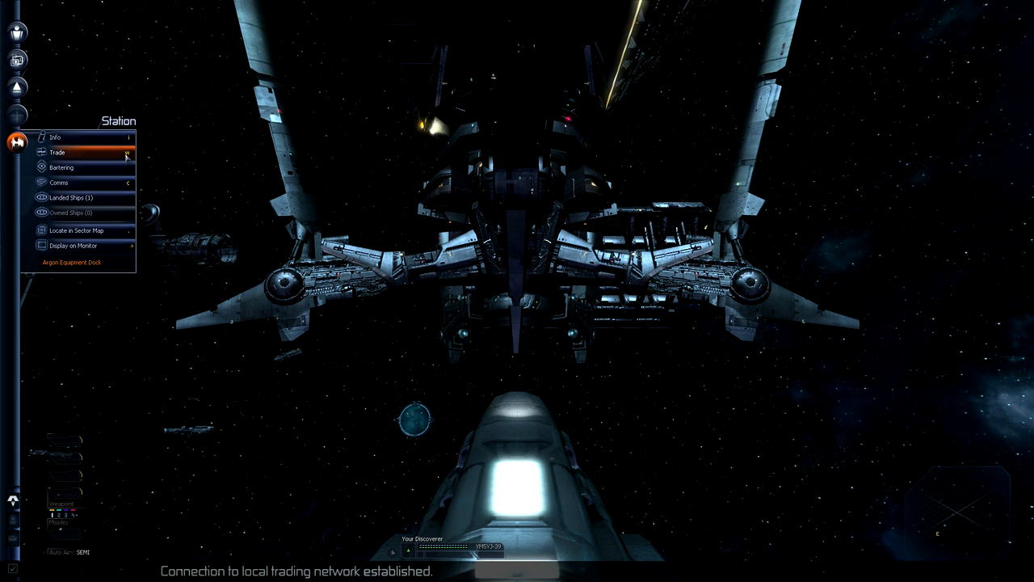
pyautogui.moveTo(97, 162)
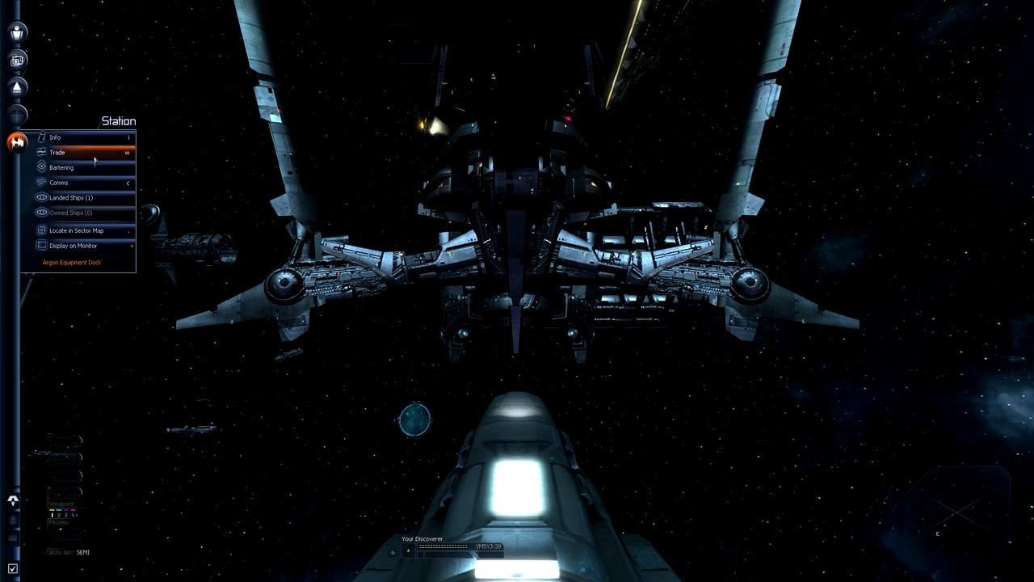
pyautogui.click(56, 152)
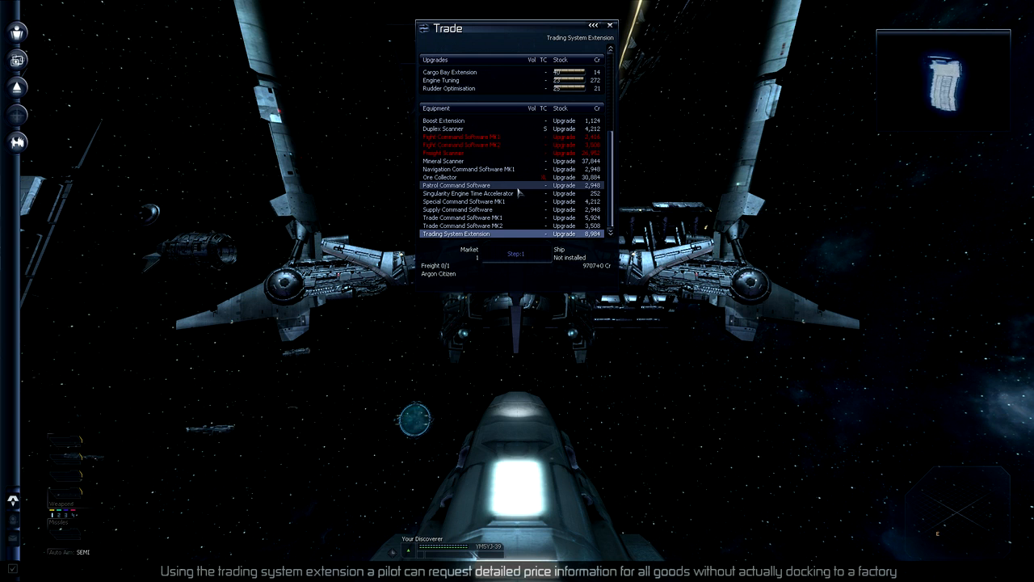
pyautogui.moveTo(509, 170)
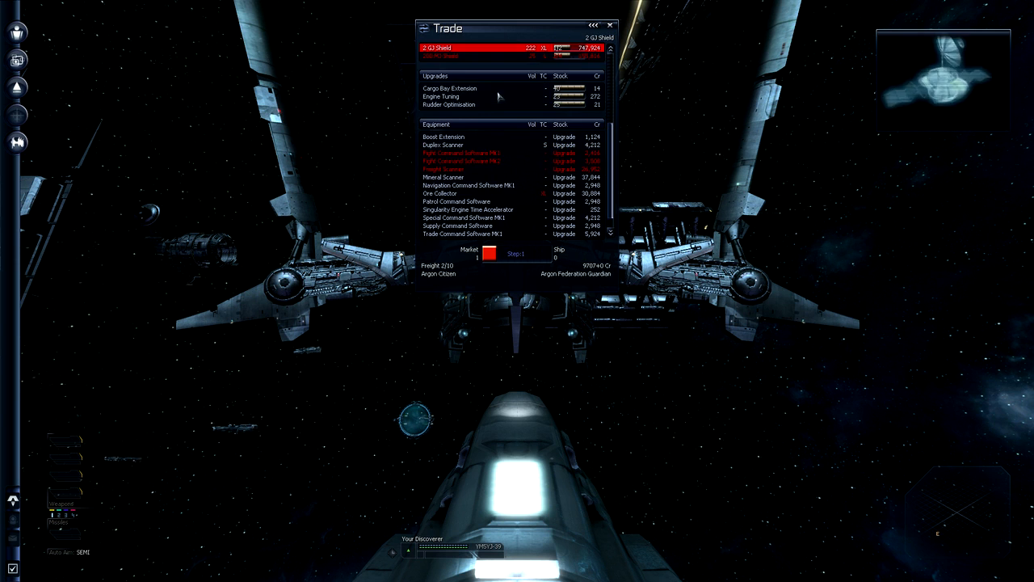
# Browse the dock's ship upgrades, inspecting Boost Extension and Rudder Optimization
pyautogui.click(449, 111)
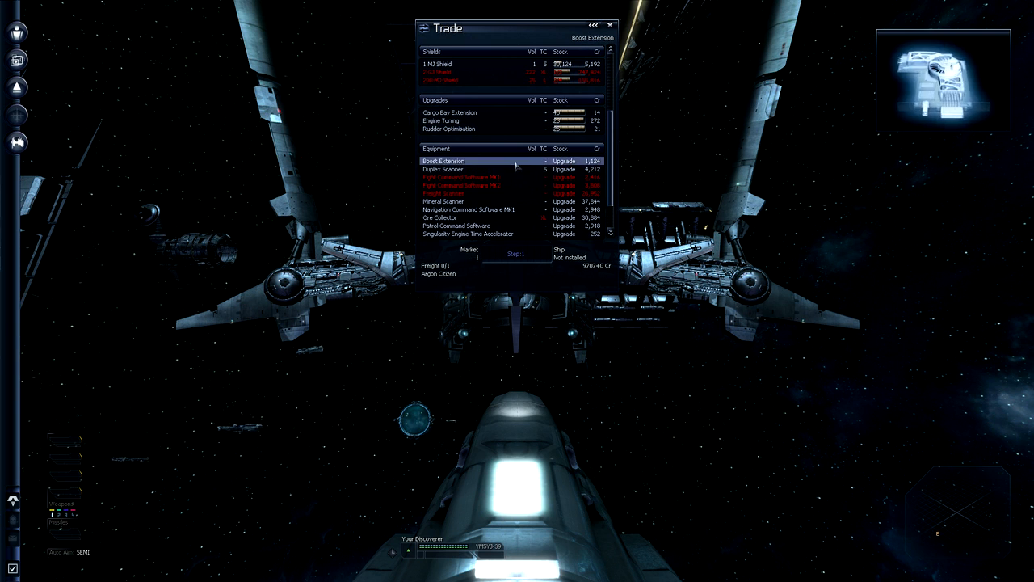
pyautogui.click(449, 113)
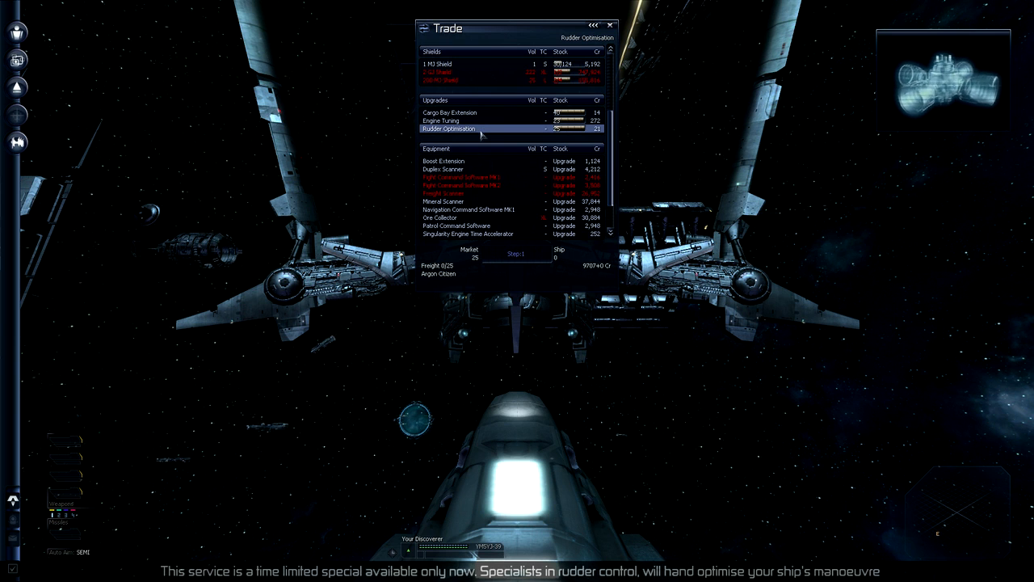
pyautogui.click(440, 120)
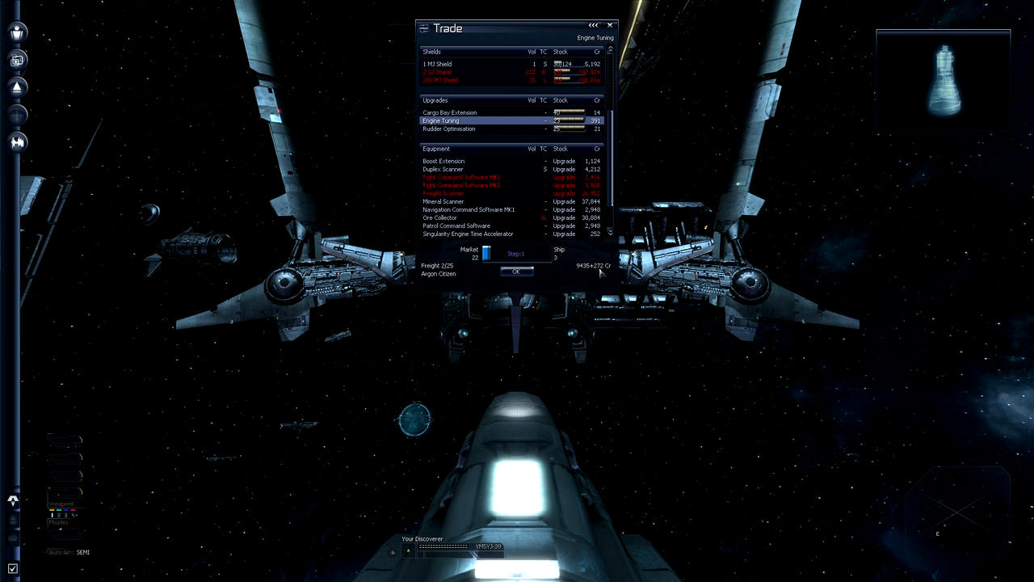
pyautogui.moveTo(524, 281)
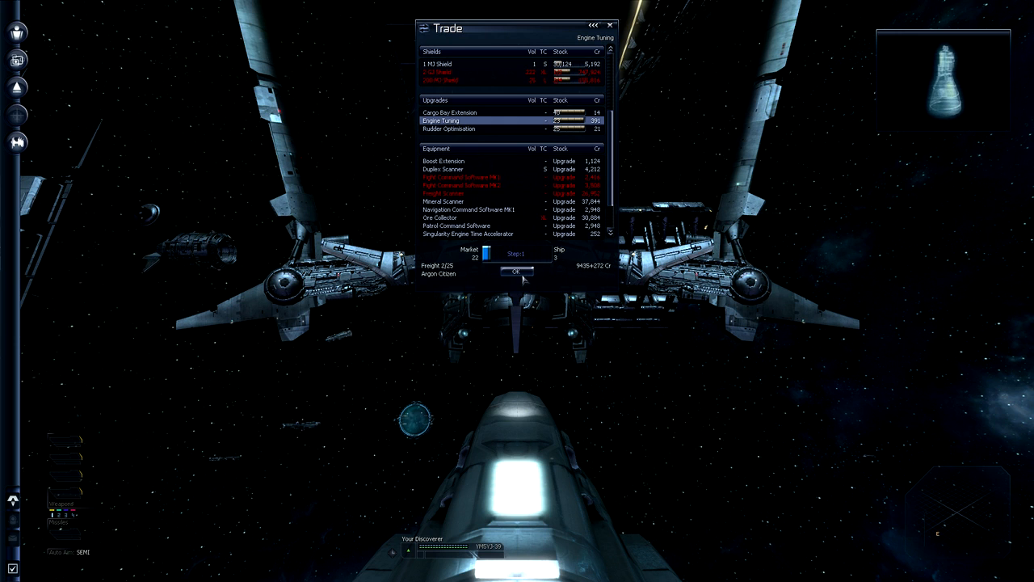
# Buy Engine Tuning from the Equipment Dock's Upgrades list
pyautogui.click(516, 271)
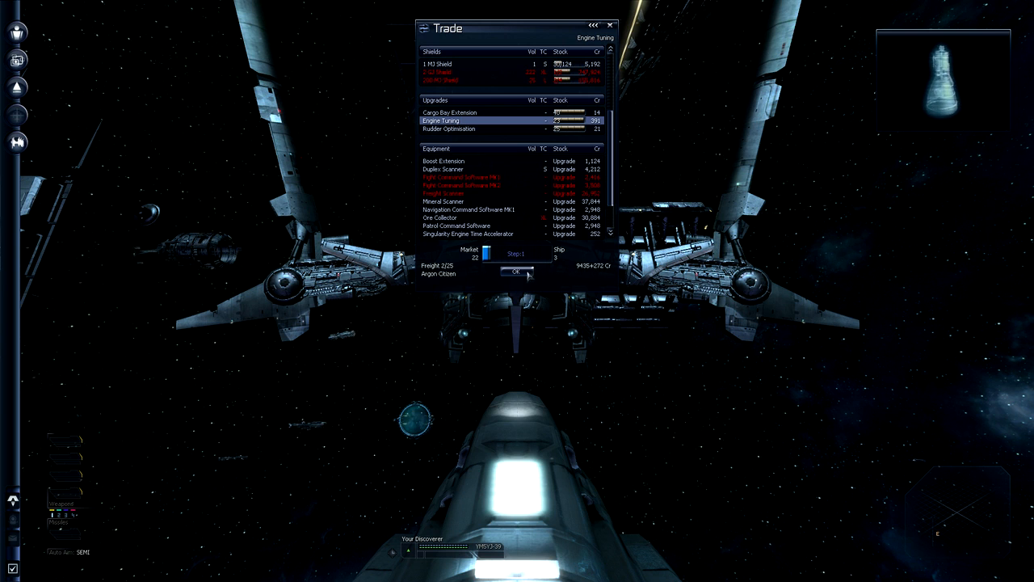
pyautogui.click(518, 272)
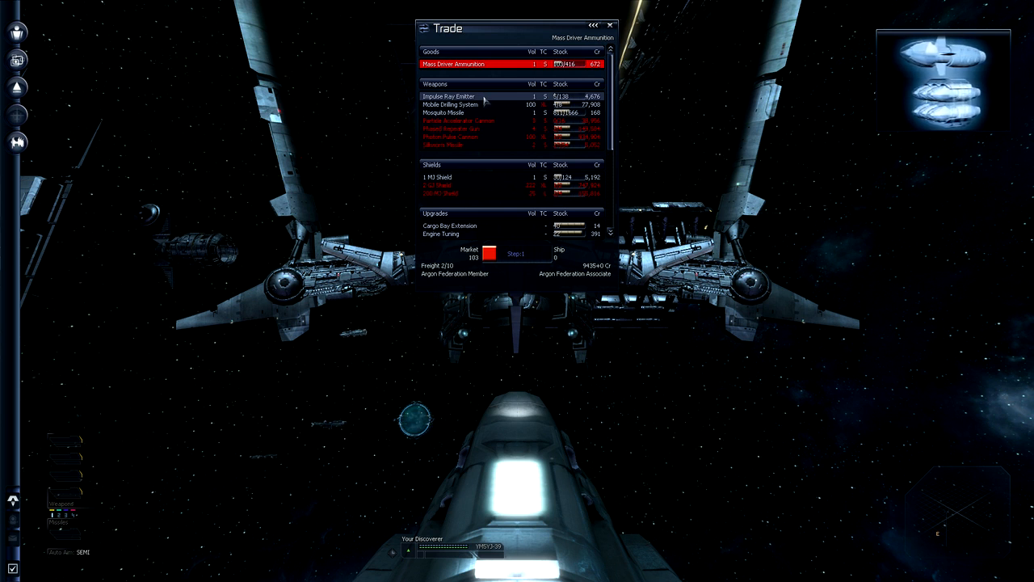
# Buy the Impulse Ray Emitter, browse the Freight Scanner and Boost Extension upgrades, and dismiss the Commonwealth news message
pyautogui.click(450, 97)
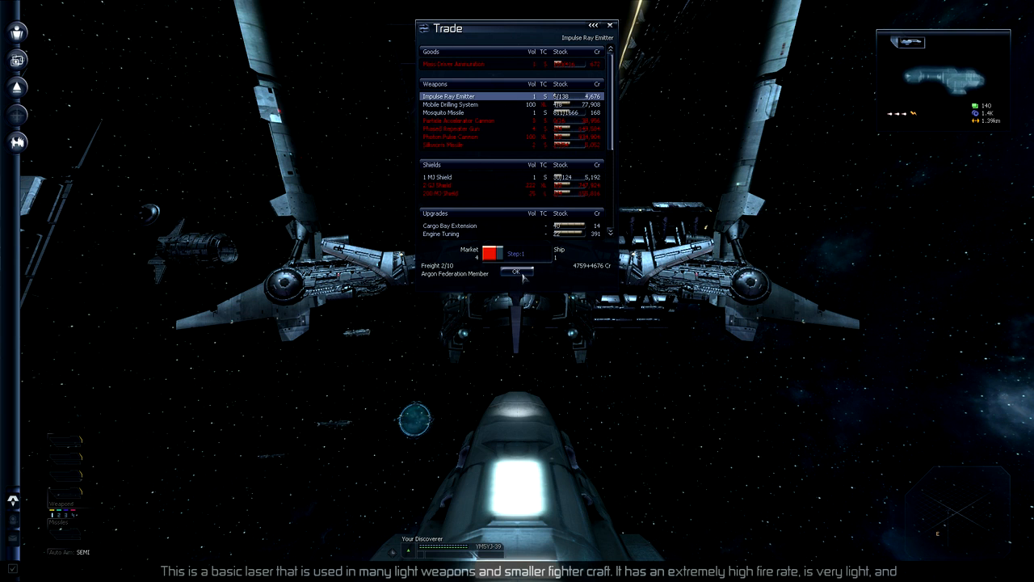
pyautogui.click(516, 272)
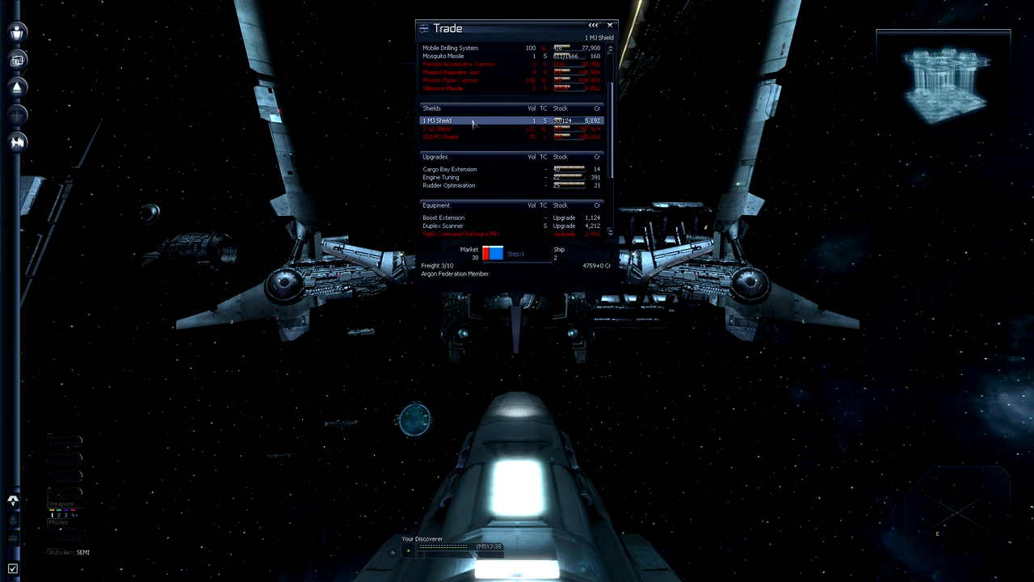
pyautogui.moveTo(566, 266)
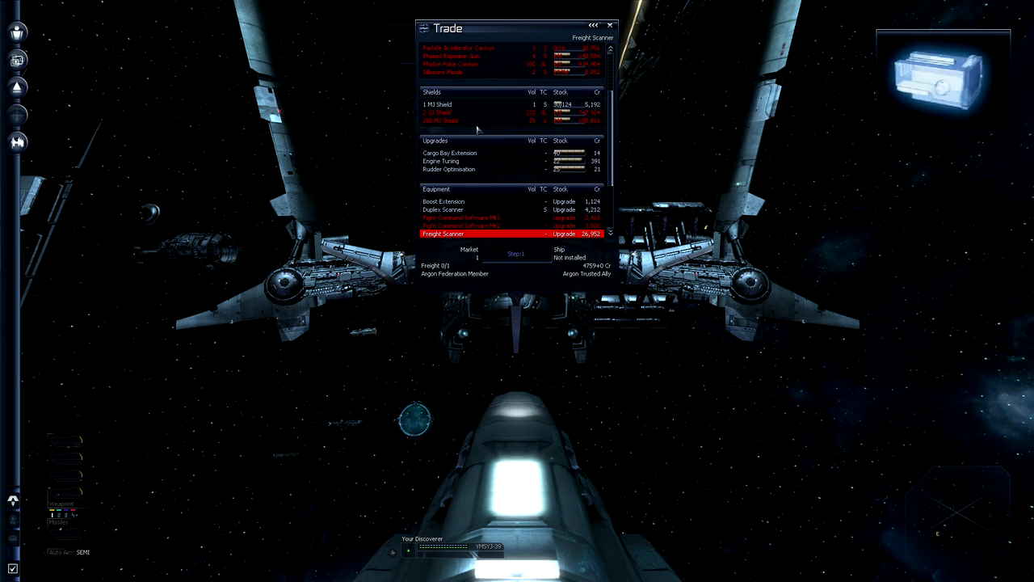
pyautogui.click(453, 201)
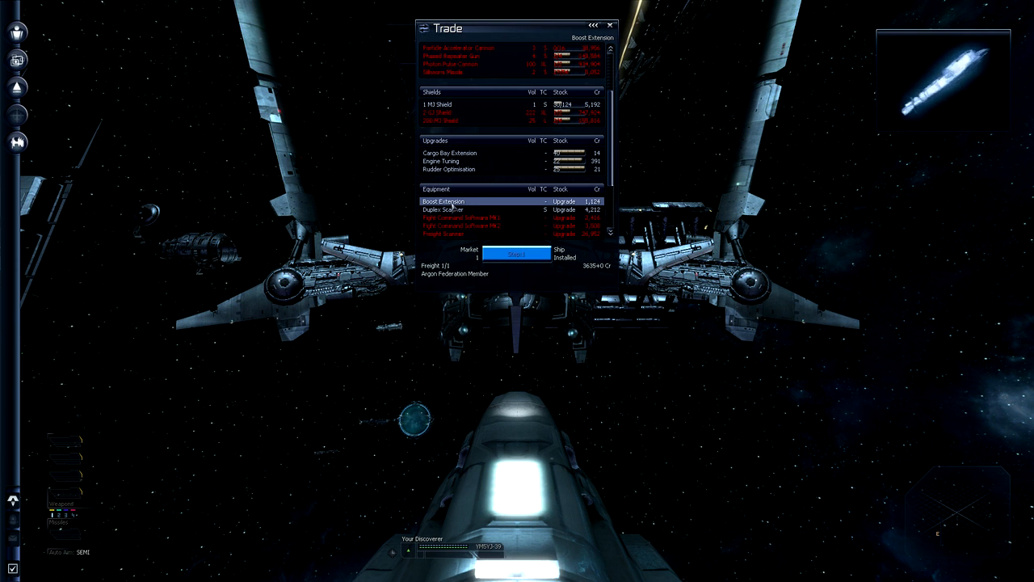
pyautogui.click(451, 211)
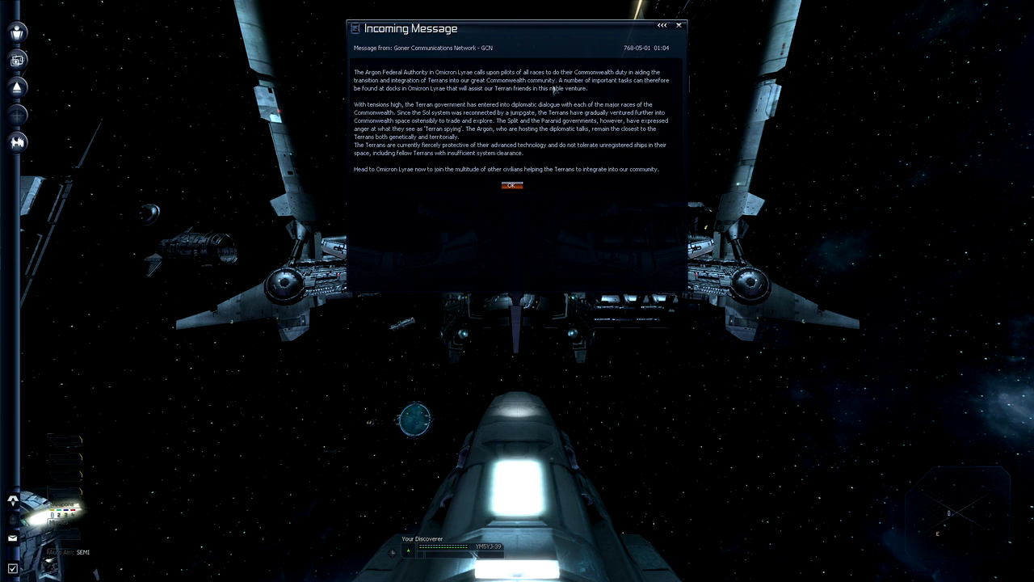
pyautogui.click(511, 186)
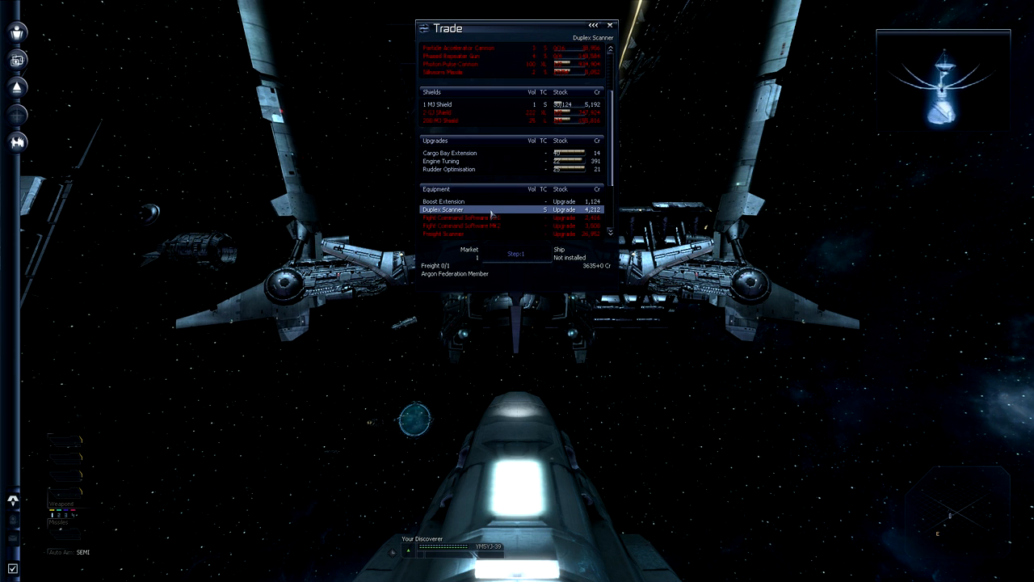
pyautogui.moveTo(341, 417)
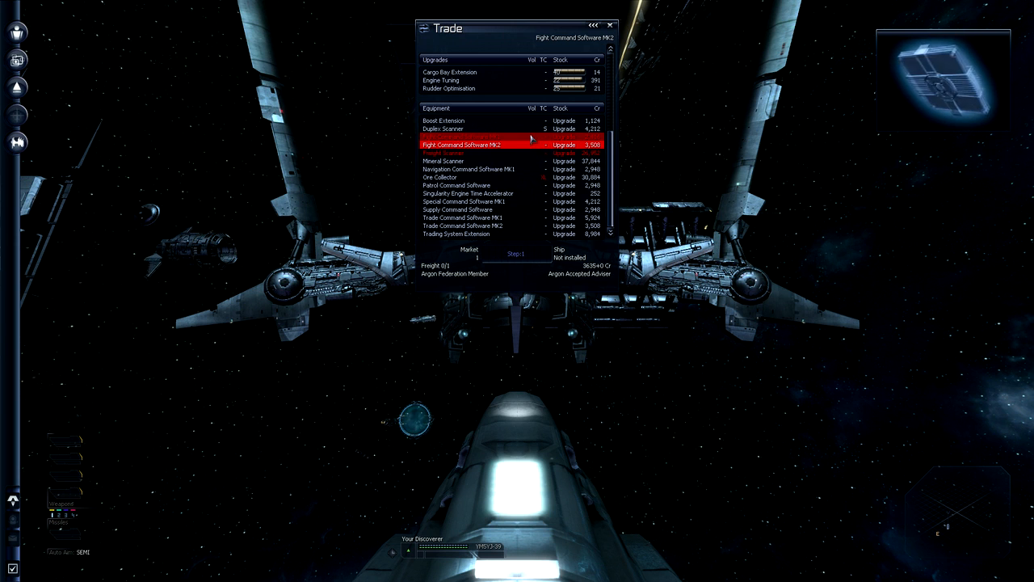
# Browse Fight Command Software MK2 and the scanner upgrades, then buy Navigation Command Software MK1
pyautogui.click(485, 136)
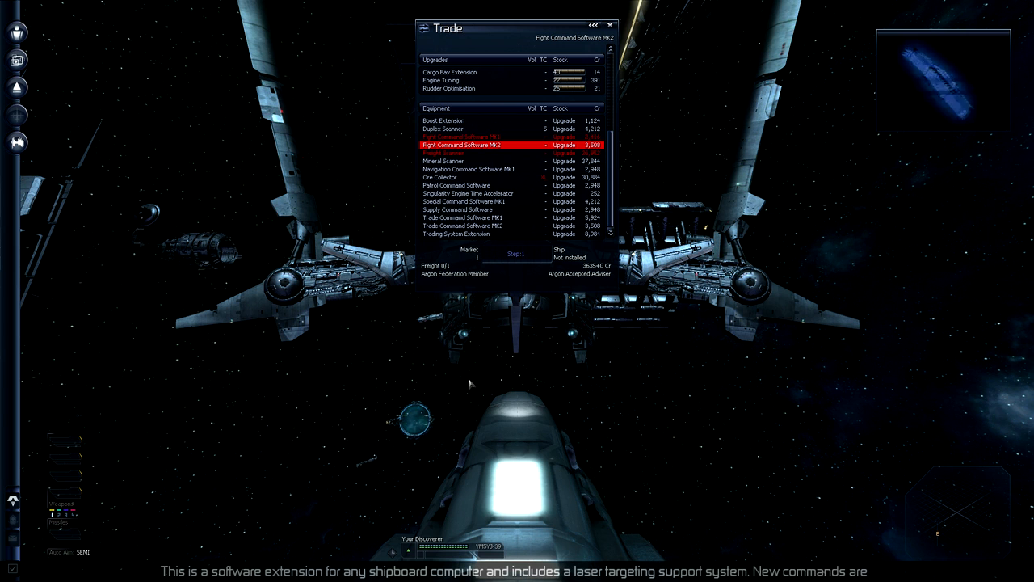
pyautogui.click(452, 152)
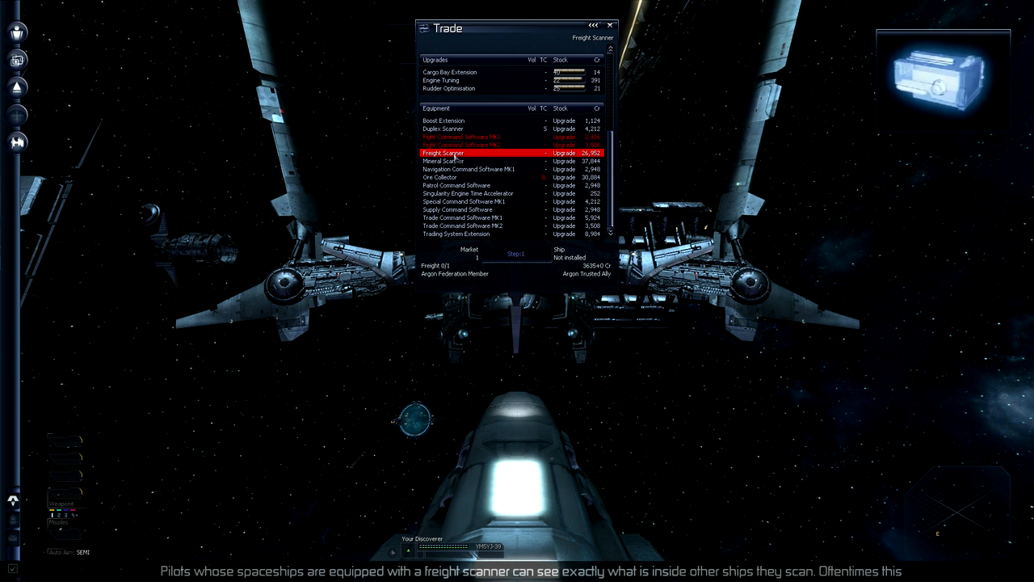
pyautogui.click(453, 161)
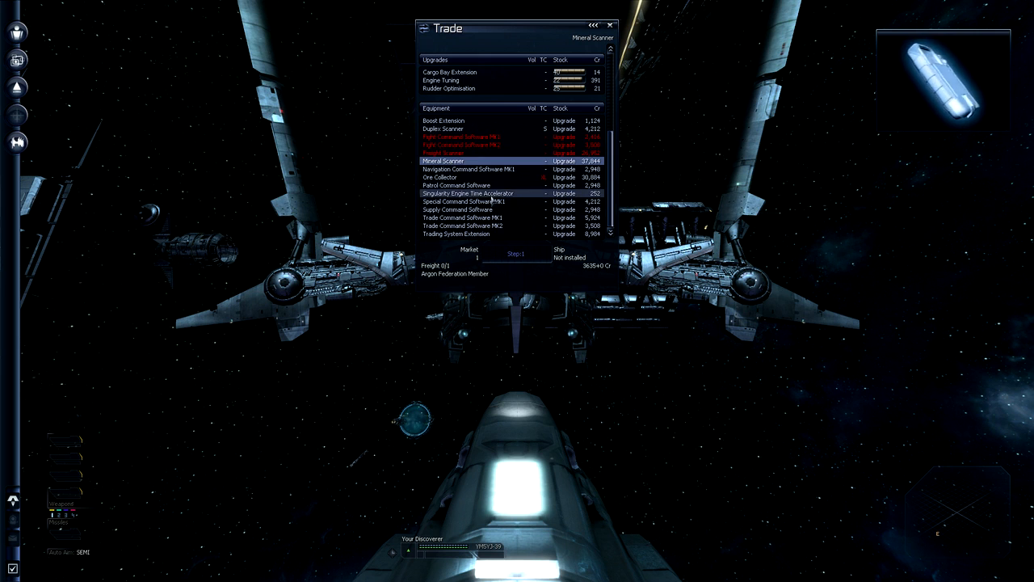
pyautogui.click(472, 170)
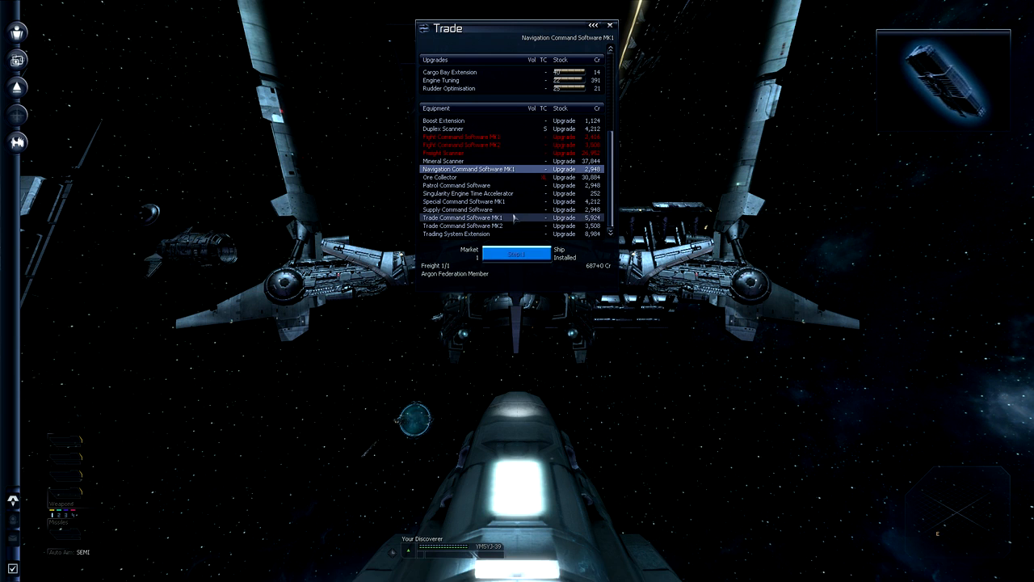
pyautogui.click(456, 233)
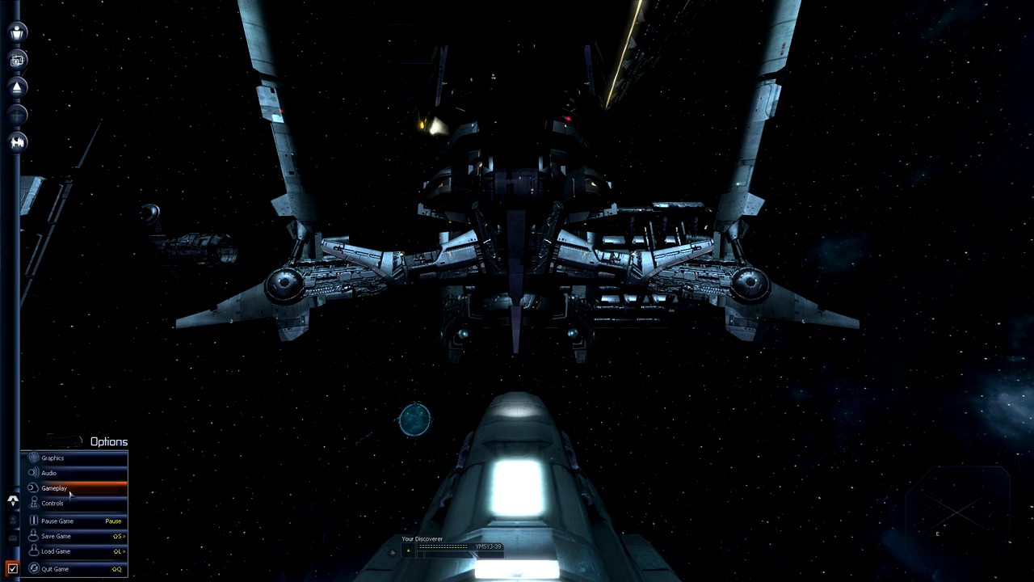
# Lower the Voice volume to 0% in the Audio options and close the sound settings
pyautogui.click(52, 488)
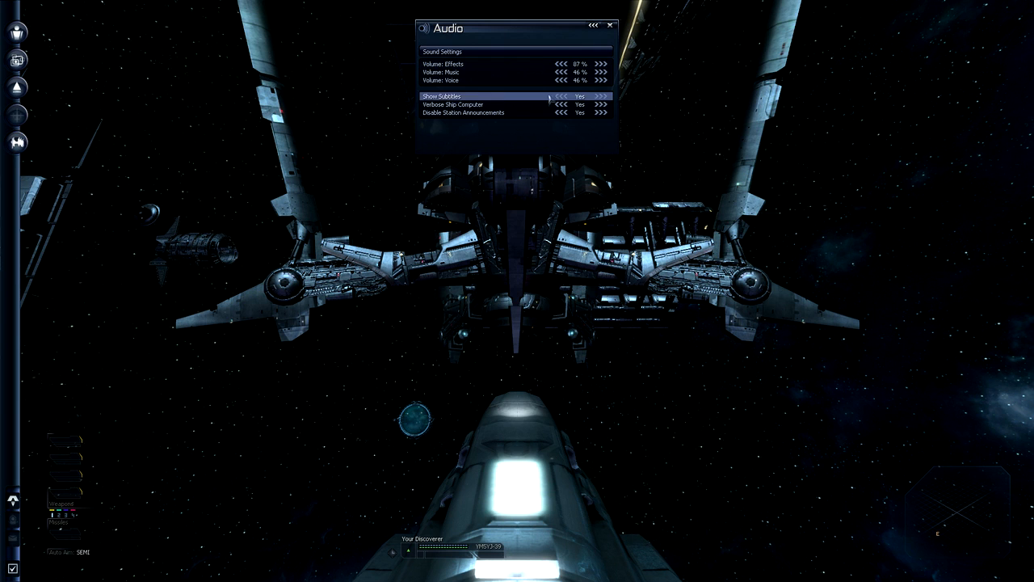
pyautogui.click(561, 104)
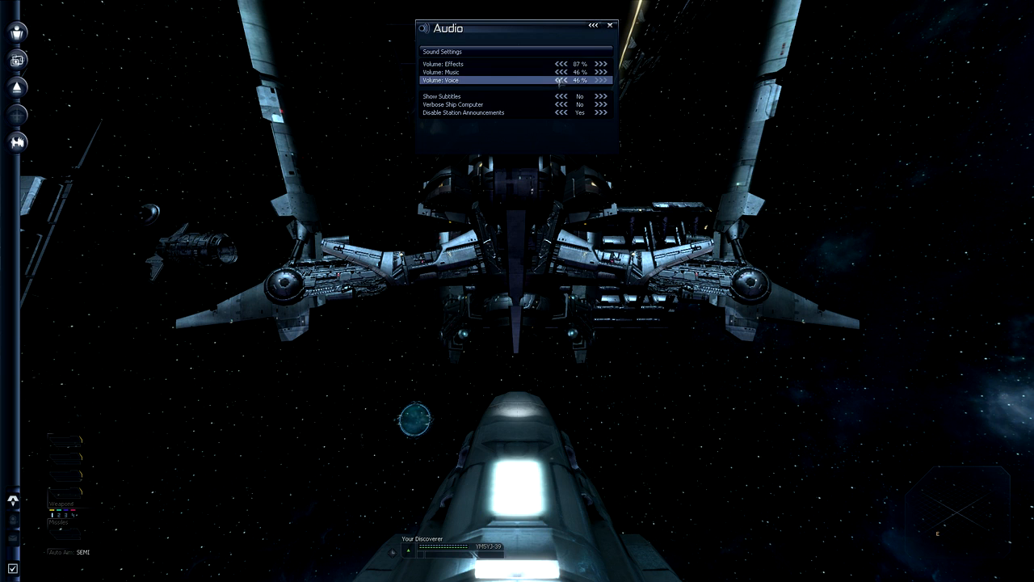
pyautogui.click(561, 81)
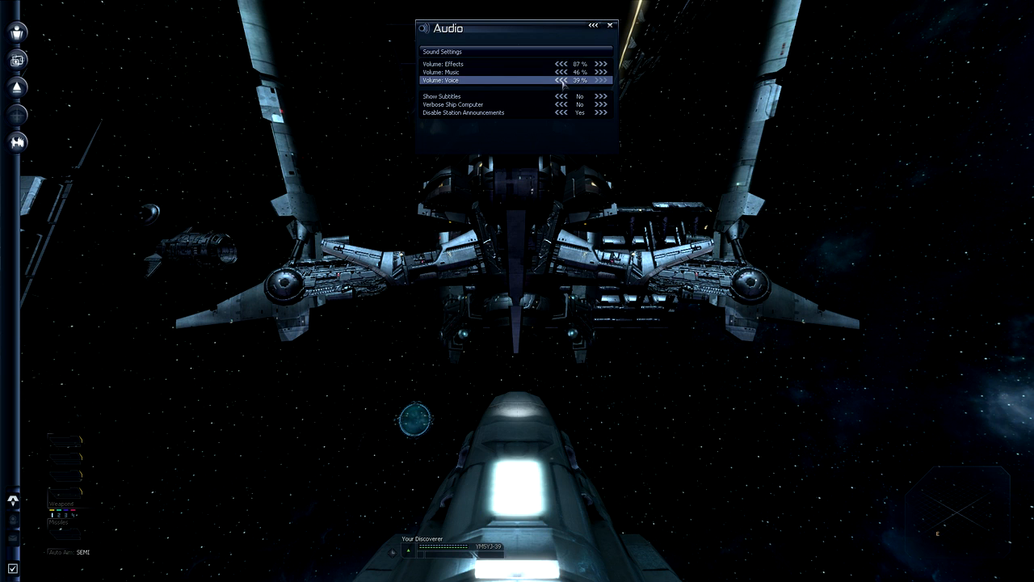
pyautogui.click(561, 80)
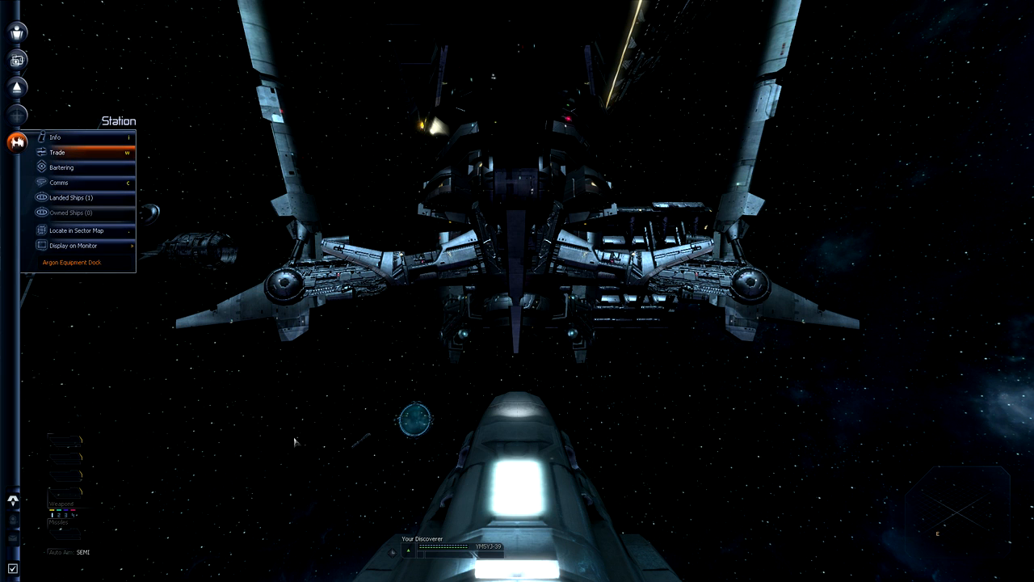
# Undock from the Argon Equipment Dock into open space
pyautogui.click(56, 152)
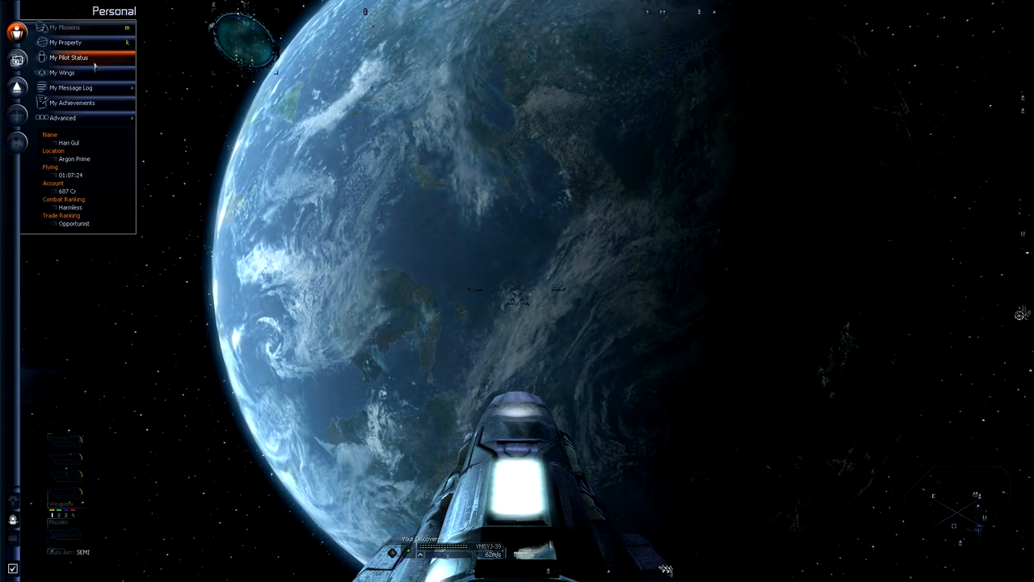
# View the Property Owned list of the player's ships, then close all menus
pyautogui.click(67, 42)
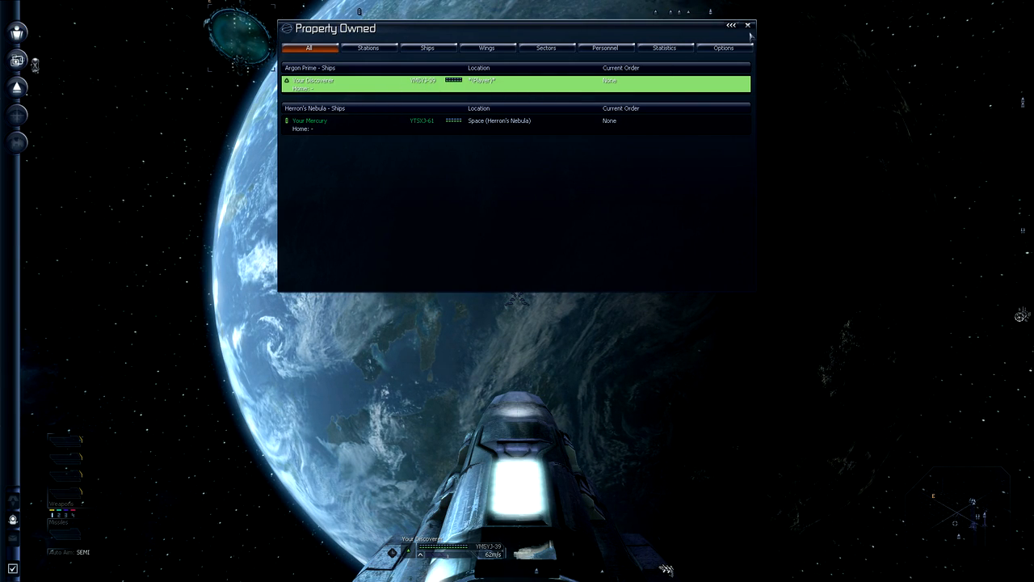
pyautogui.moveTo(747, 25)
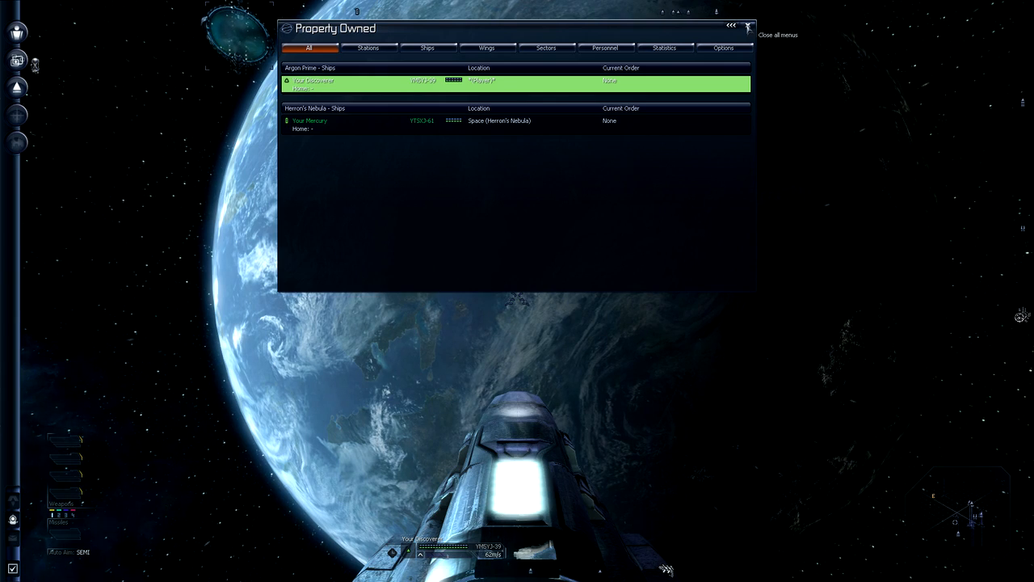
pyautogui.click(748, 27)
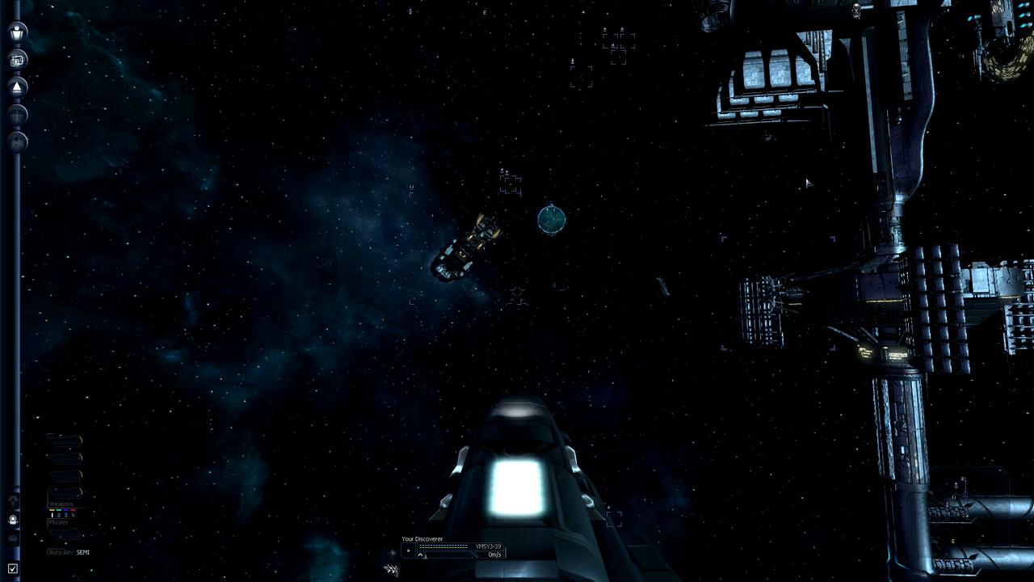
pyautogui.moveTo(540, 344)
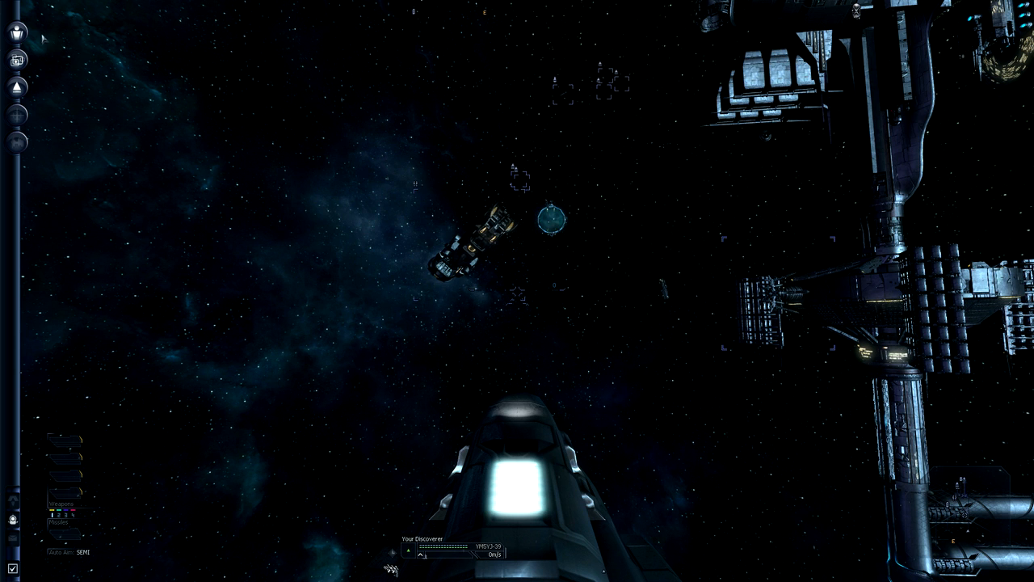
# Bring up the Current Ship menu with its info, autopilot, freight and advanced entries
pyautogui.click(16, 84)
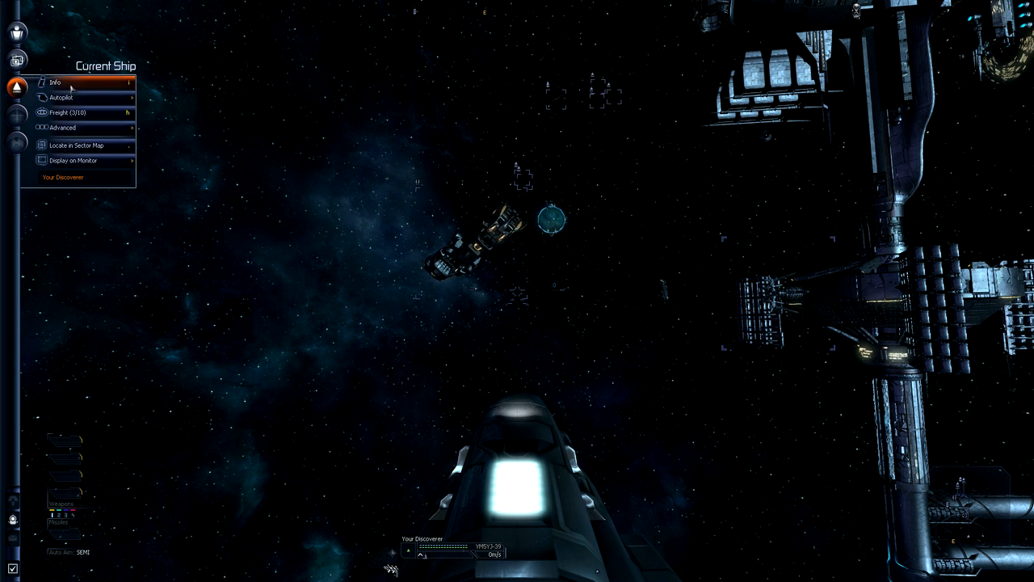
pyautogui.click(68, 113)
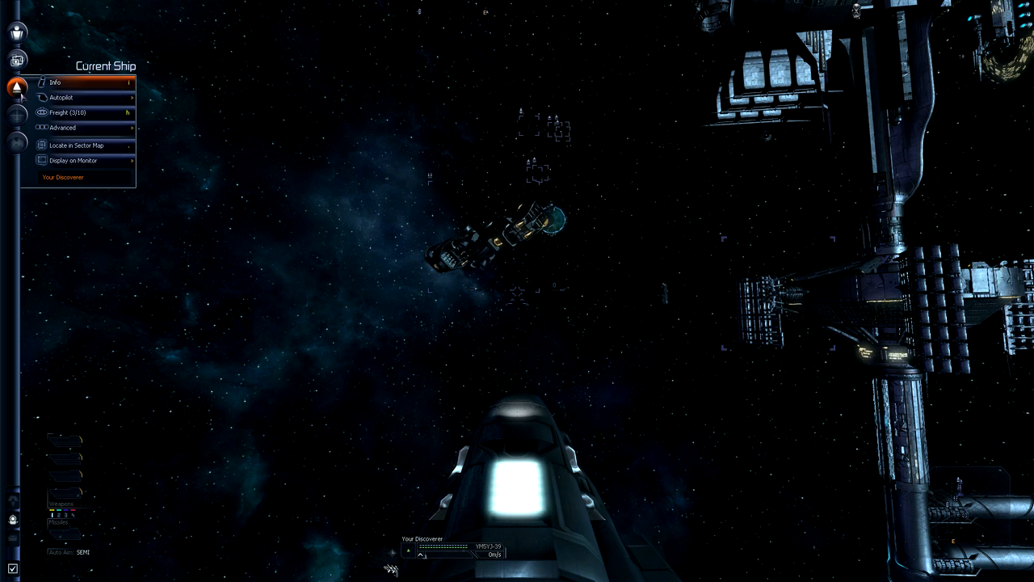
pyautogui.moveTo(78, 128)
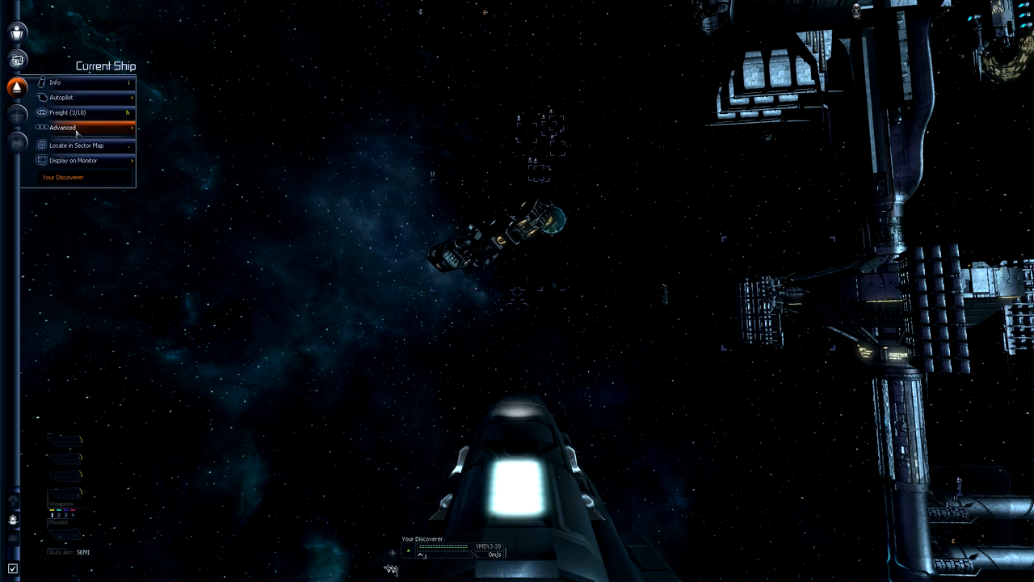
# In Weapon Control, install the Impulse Ray Emitter in laser Bay 1 and close the window
pyautogui.click(61, 128)
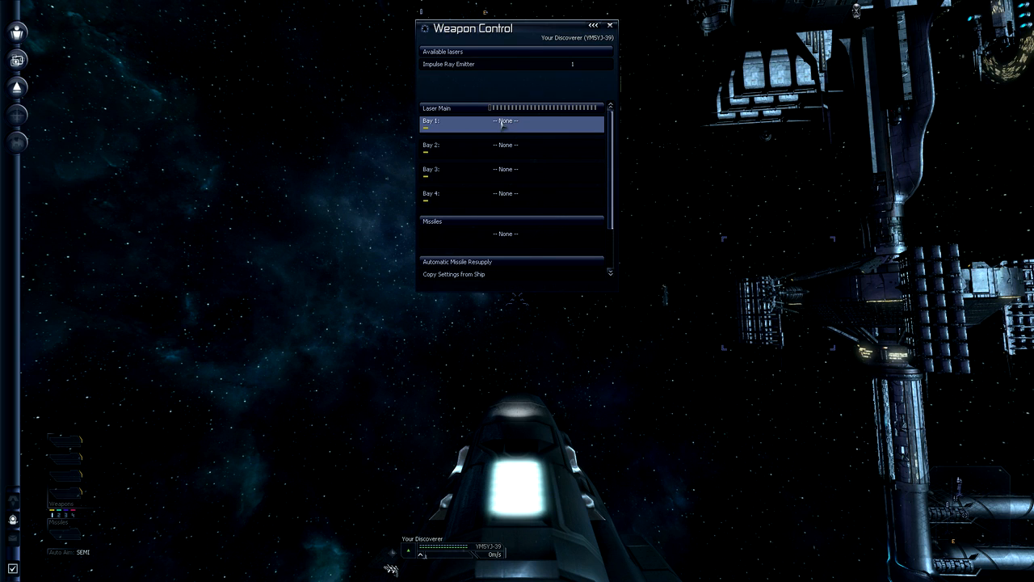
pyautogui.click(504, 233)
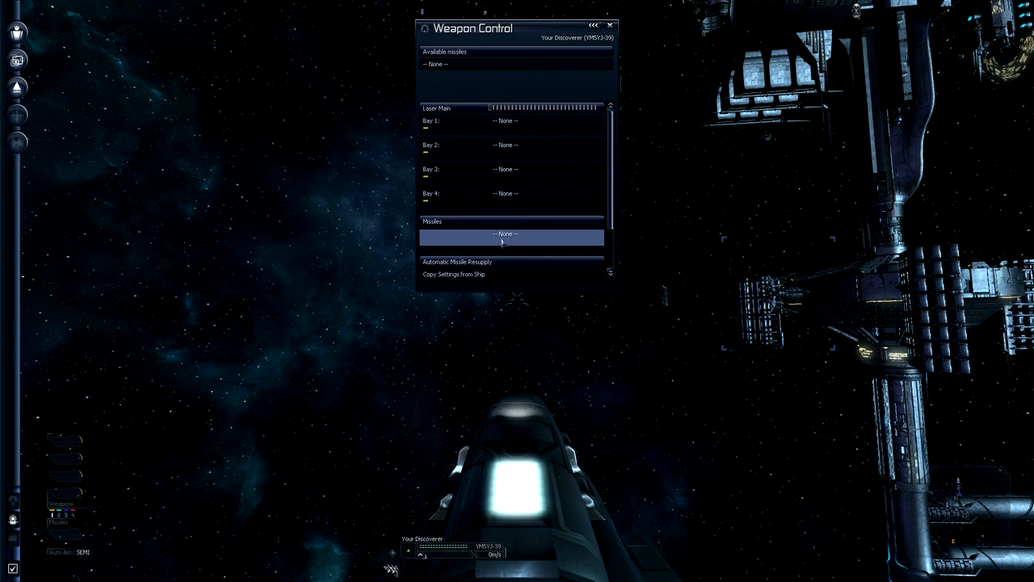
pyautogui.moveTo(430, 226)
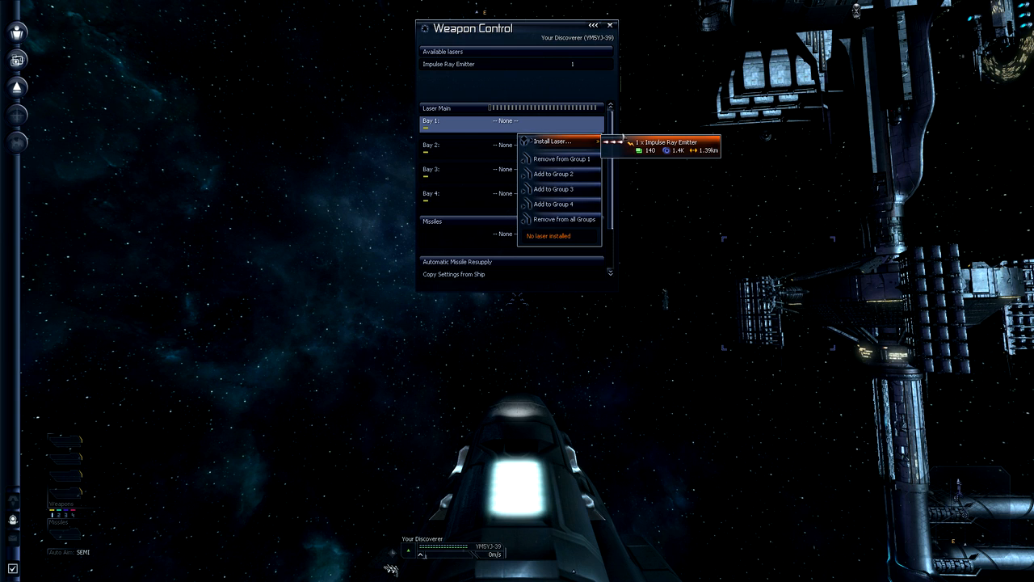
pyautogui.click(553, 140)
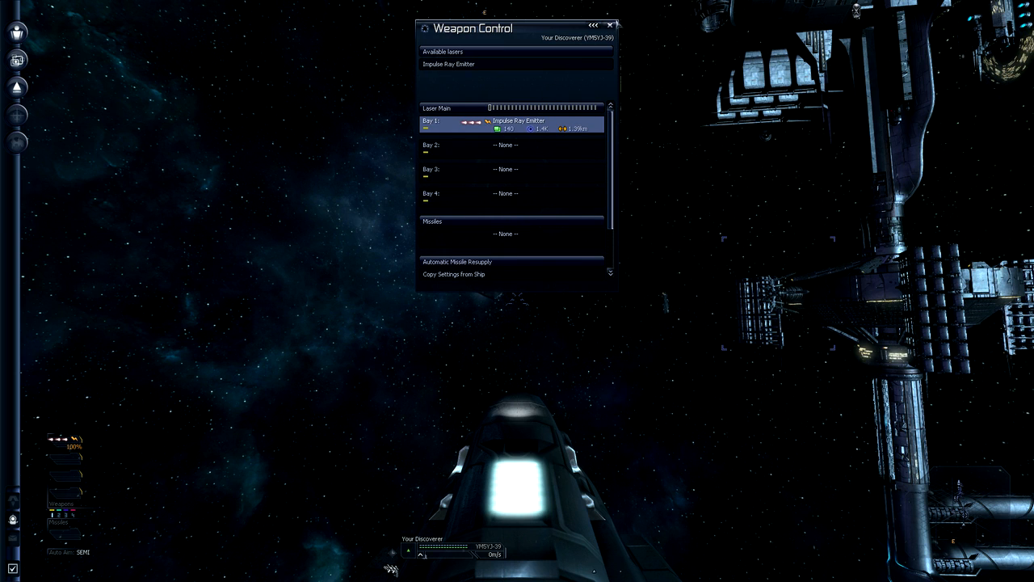
pyautogui.click(609, 26)
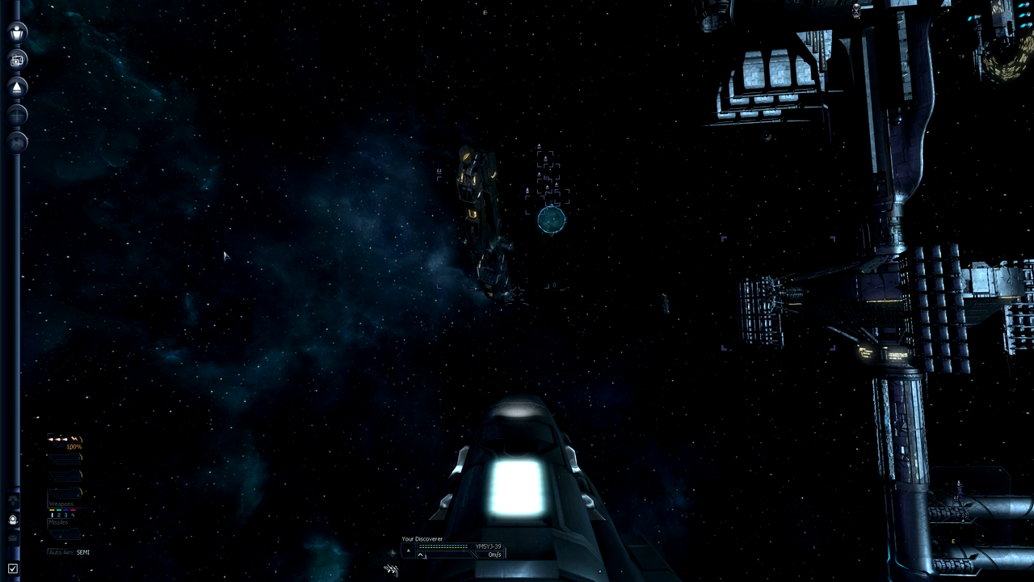
pyautogui.click(16, 87)
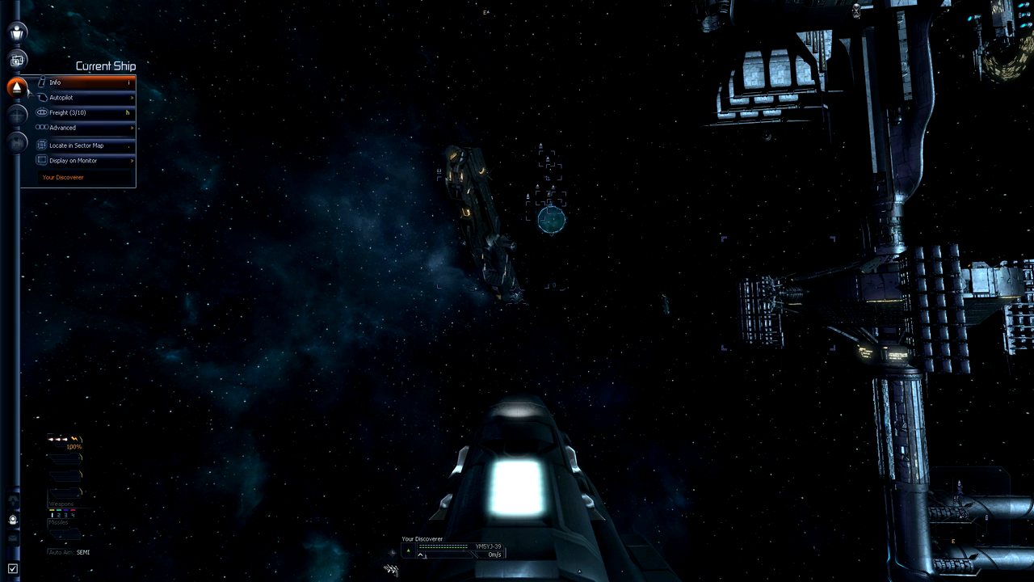
pyautogui.click(68, 113)
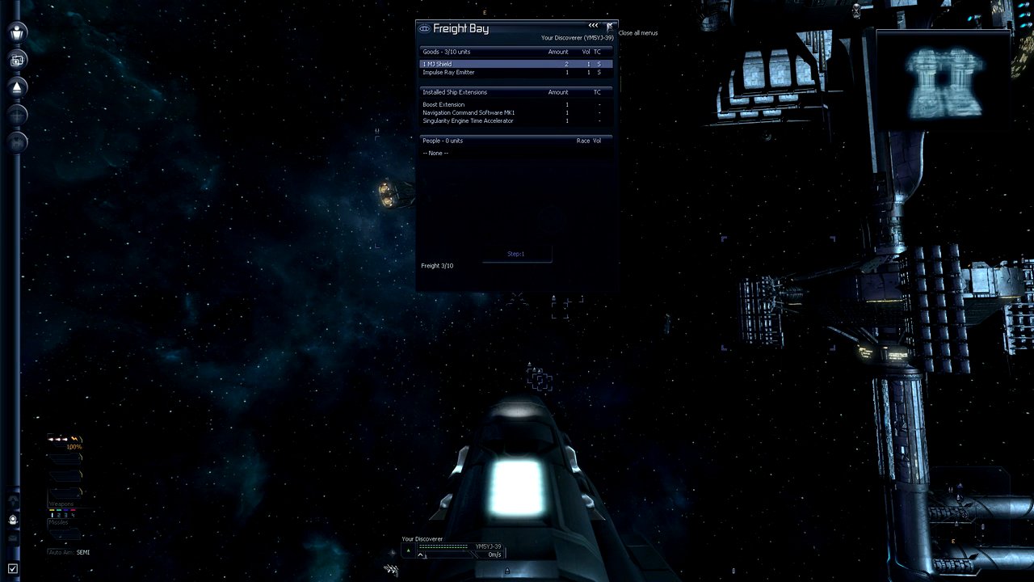
pyautogui.click(611, 26)
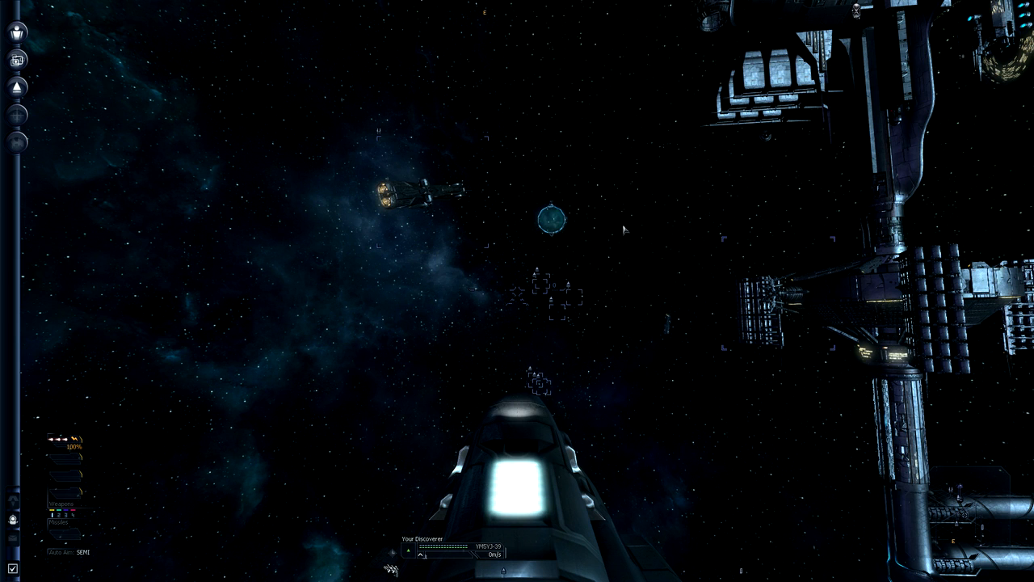